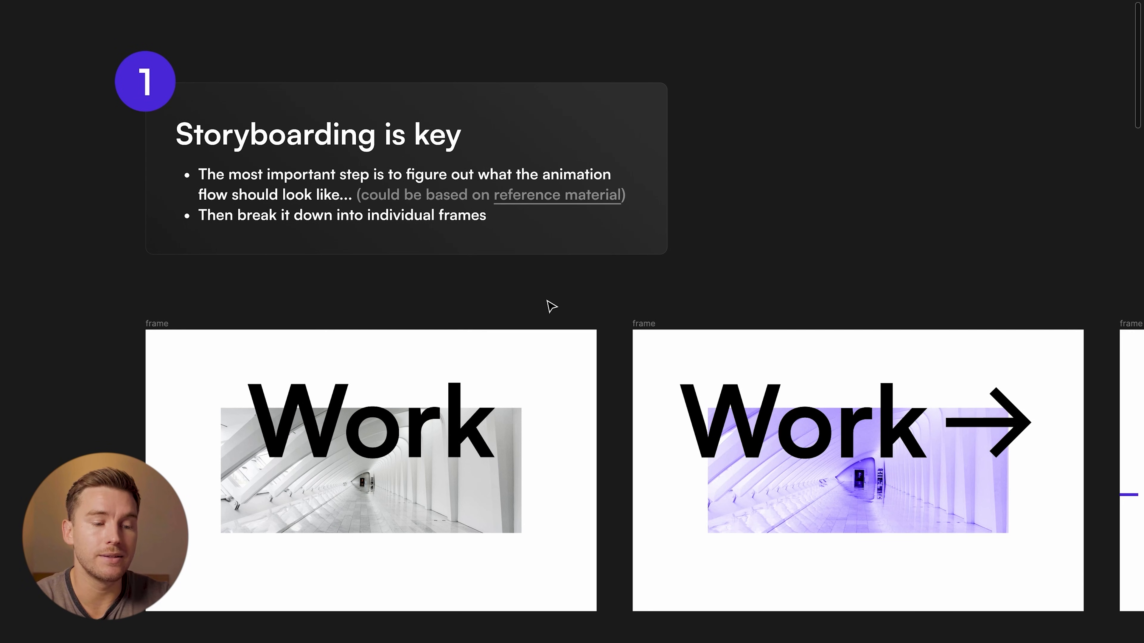
Step: Present the prototype and click through the Work card to the Space Base R2K screen
scroll(right, 3)
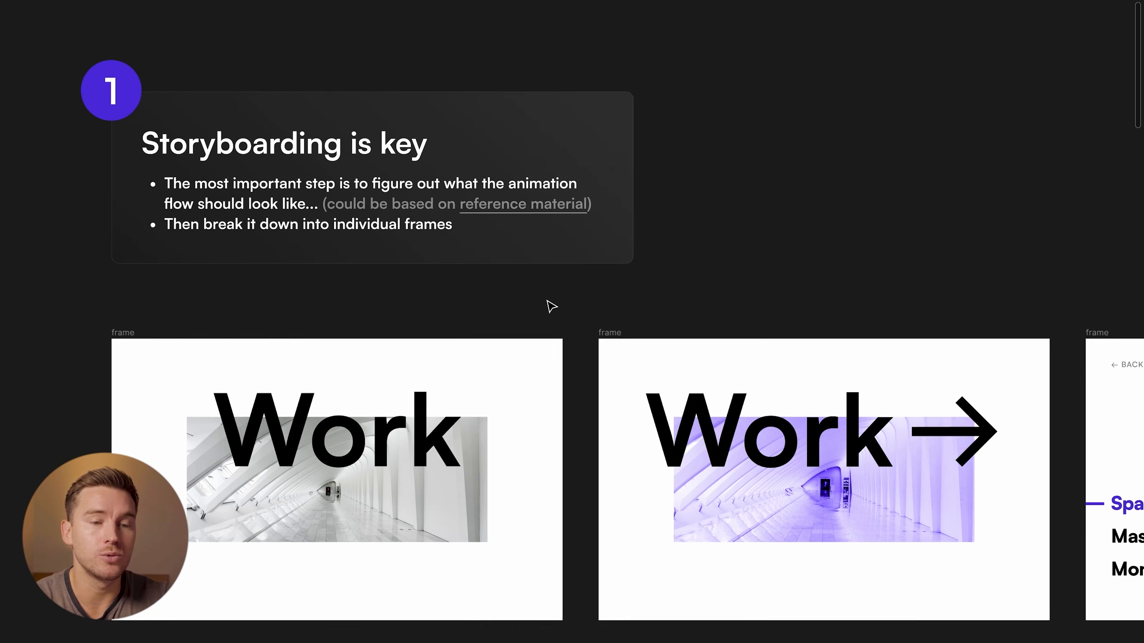
scroll(right, 3)
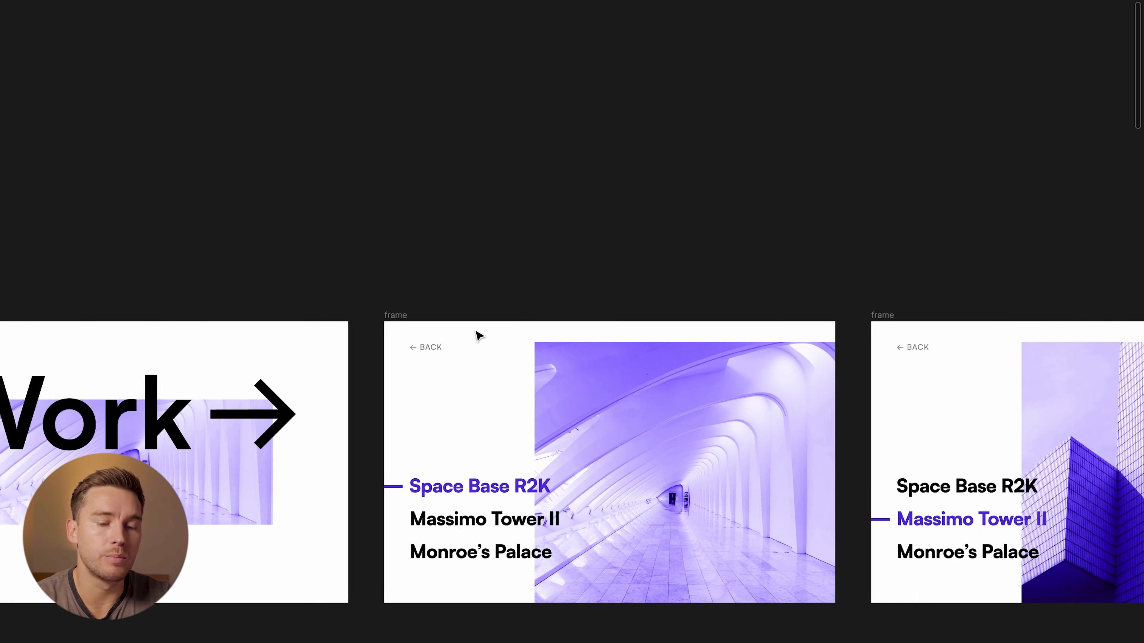
scroll(left, 3)
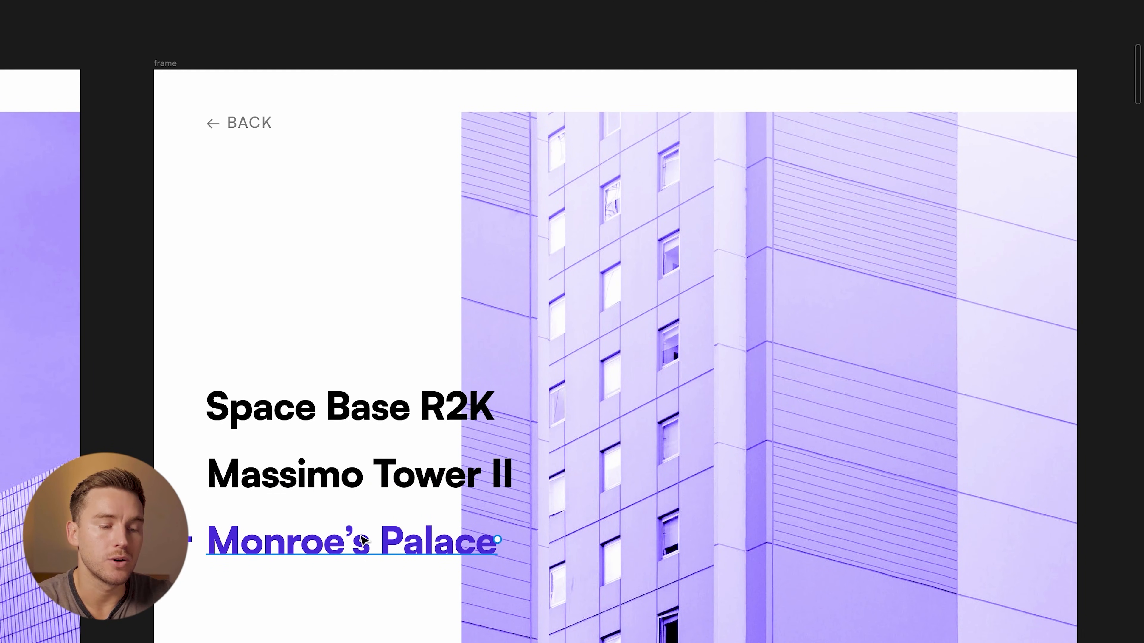
click(589, 277)
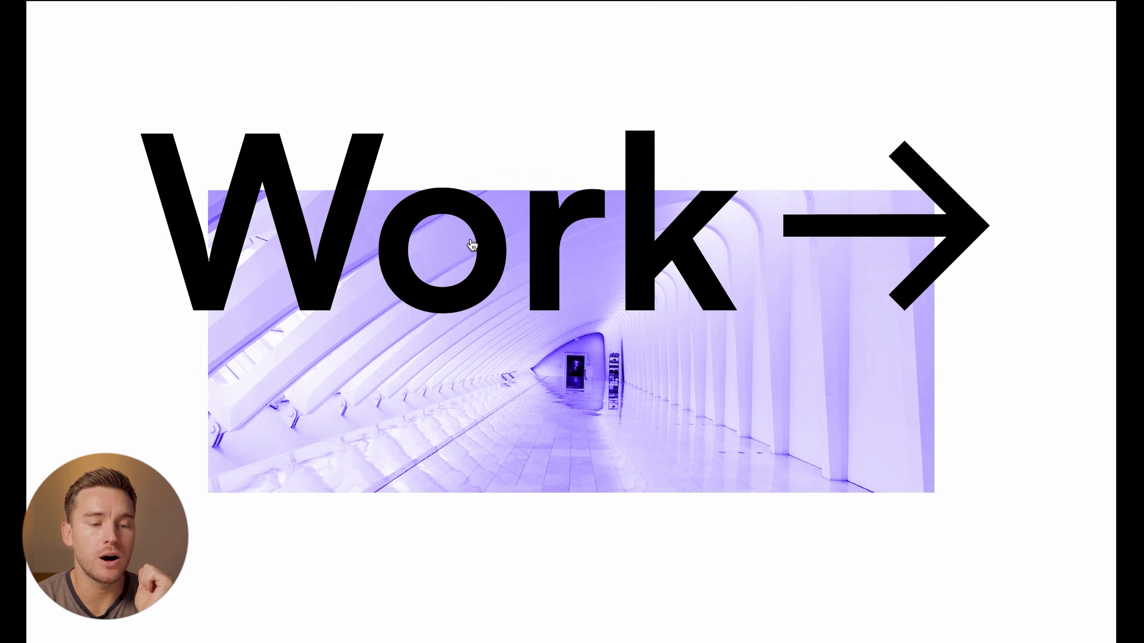
mouse_move(487, 250)
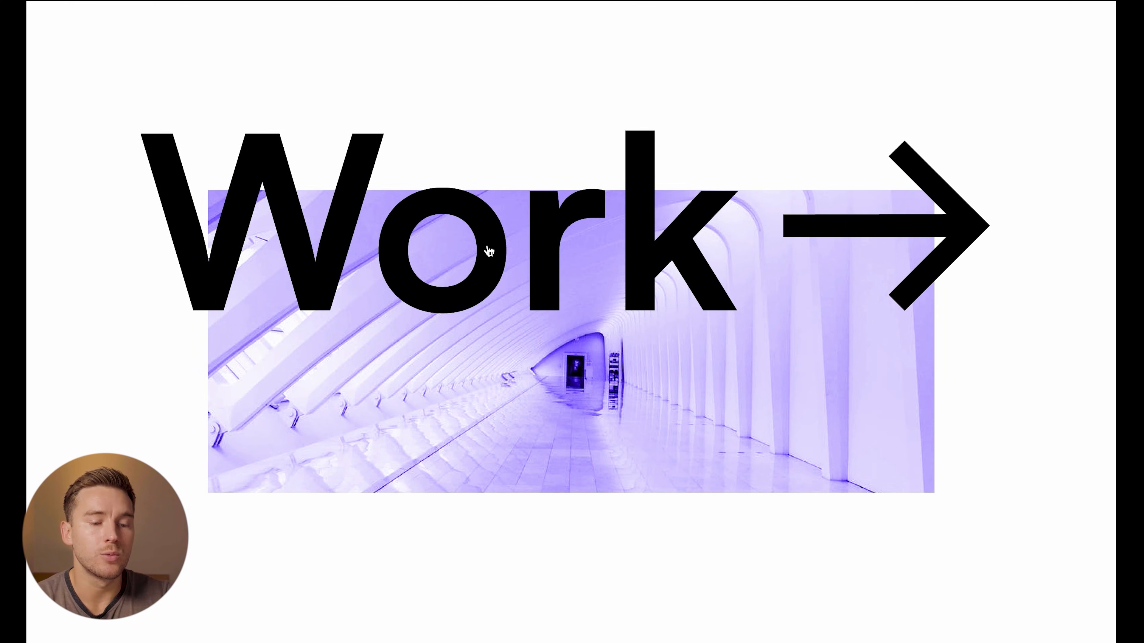
mouse_move(550, 293)
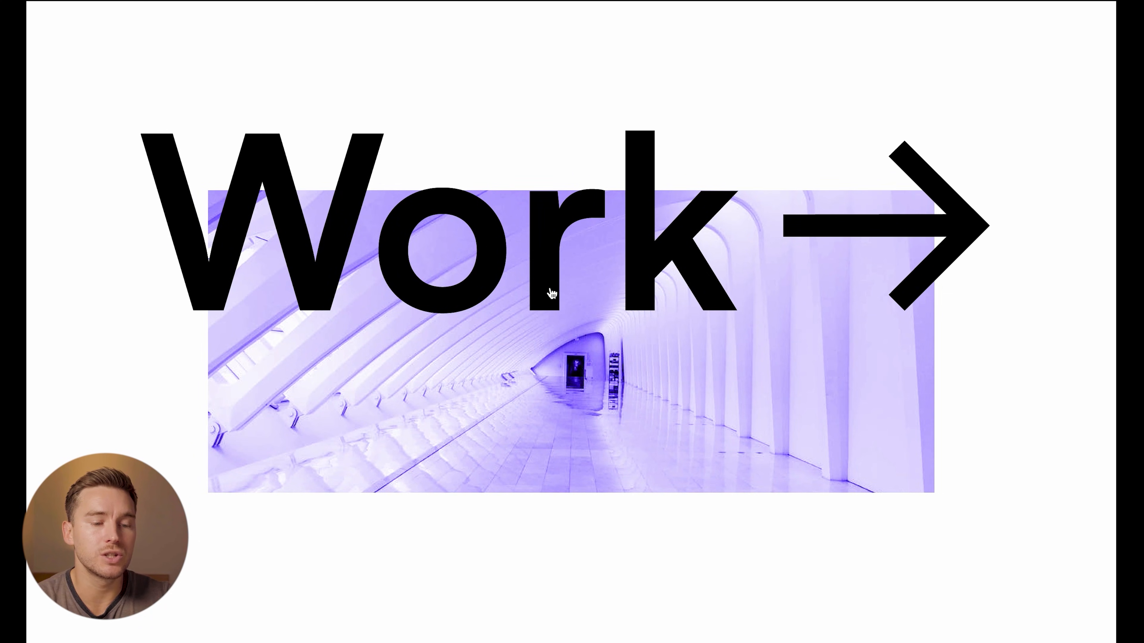
mouse_move(493, 365)
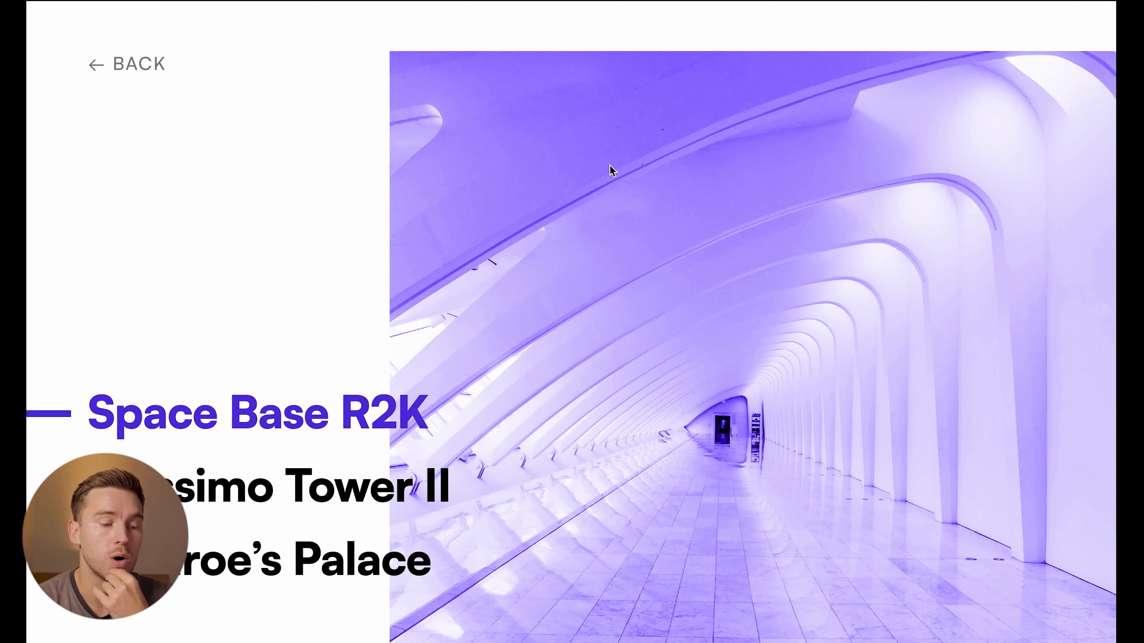
mouse_move(253, 596)
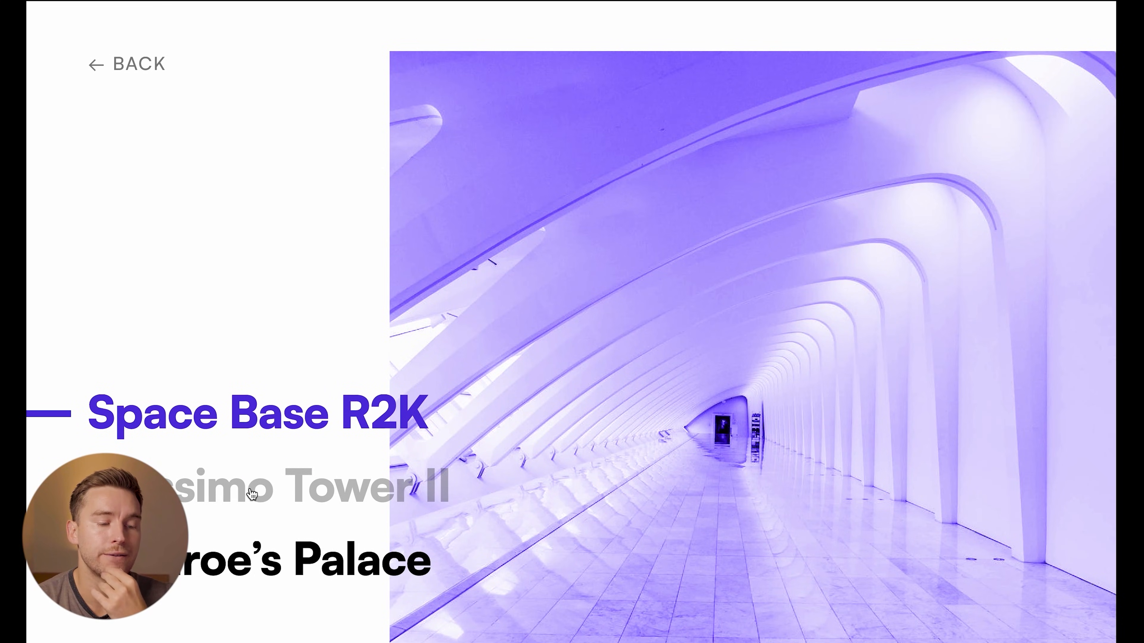
mouse_move(250, 530)
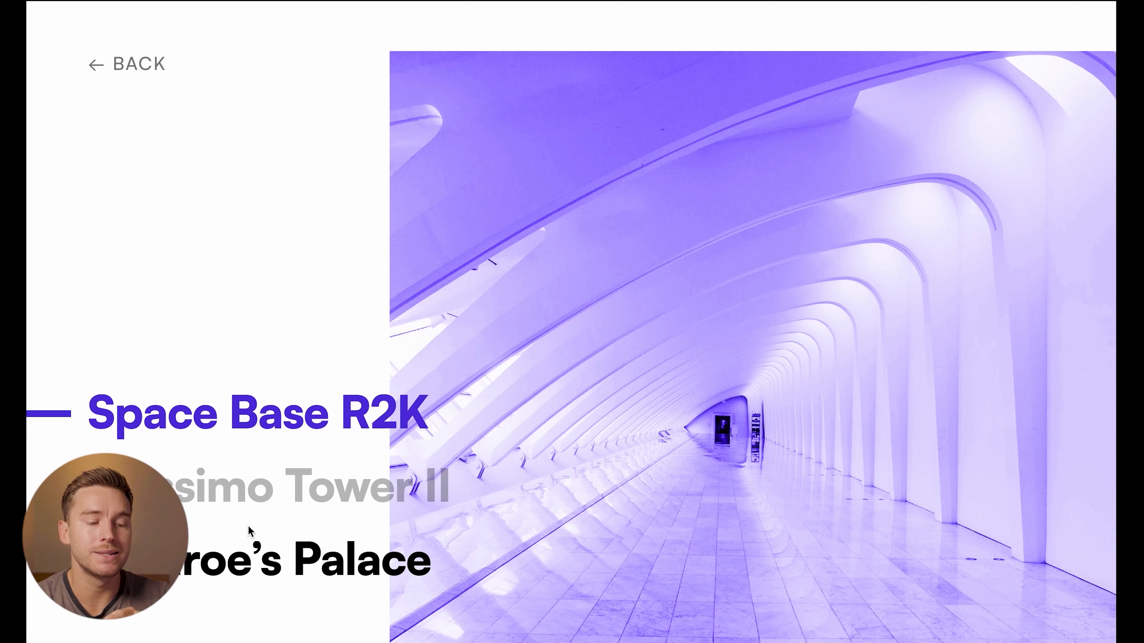
mouse_move(242, 498)
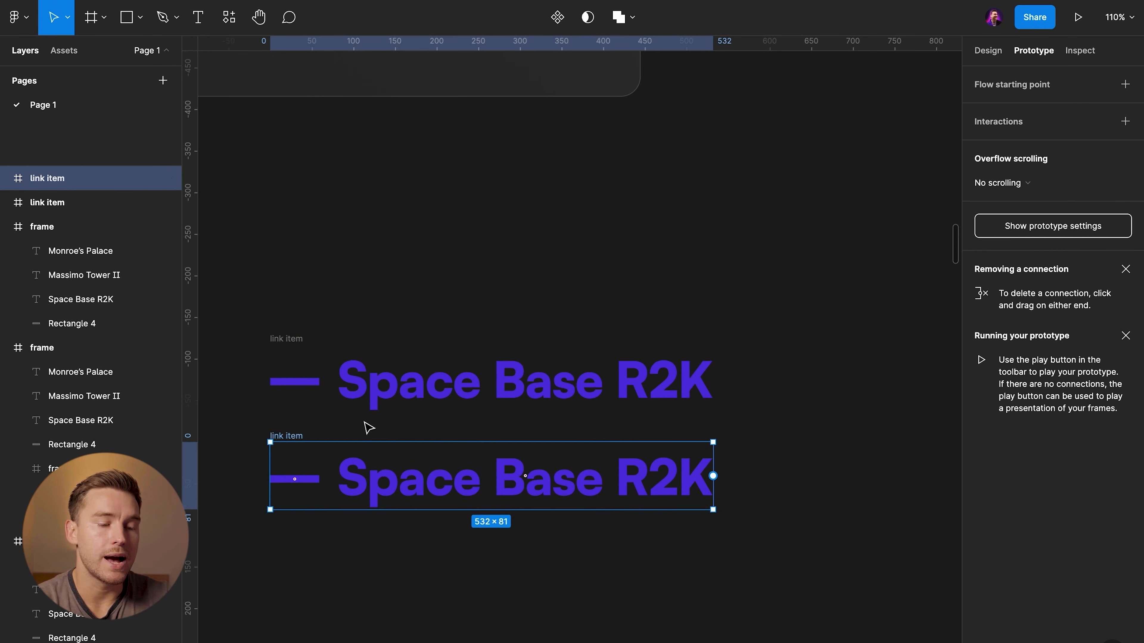
mouse_move(302, 415)
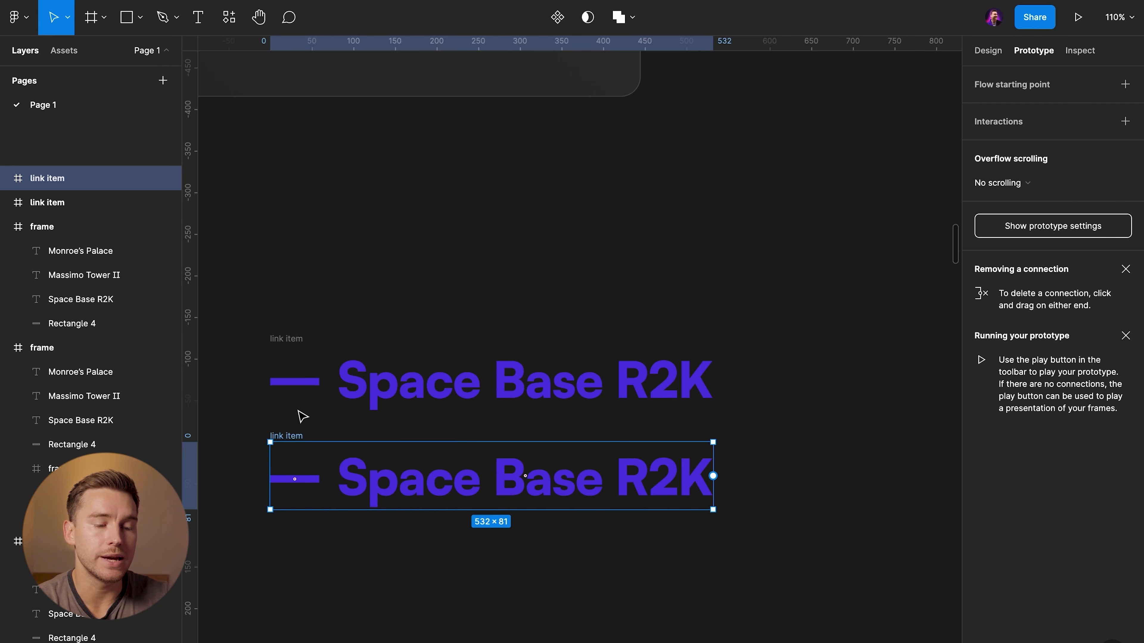
Step: Enable Clip content on the link item frame in the Design panel
click(987, 51)
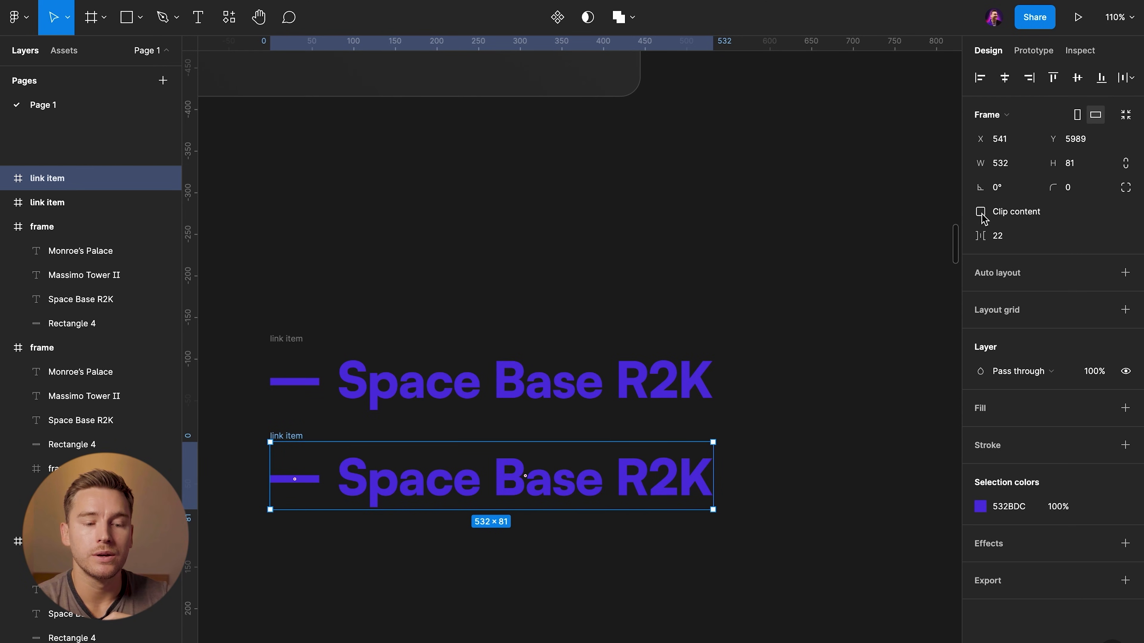
click(982, 212)
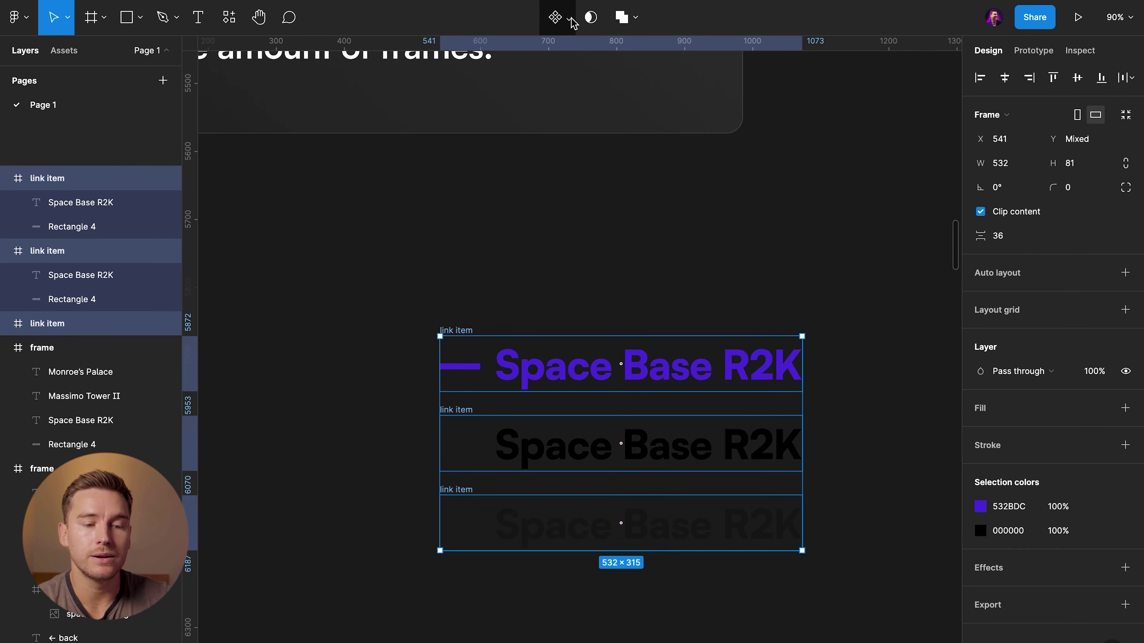
Step: Create a component set from the three link items and select the purple variant to rename it Hovered
click(554, 17)
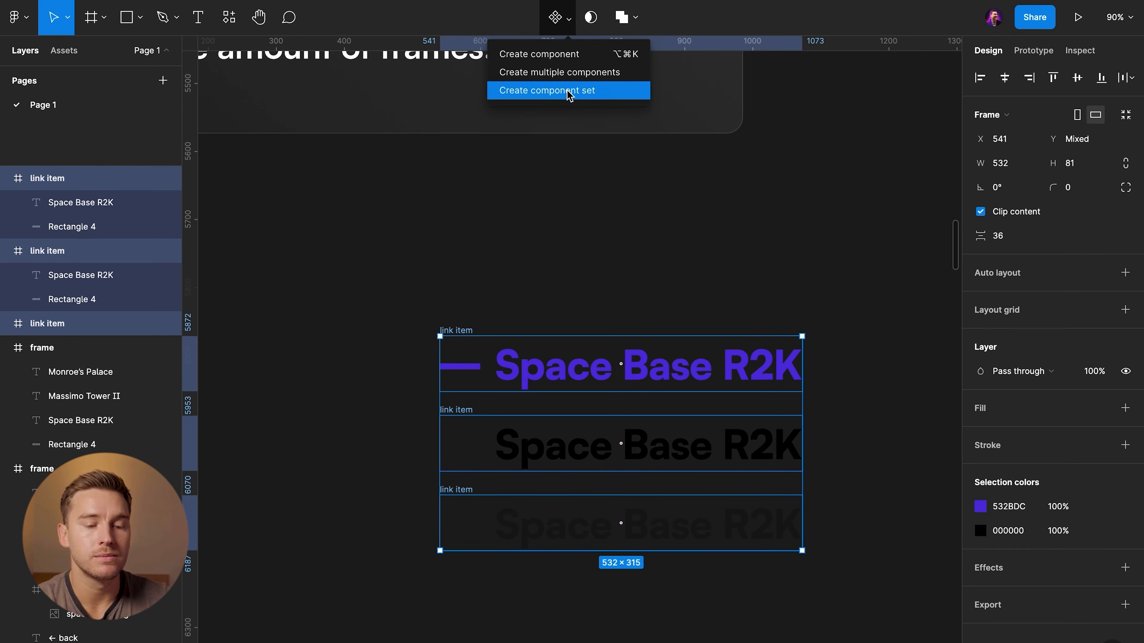
click(543, 90)
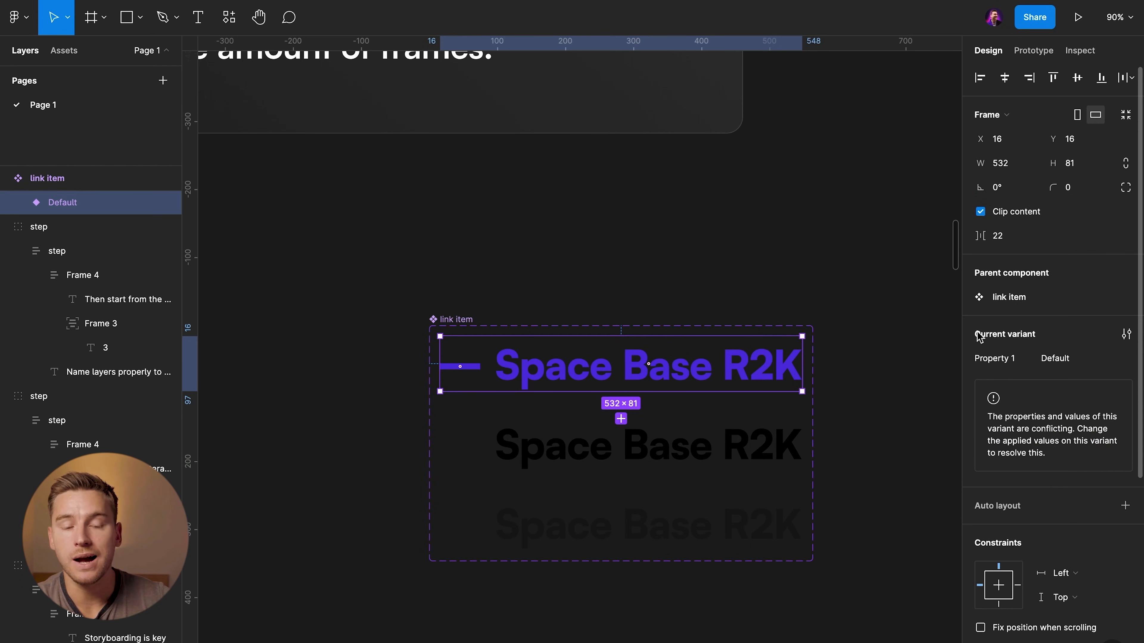
mouse_move(969, 381)
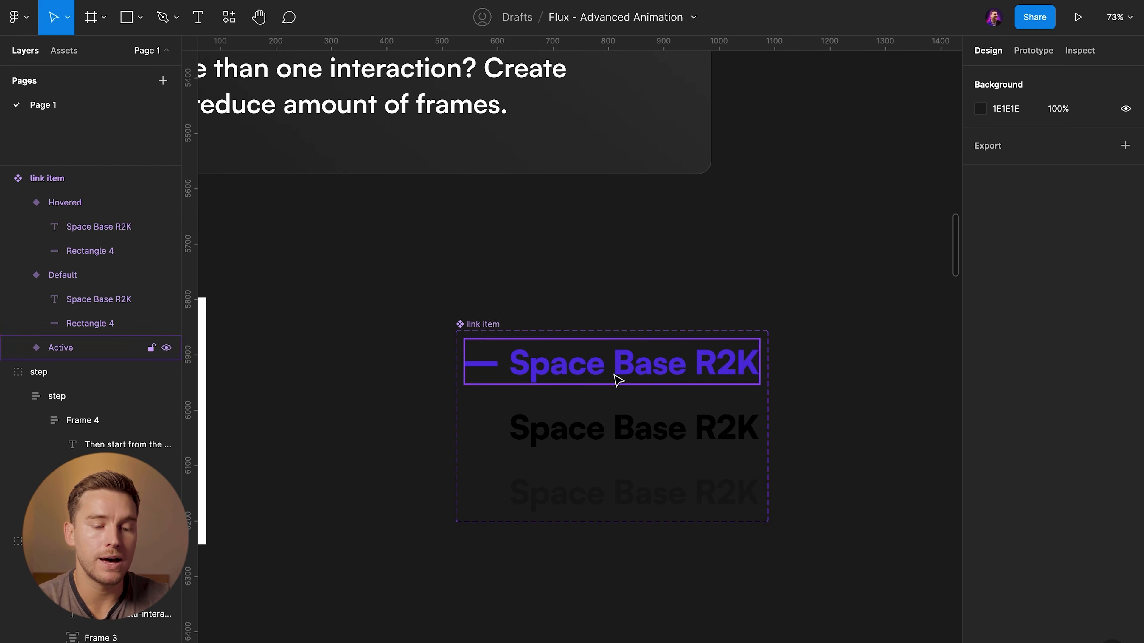
click(46, 178)
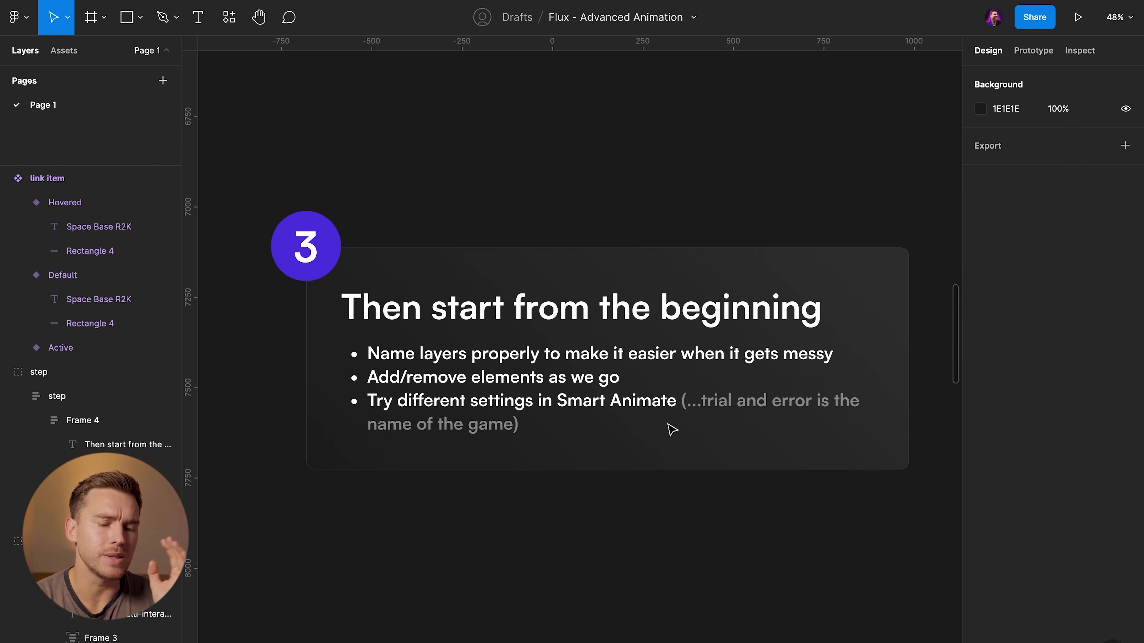
mouse_move(670, 175)
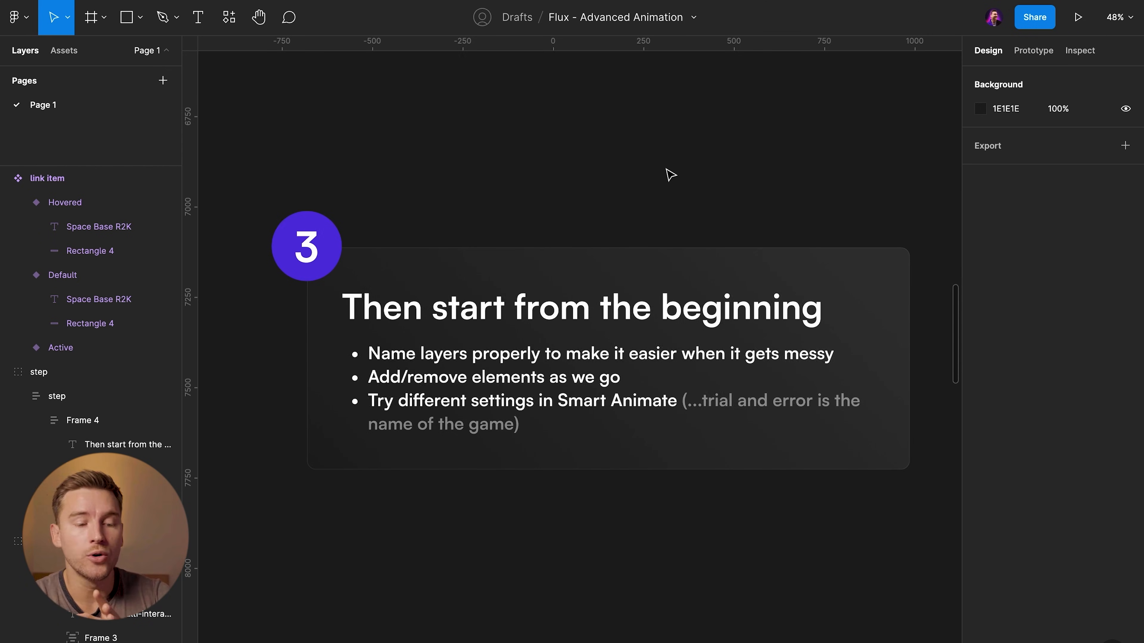
scroll(left, 3)
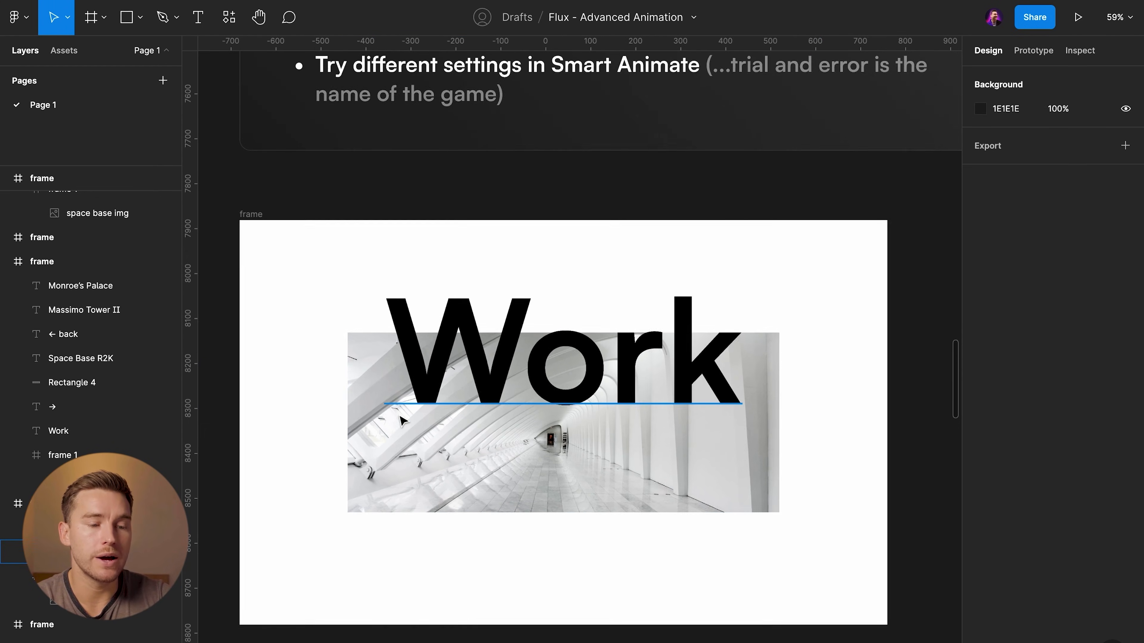
Step: Select the duplicated card's Work heading and add the #532BDC tint fill over the image
scroll(down, 3)
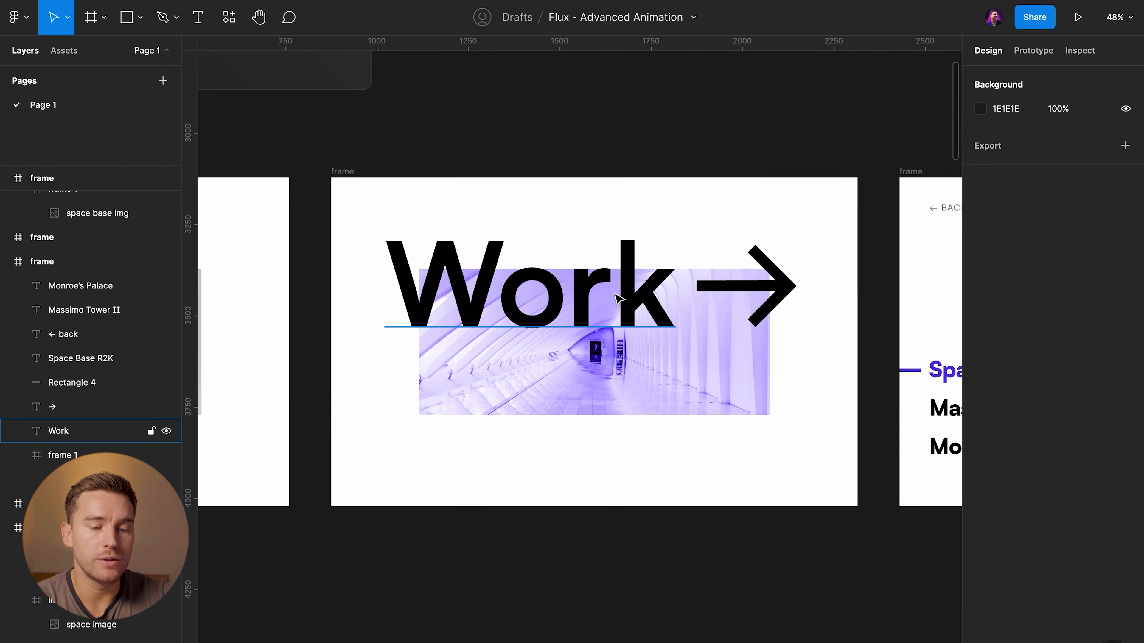
click(52, 406)
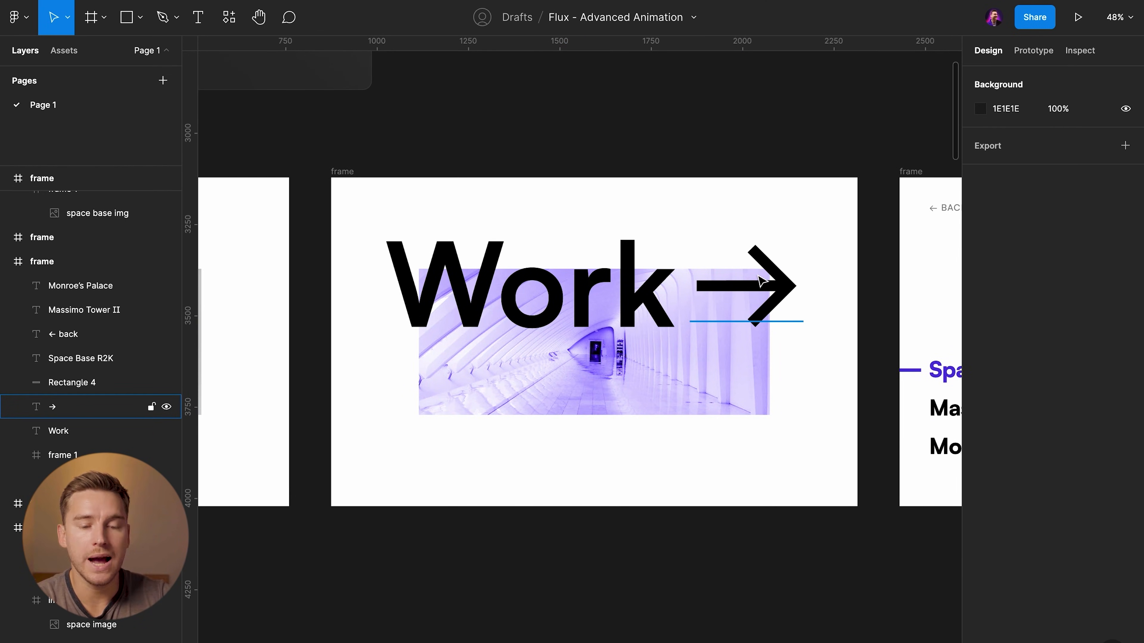
mouse_move(741, 327)
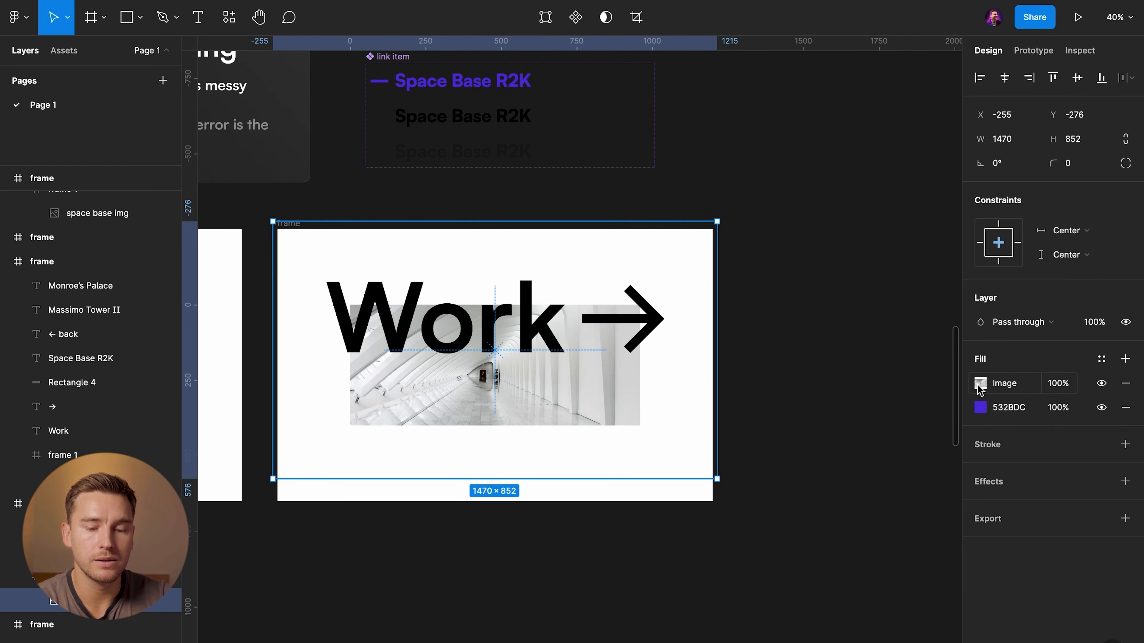
click(980, 383)
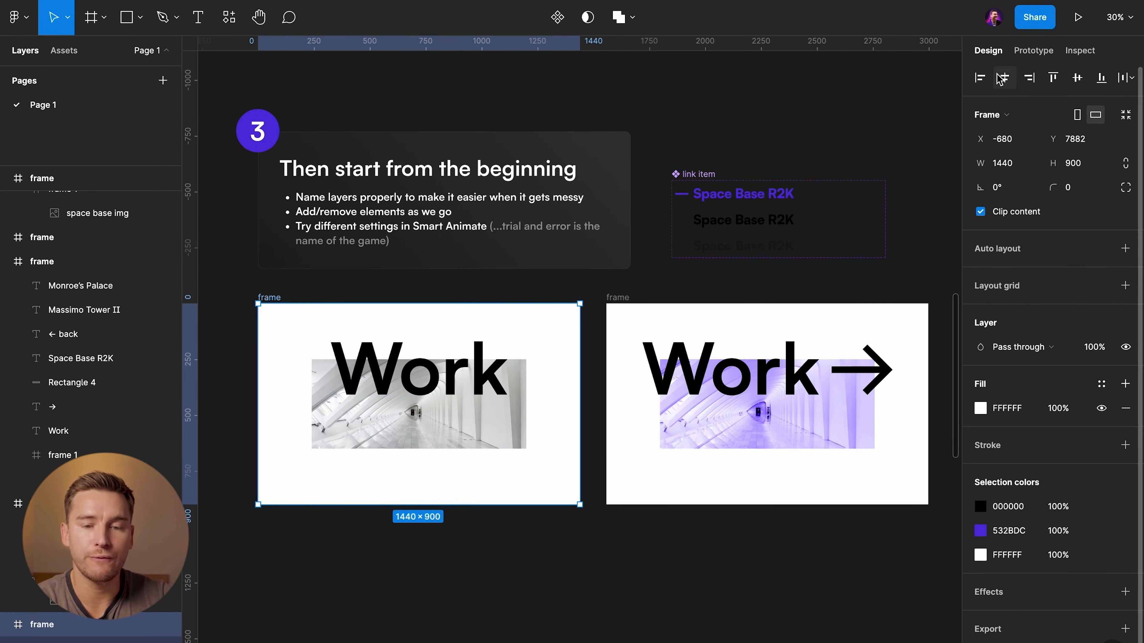
Step: Make the plain Work frame the flow start and link its image to the purple Work frame
click(1033, 50)
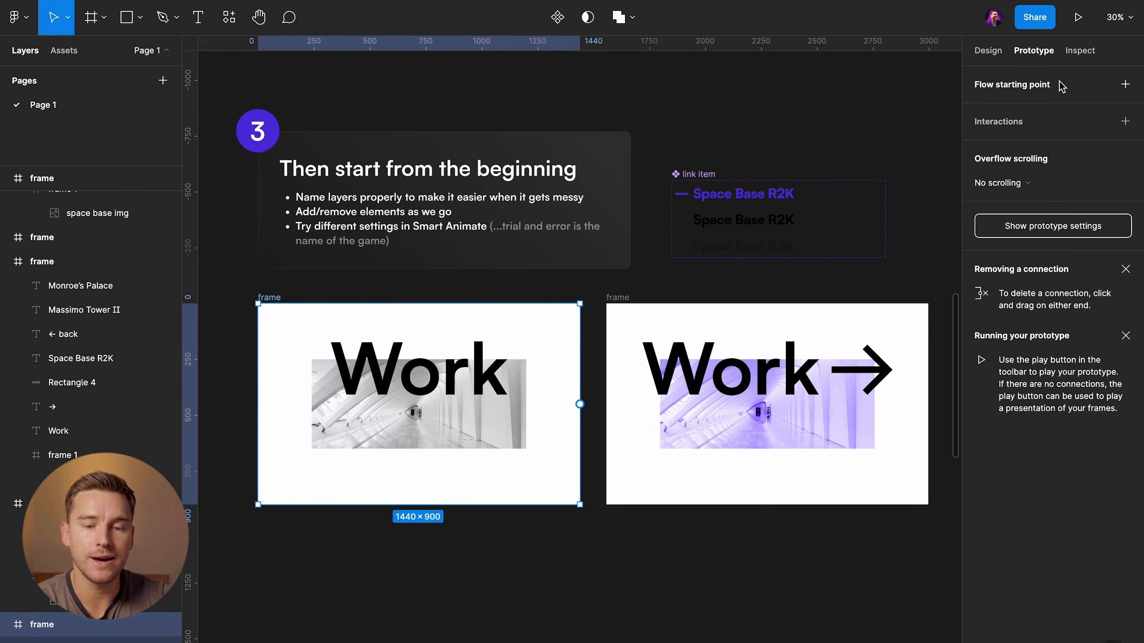
mouse_move(1125, 84)
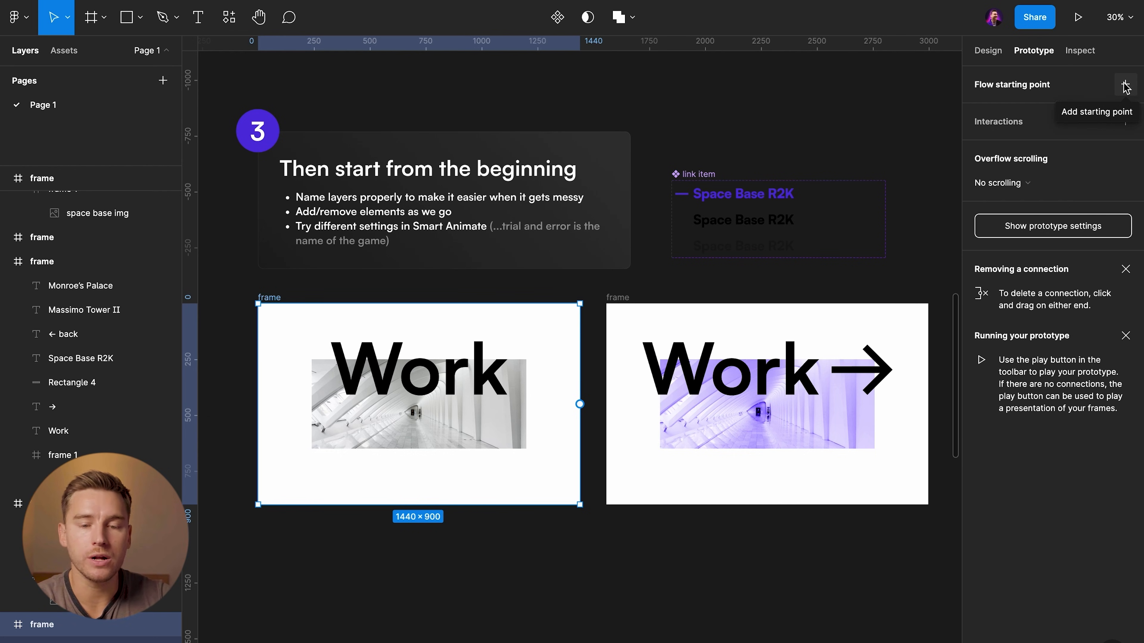
click(1125, 85)
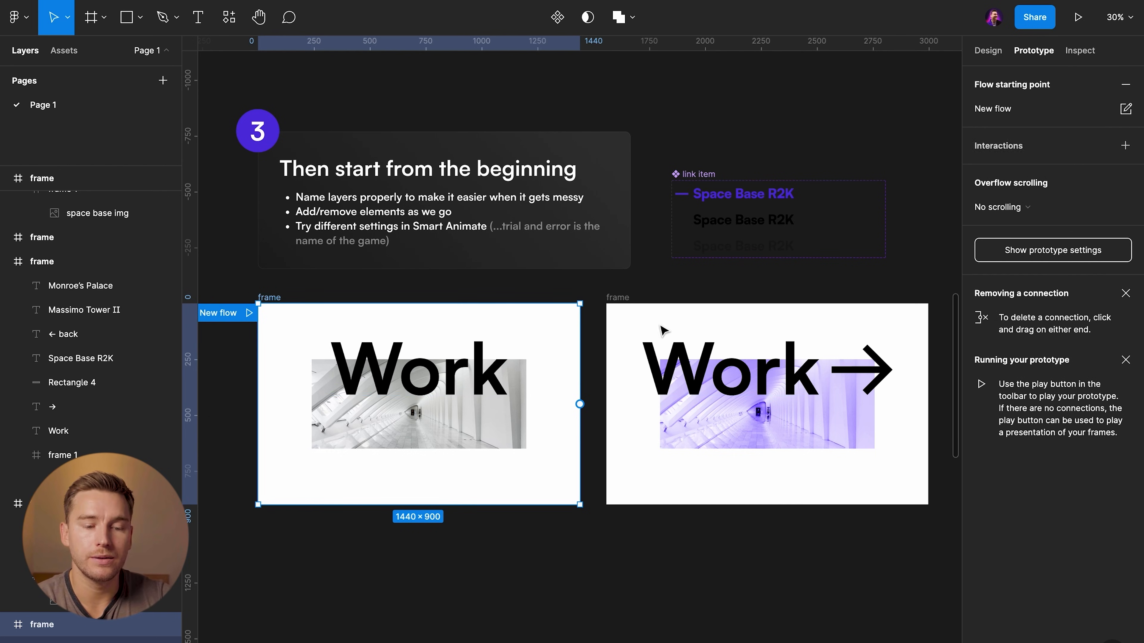
click(409, 405)
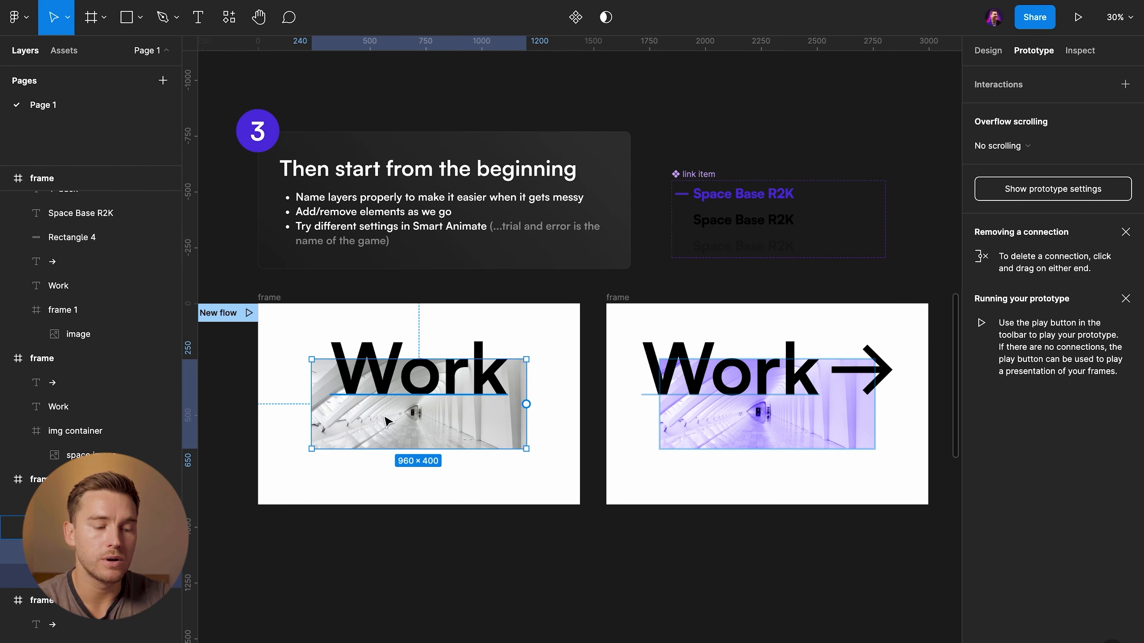
mouse_move(526, 405)
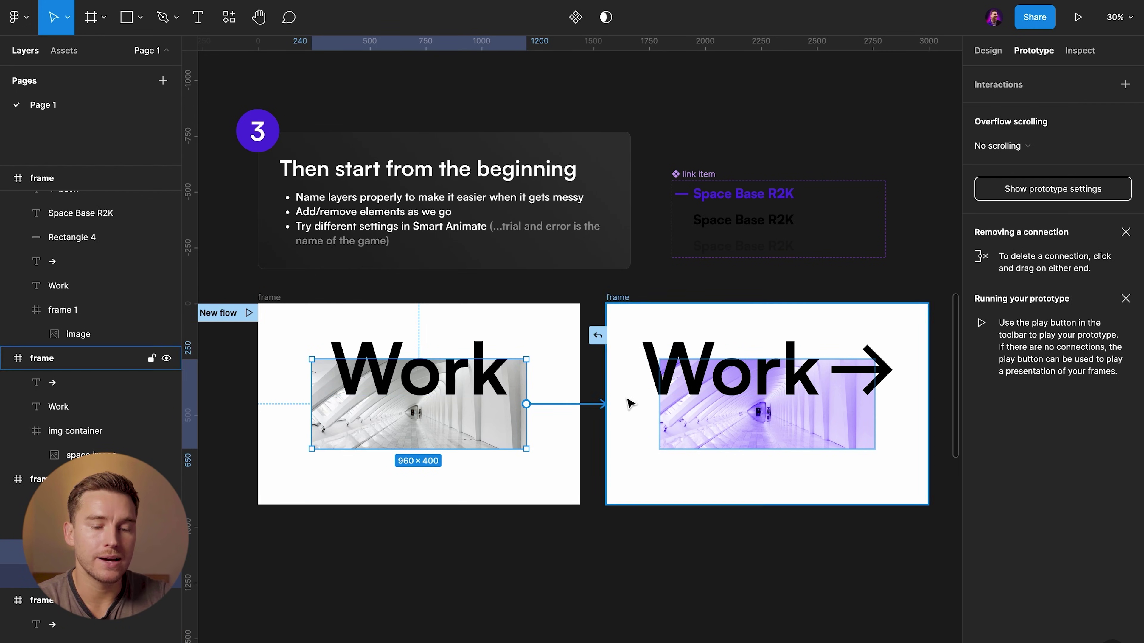
click(609, 404)
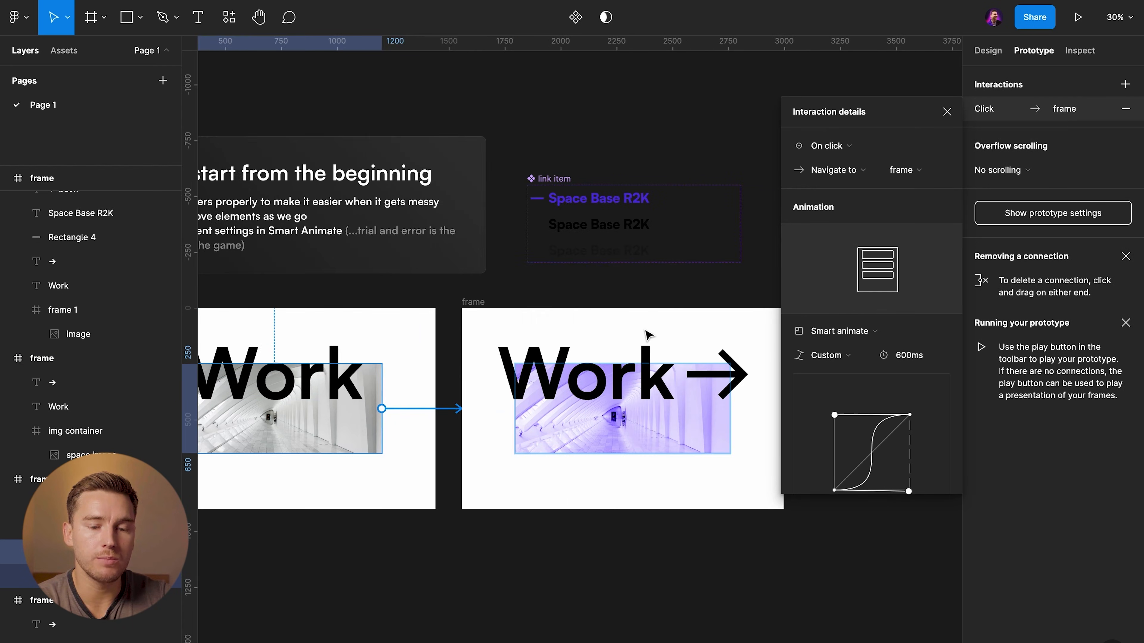
Step: Set the link's trigger to While hovering with a Smart animate transition
click(828, 146)
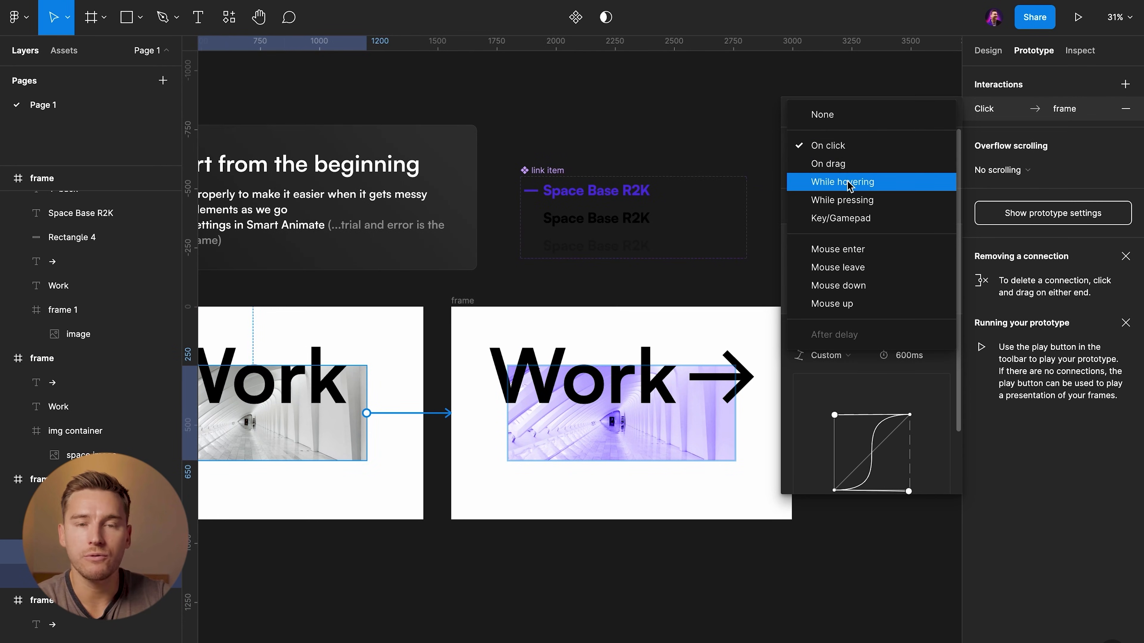
click(842, 182)
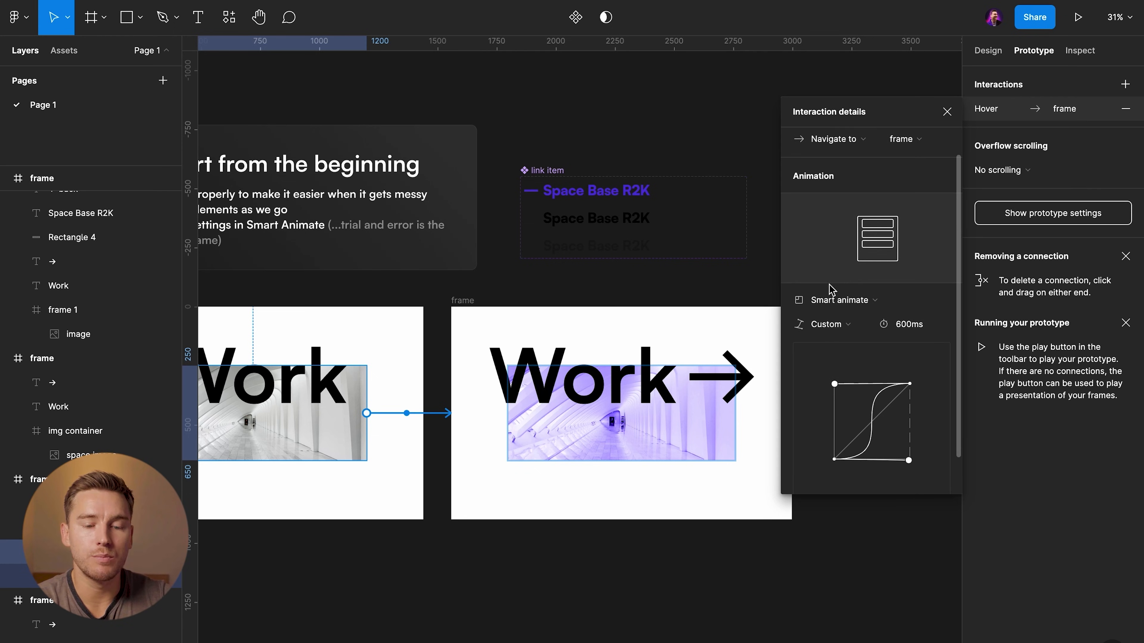
click(841, 299)
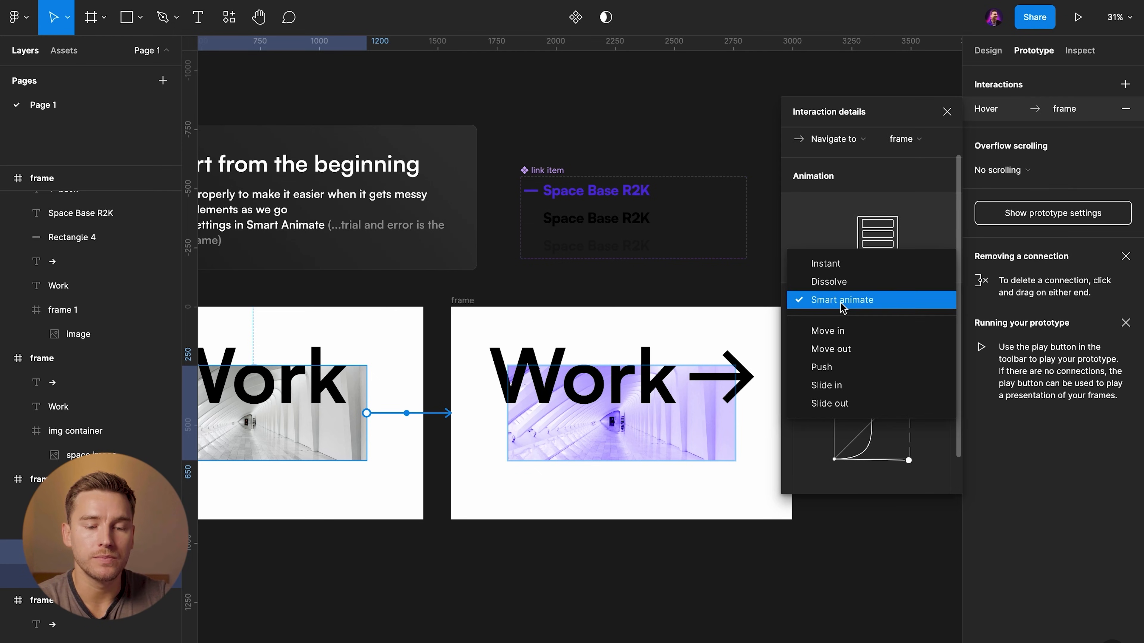
mouse_move(838, 349)
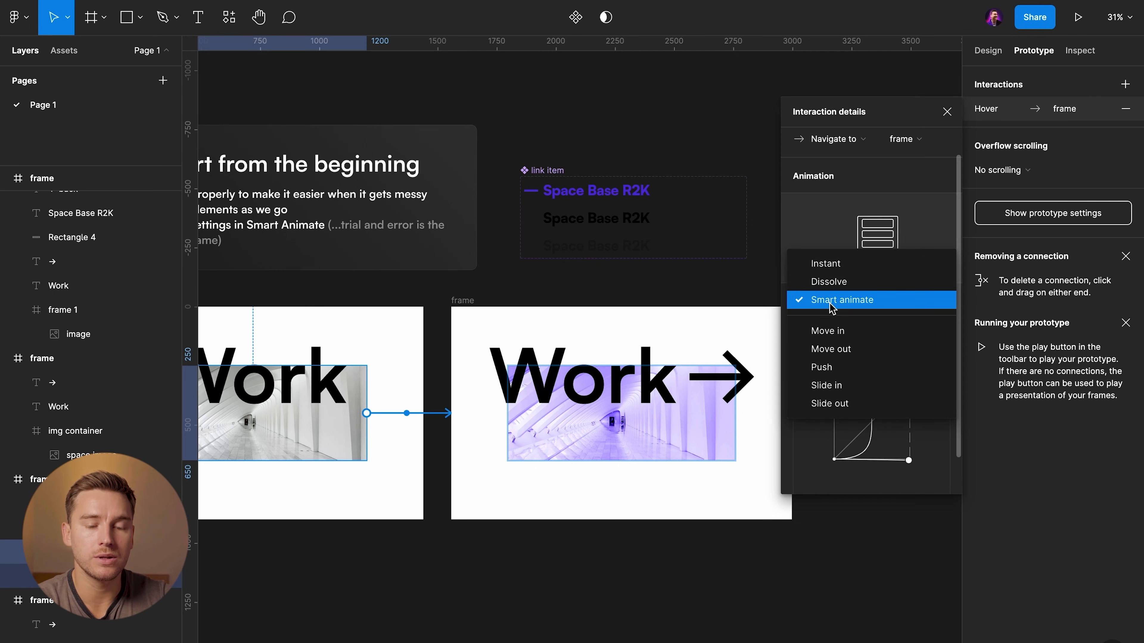
click(845, 299)
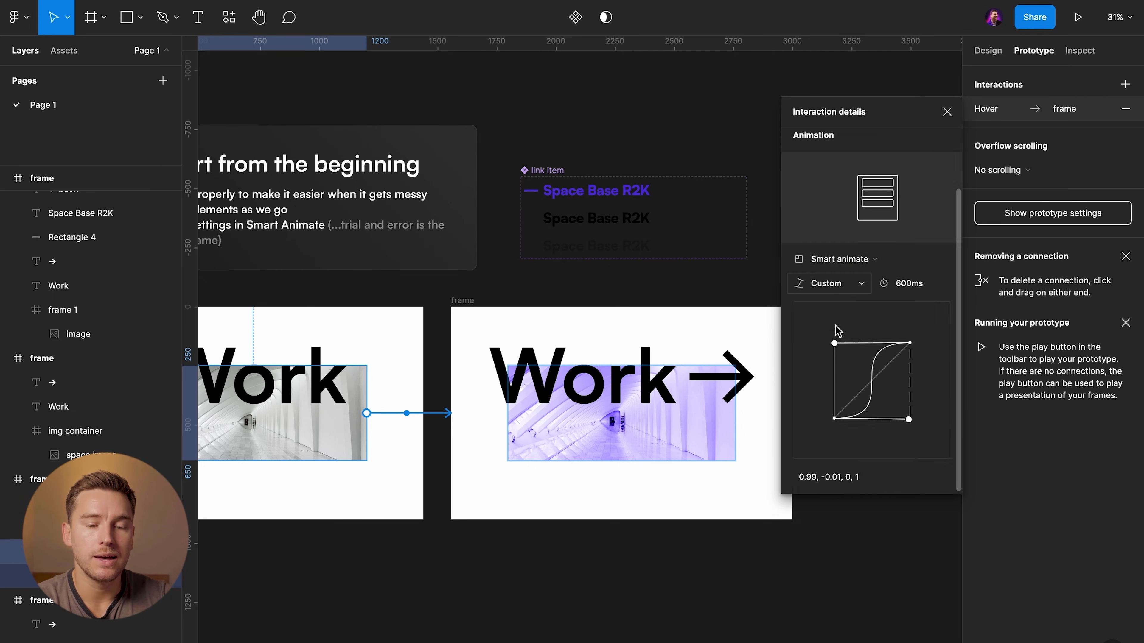
Step: Switch the easing to Custom bezier and reshape the curve for a slight overshoot
click(828, 283)
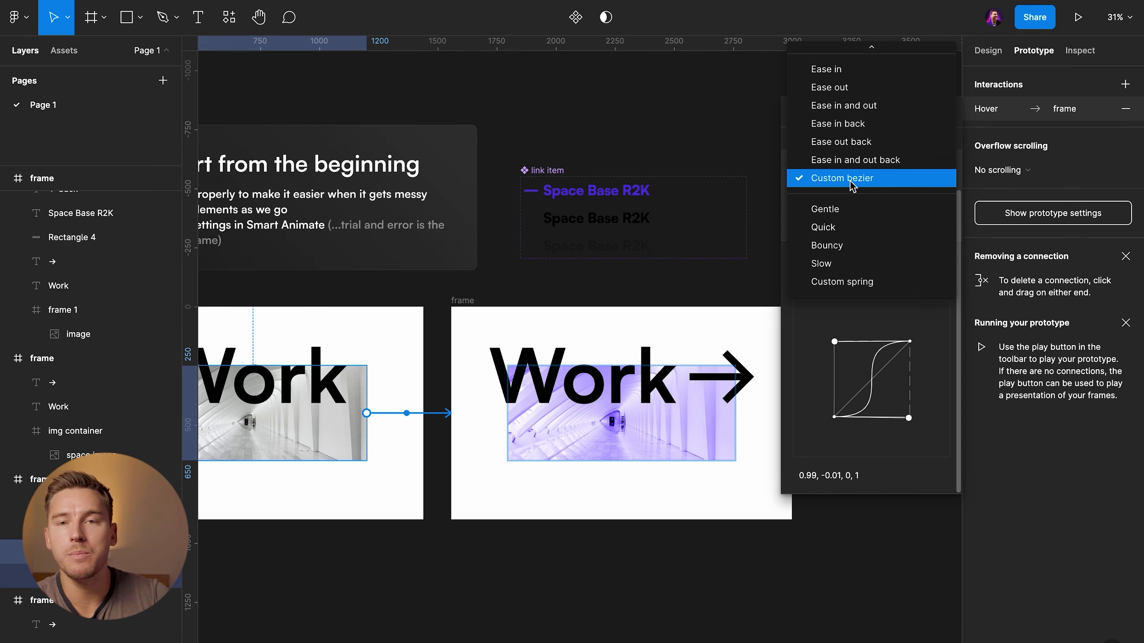
click(844, 178)
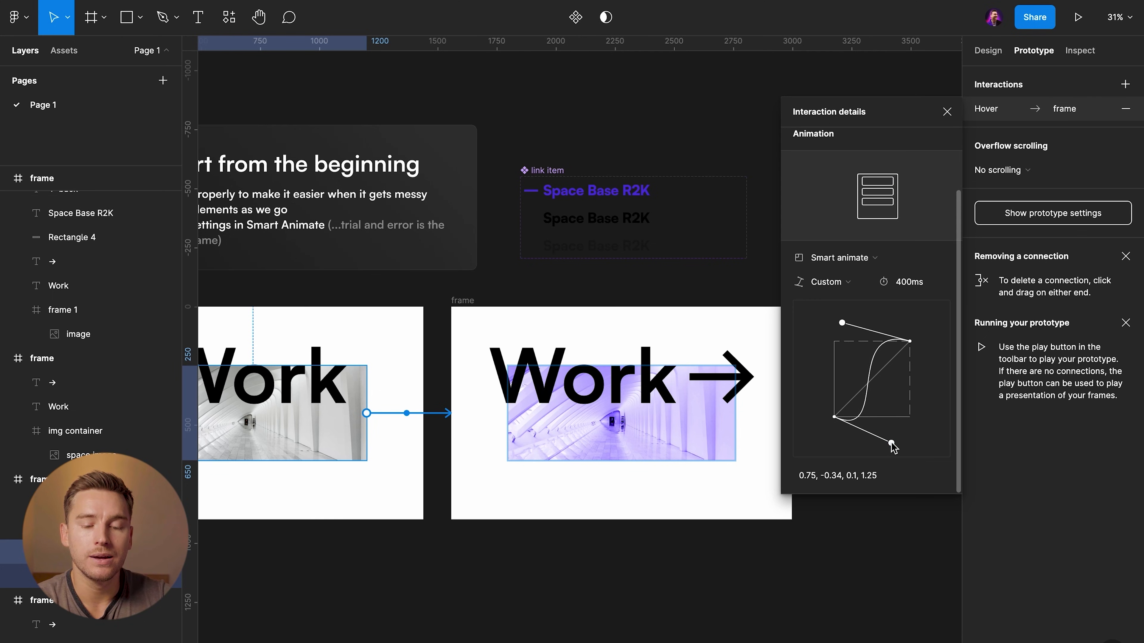
click(878, 183)
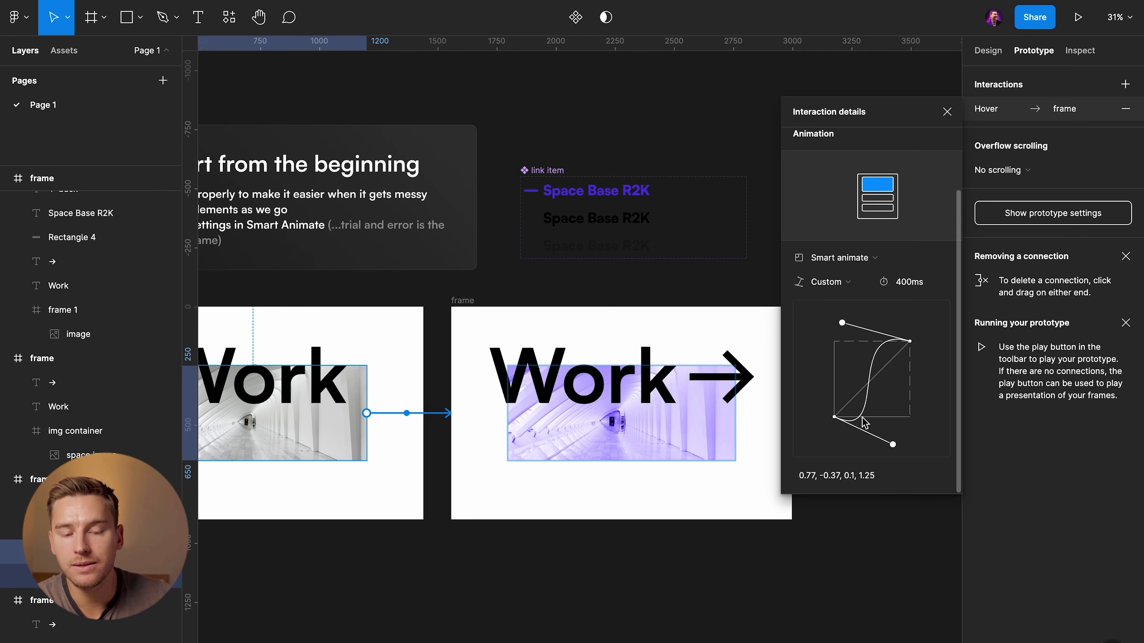
mouse_move(903, 414)
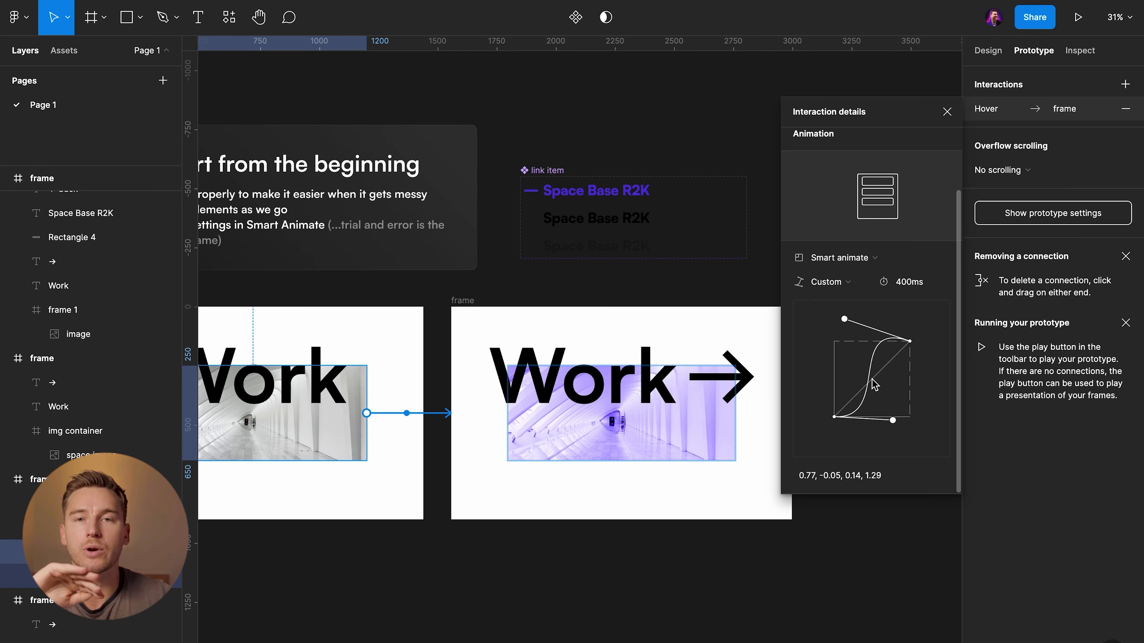
mouse_move(854, 422)
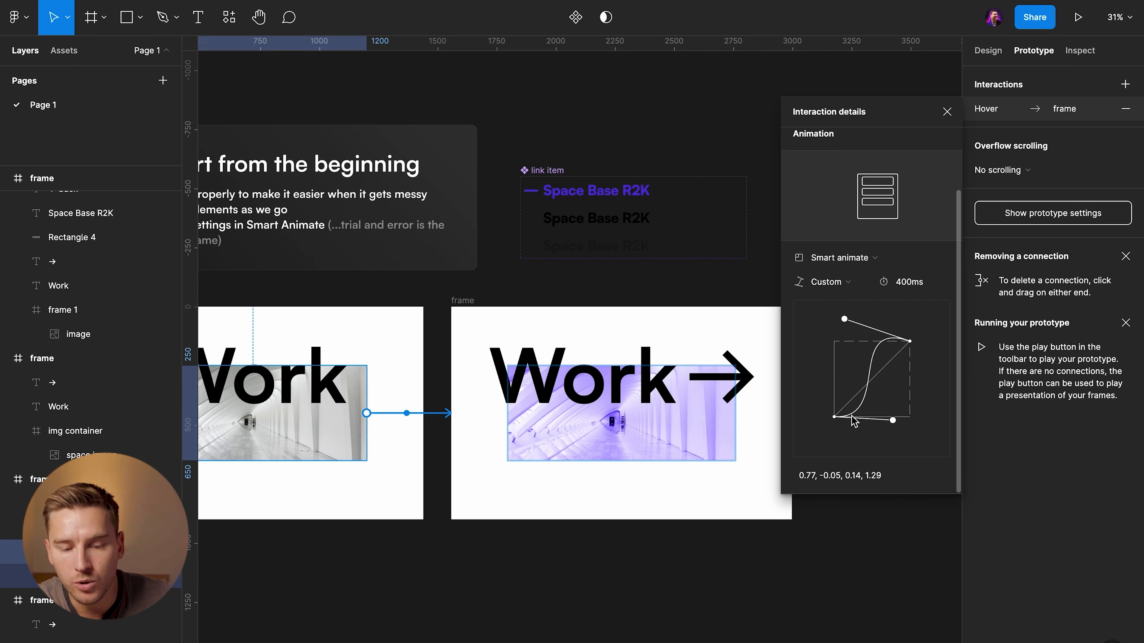
mouse_move(871, 399)
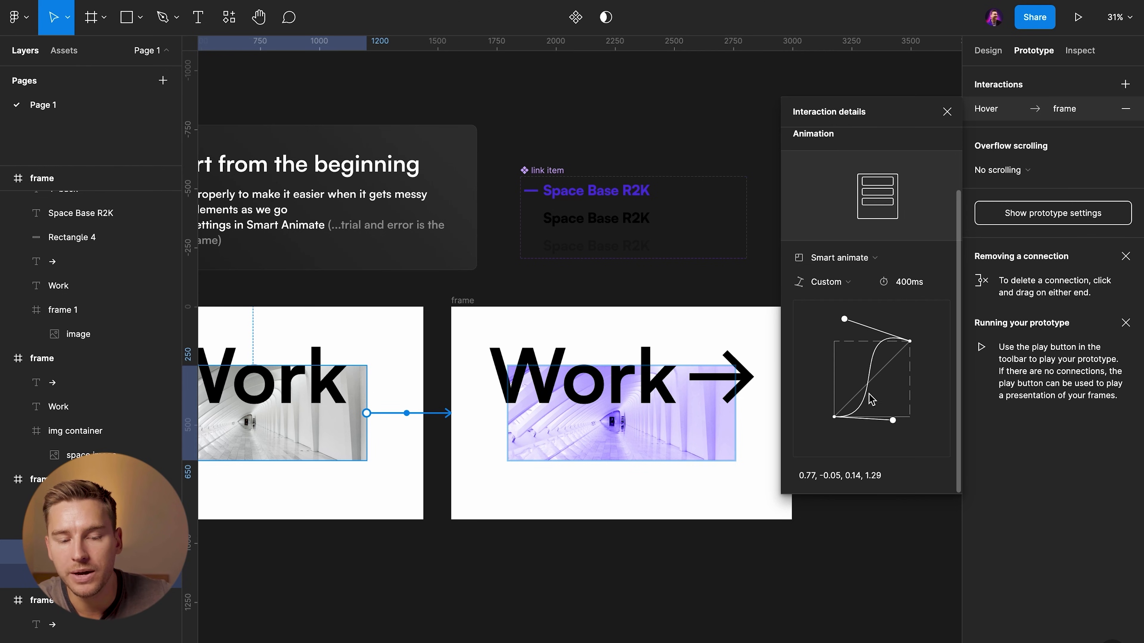
mouse_move(834, 429)
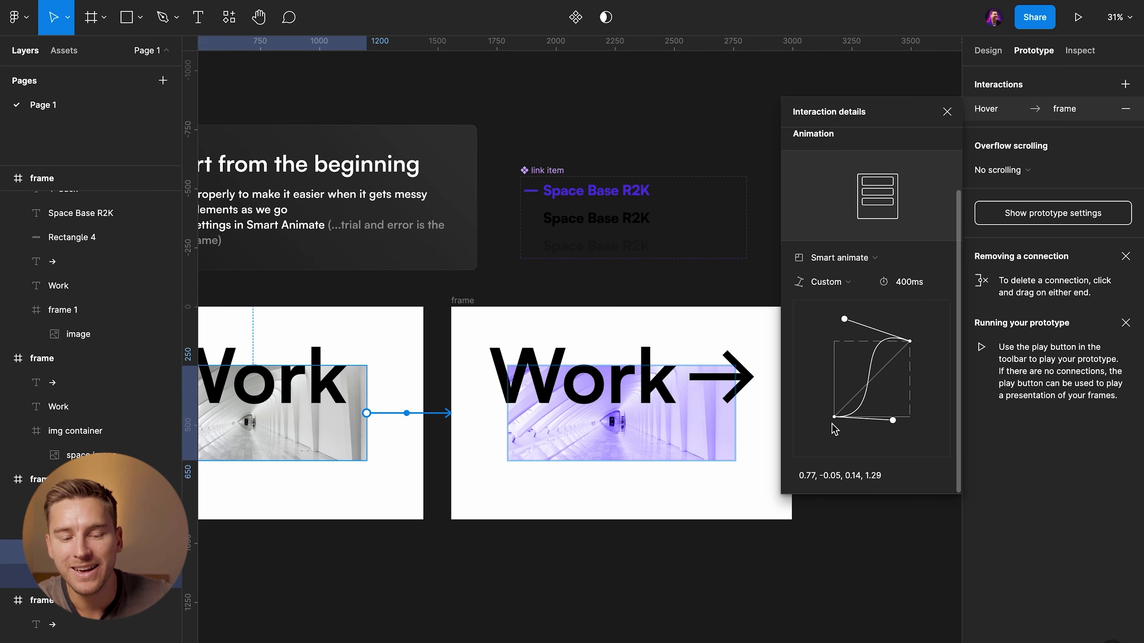
mouse_move(854, 416)
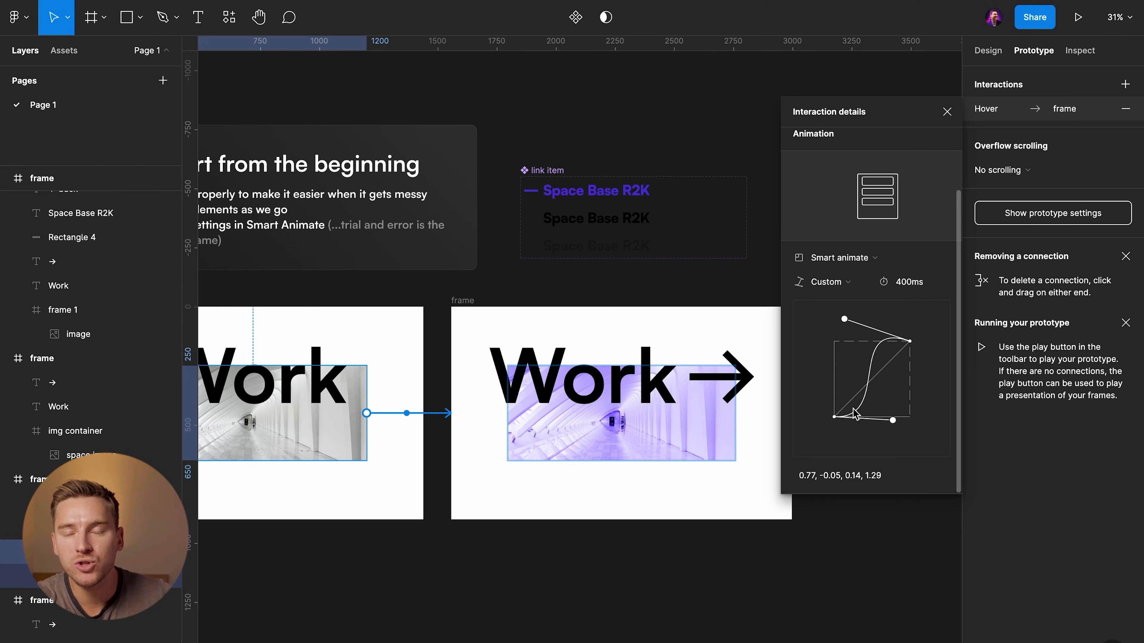
mouse_move(868, 405)
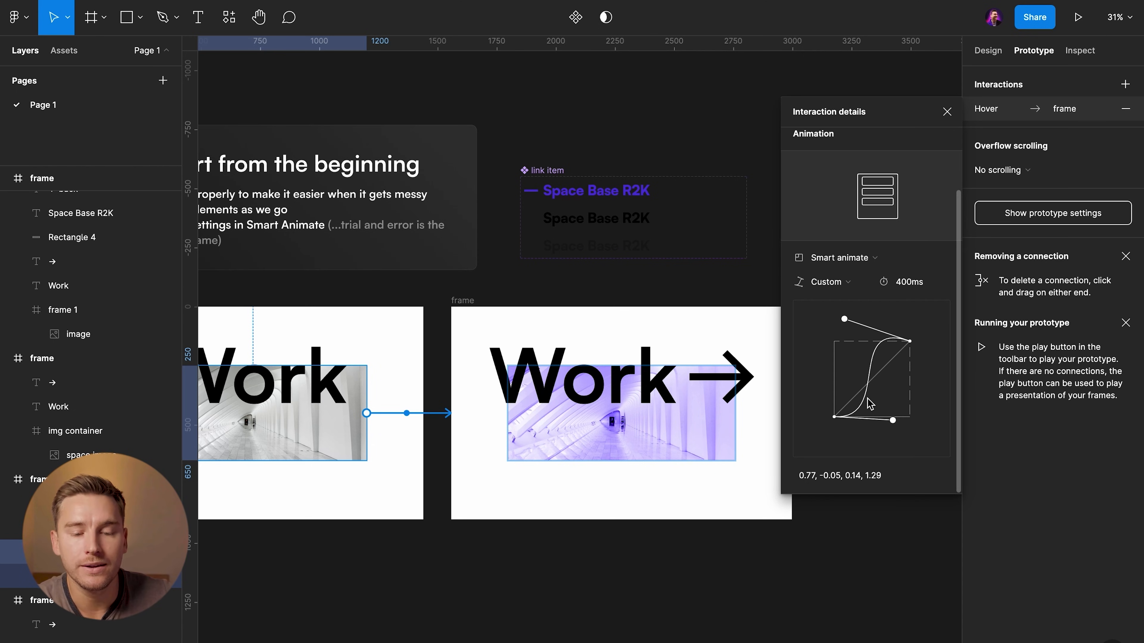
mouse_move(892, 341)
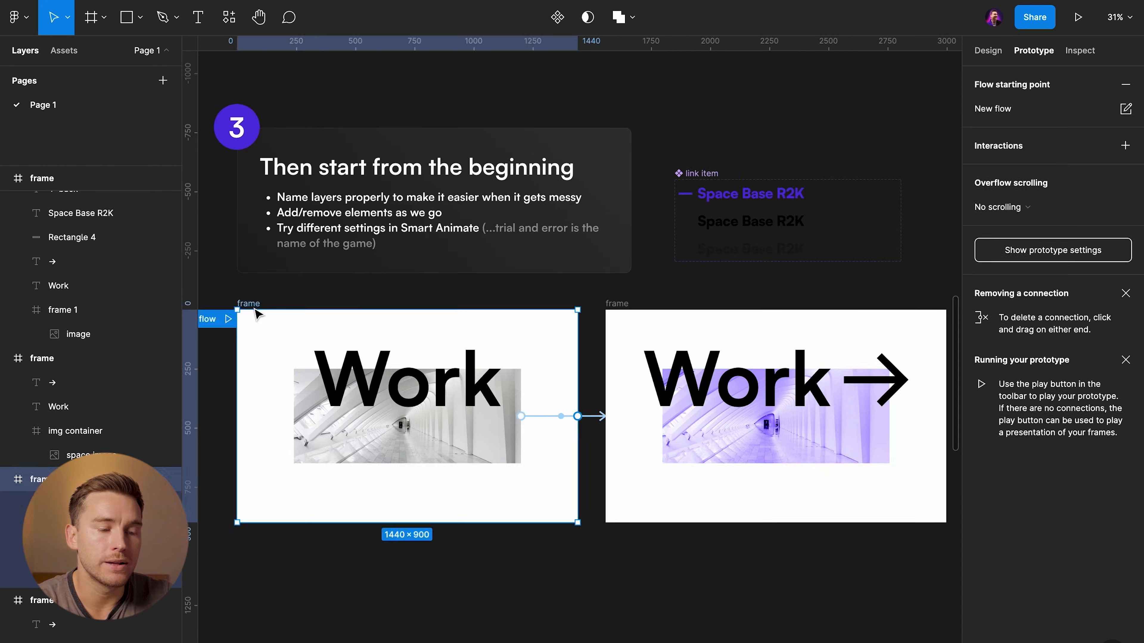
click(1078, 17)
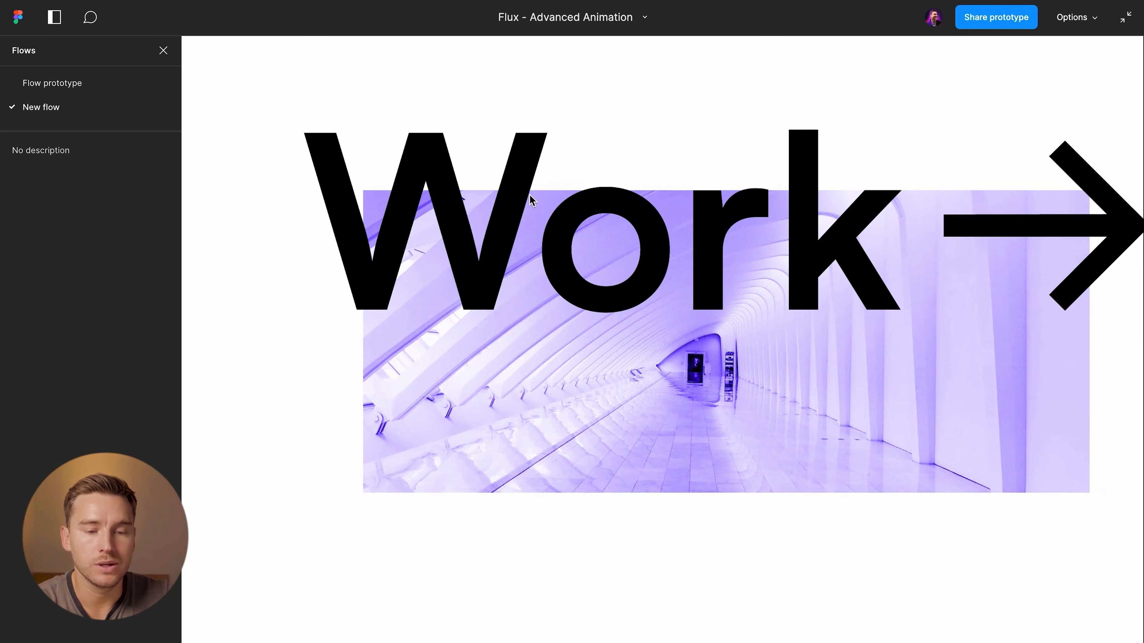
mouse_move(594, 235)
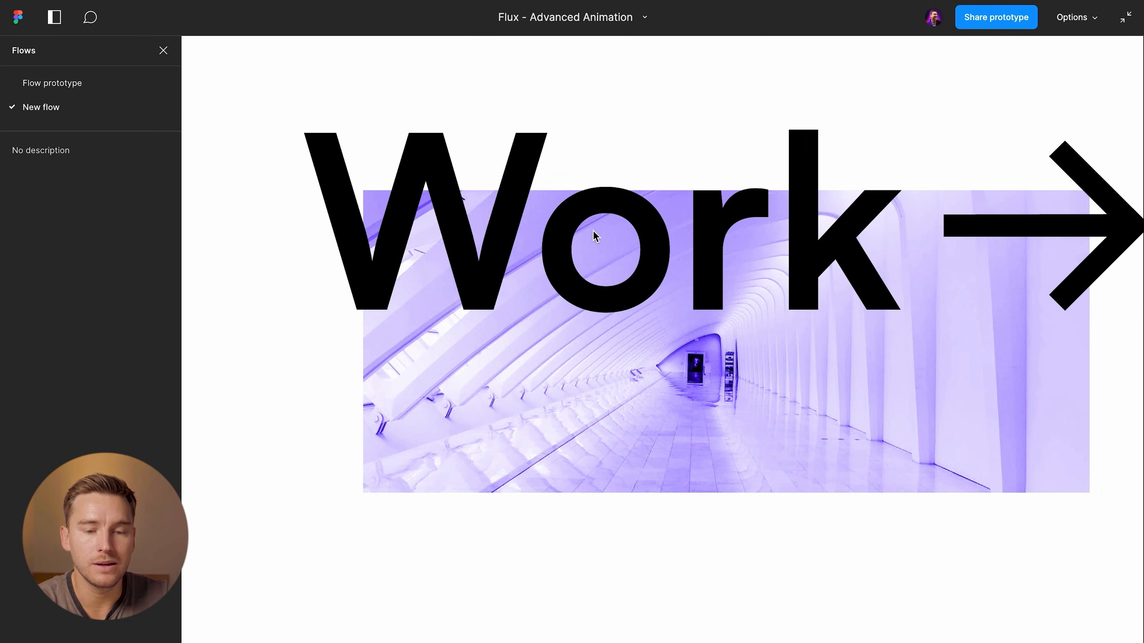
mouse_move(610, 234)
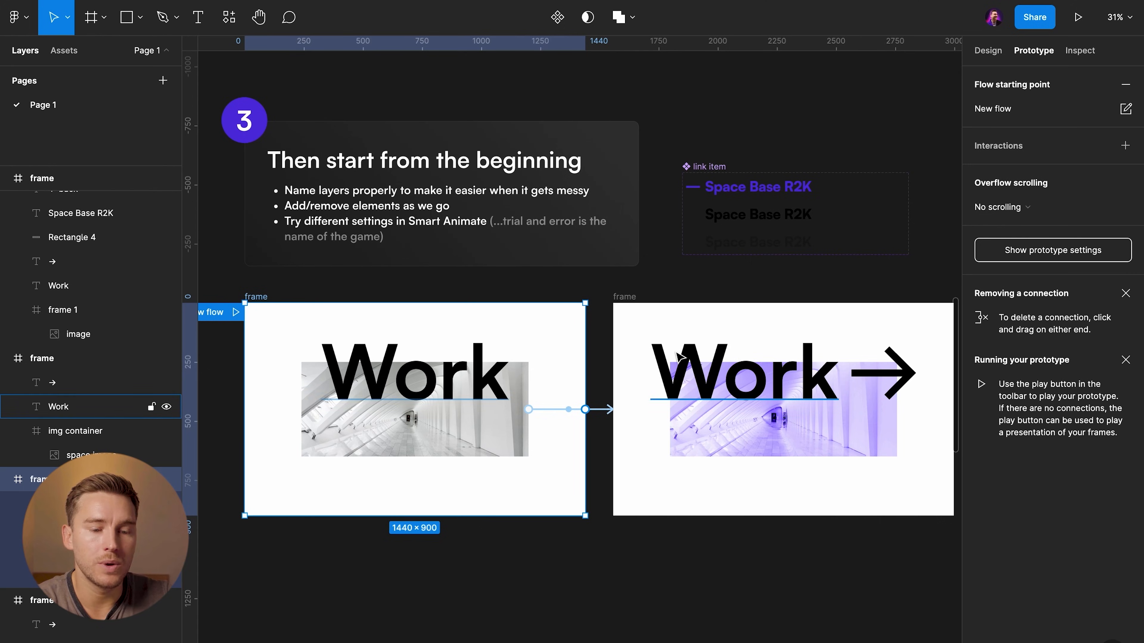
Step: Select the second frame's Work heading and dismiss the hover interaction details
click(585, 409)
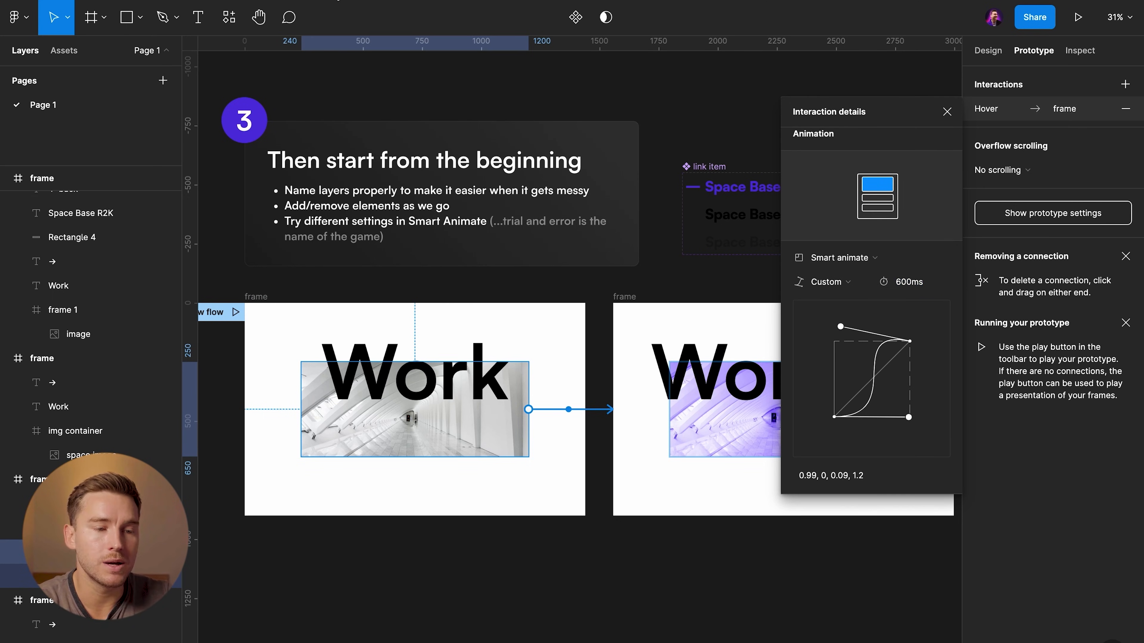
click(1078, 17)
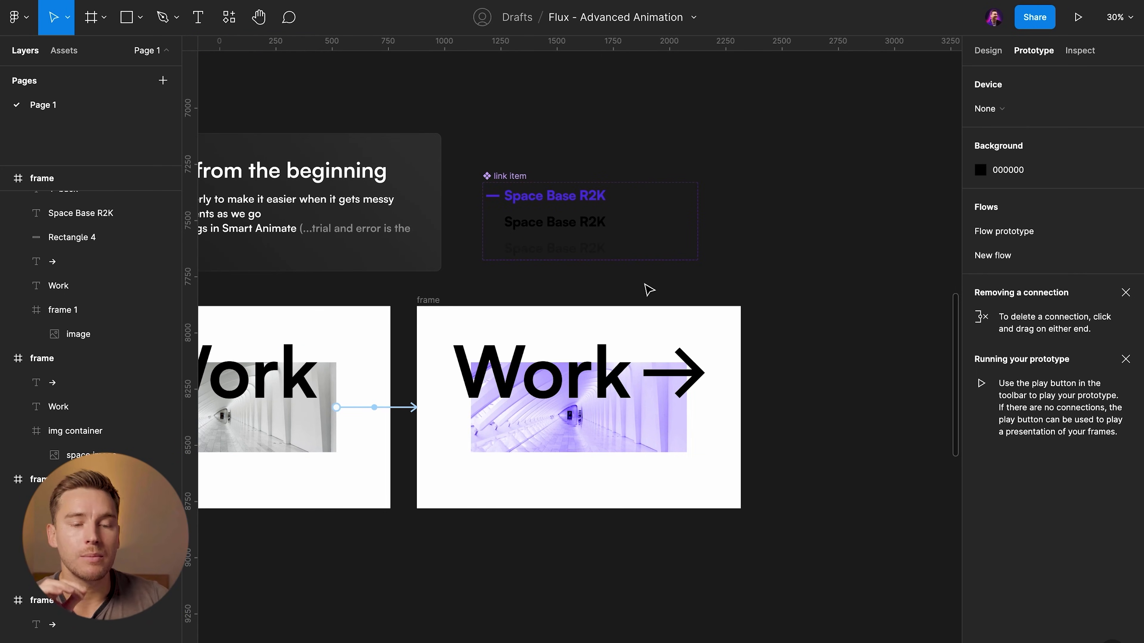
mouse_move(524, 298)
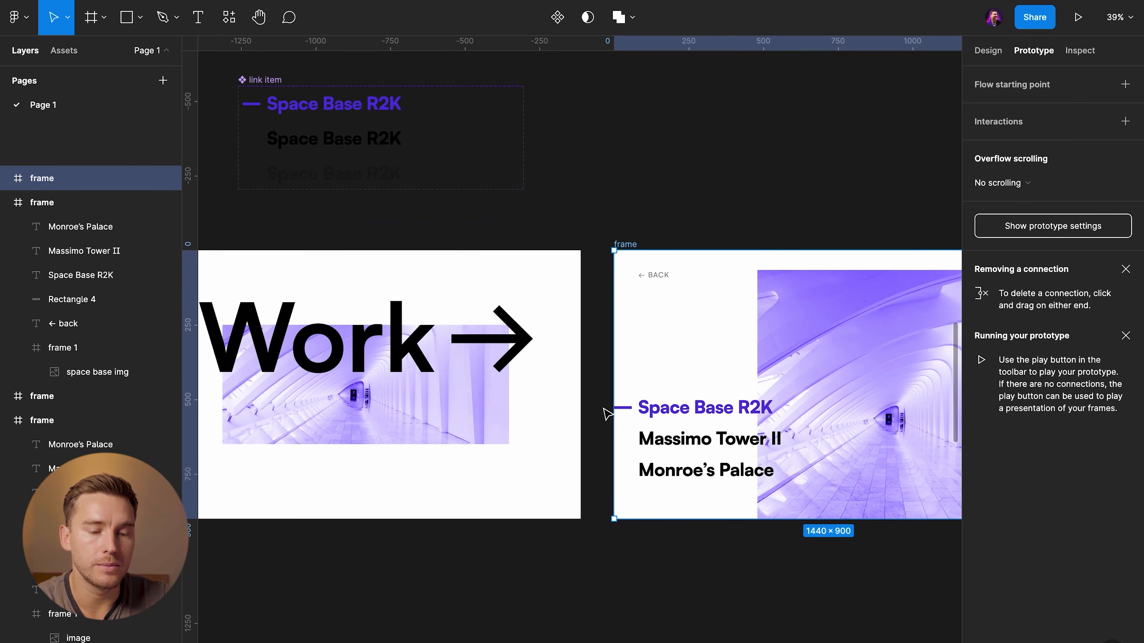
Step: Scroll to the frame holding only the 960×836 project image container
scroll(down, 3)
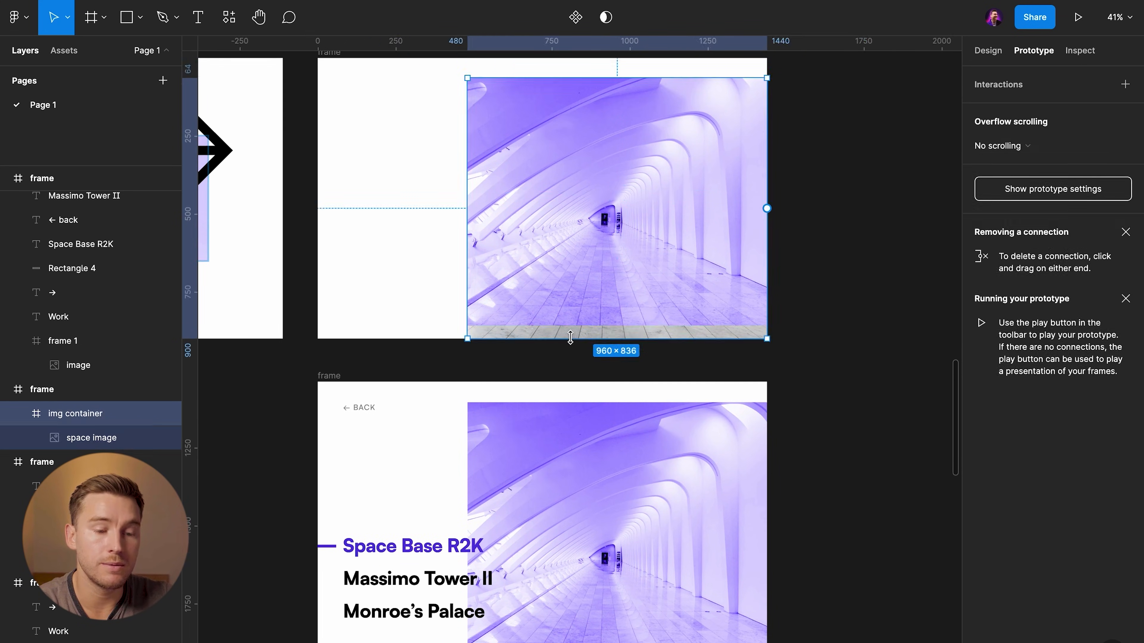
Step: Check the img container's size and position, then copy the ← back link into the image-only frame
click(987, 50)
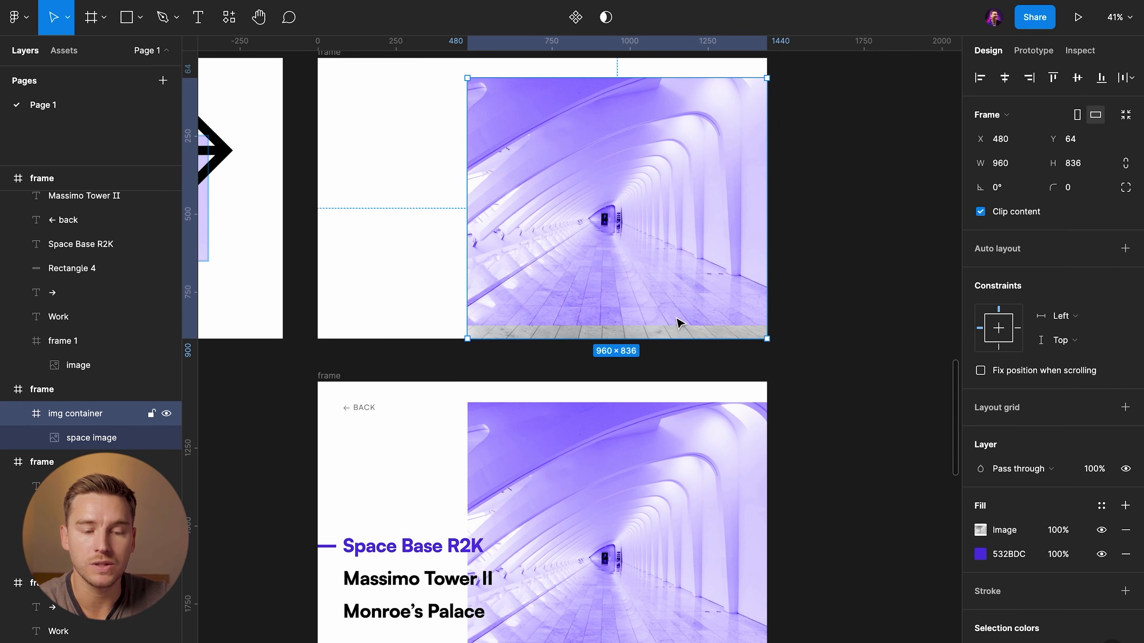
mouse_move(763, 343)
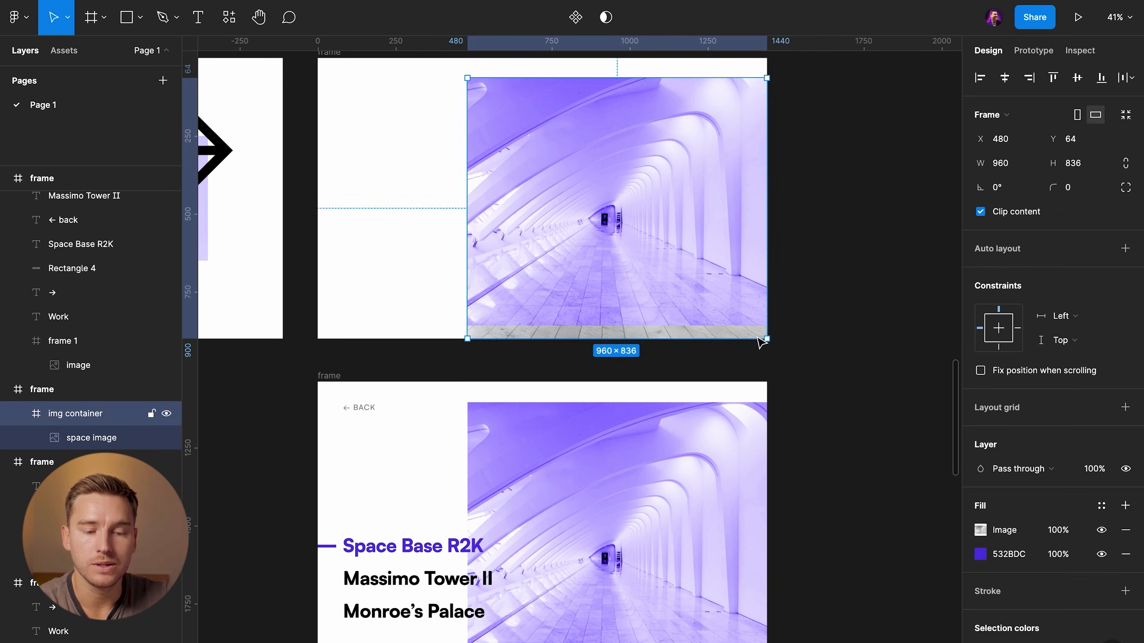
click(708, 237)
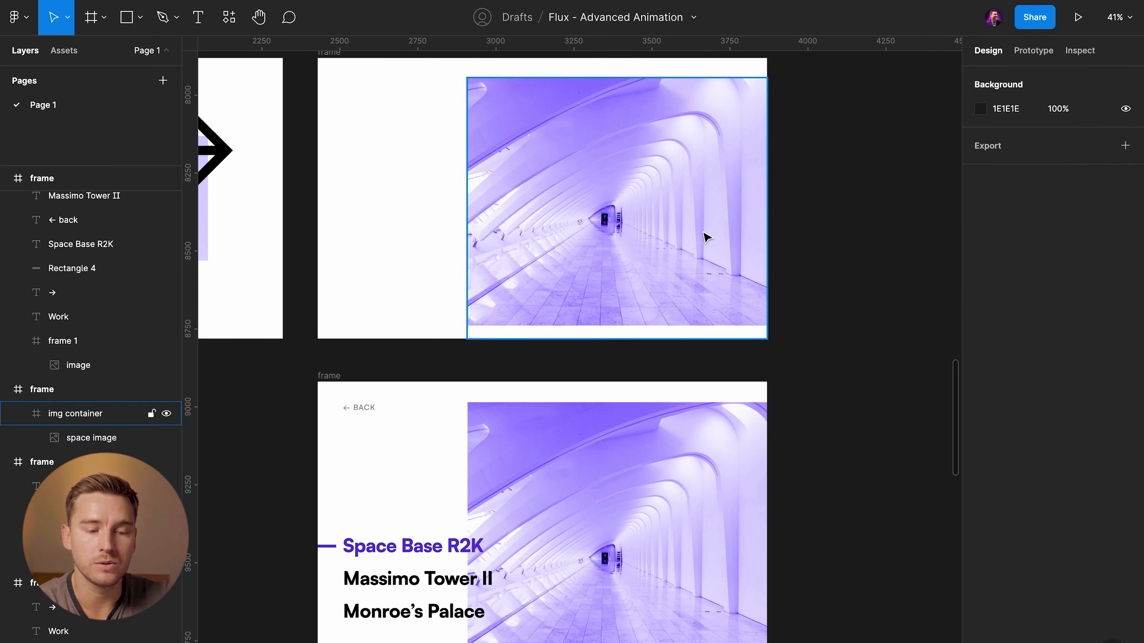
click(93, 438)
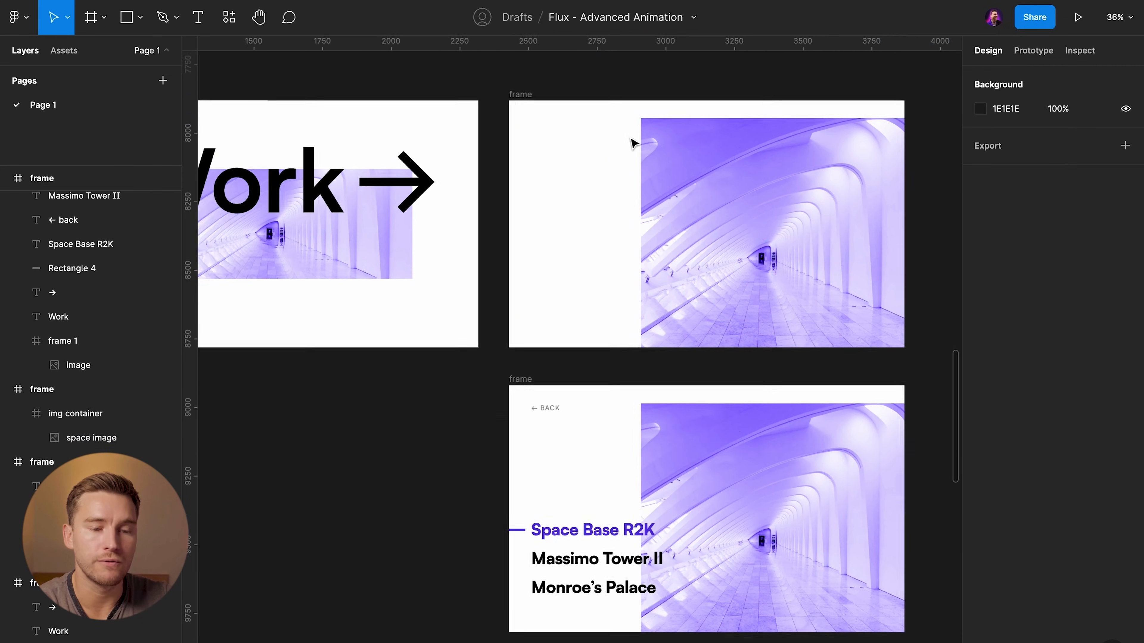
scroll(down, 3)
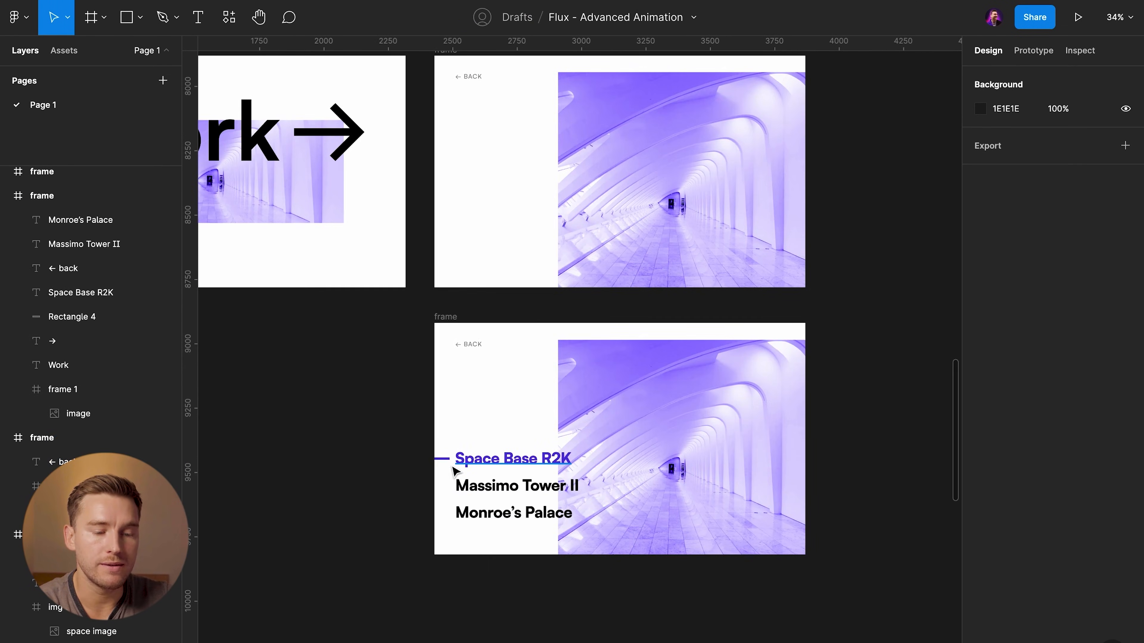
Step: Select the Massimo Tower II title, then the Default variant of the link item component set
click(517, 485)
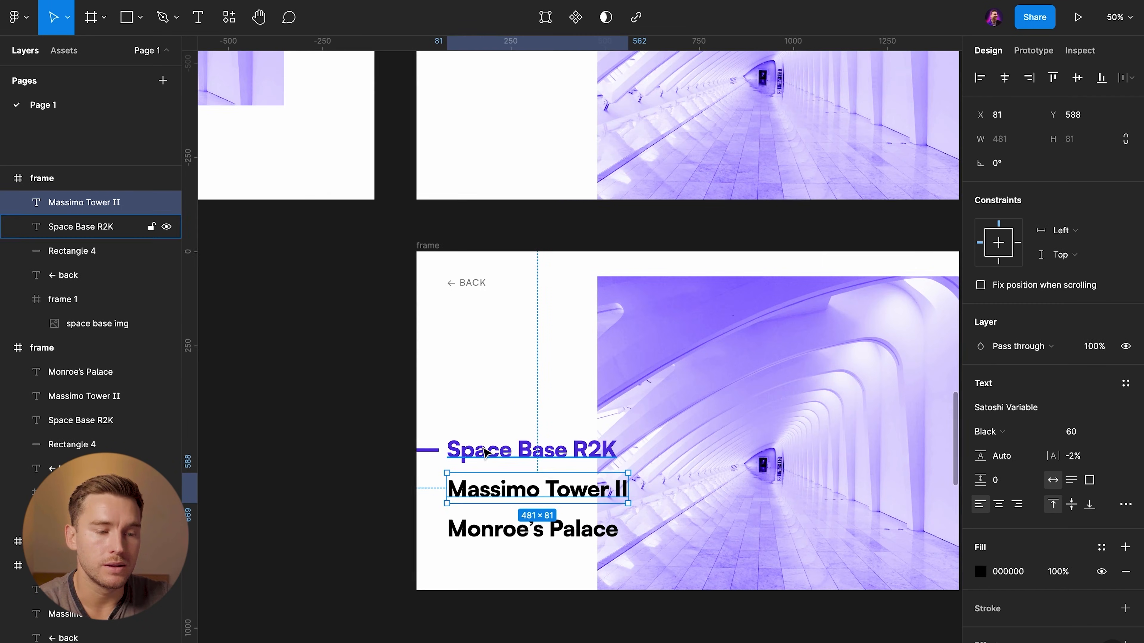
scroll(up, 3)
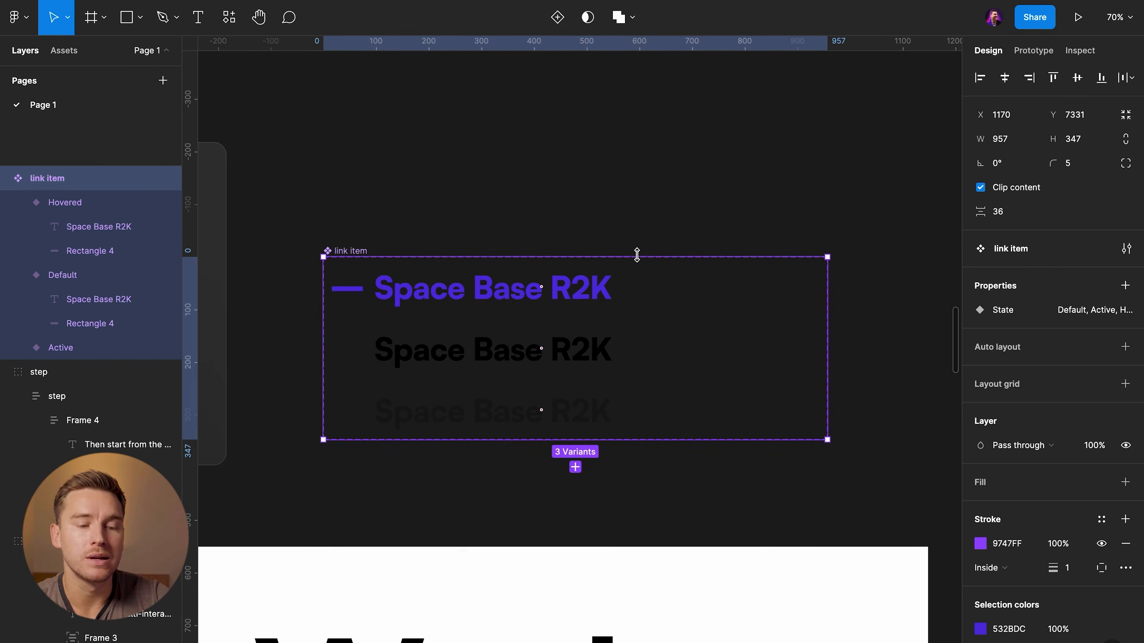
click(62, 275)
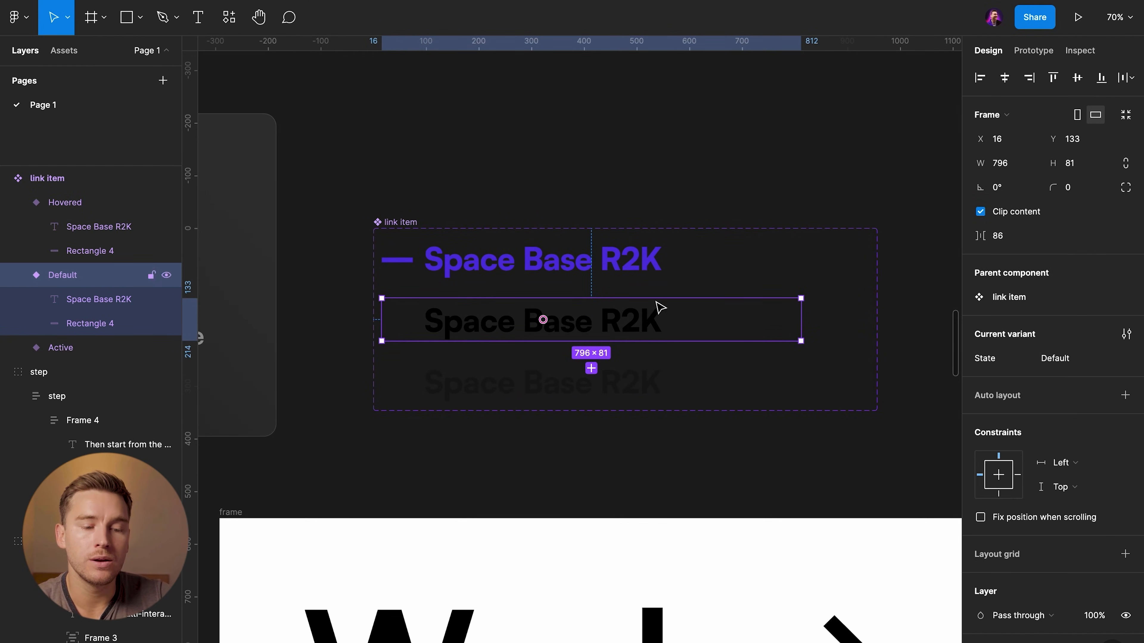
mouse_move(654, 334)
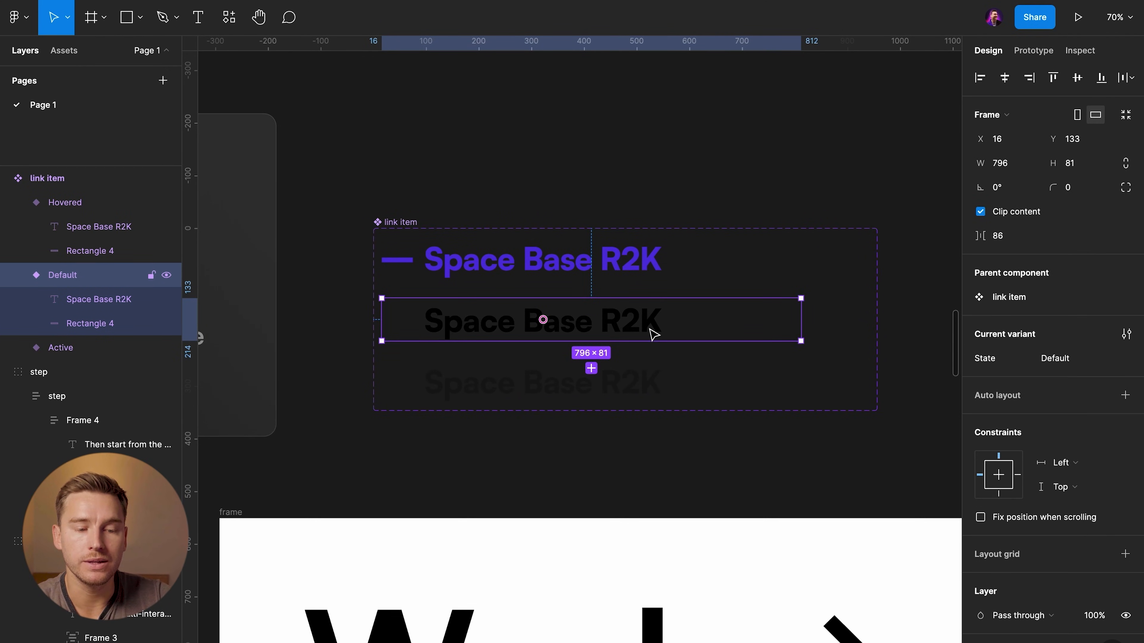
mouse_move(1033, 51)
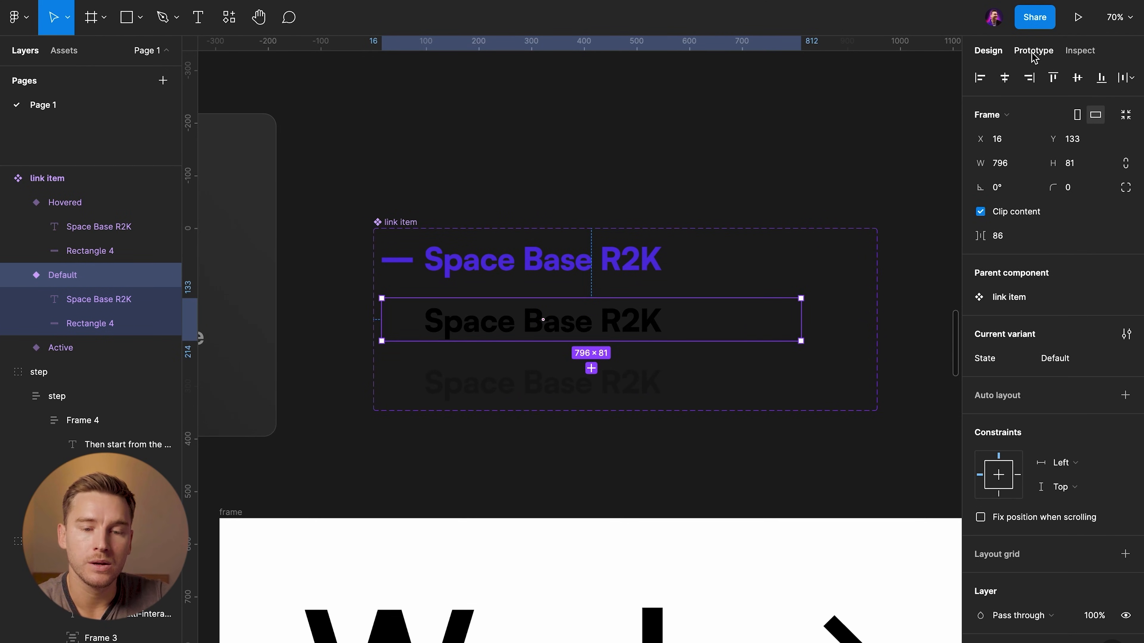
Step: Connect Default to Hovered with While hovering, Smart animate and a custom 600 ms easing
click(1033, 50)
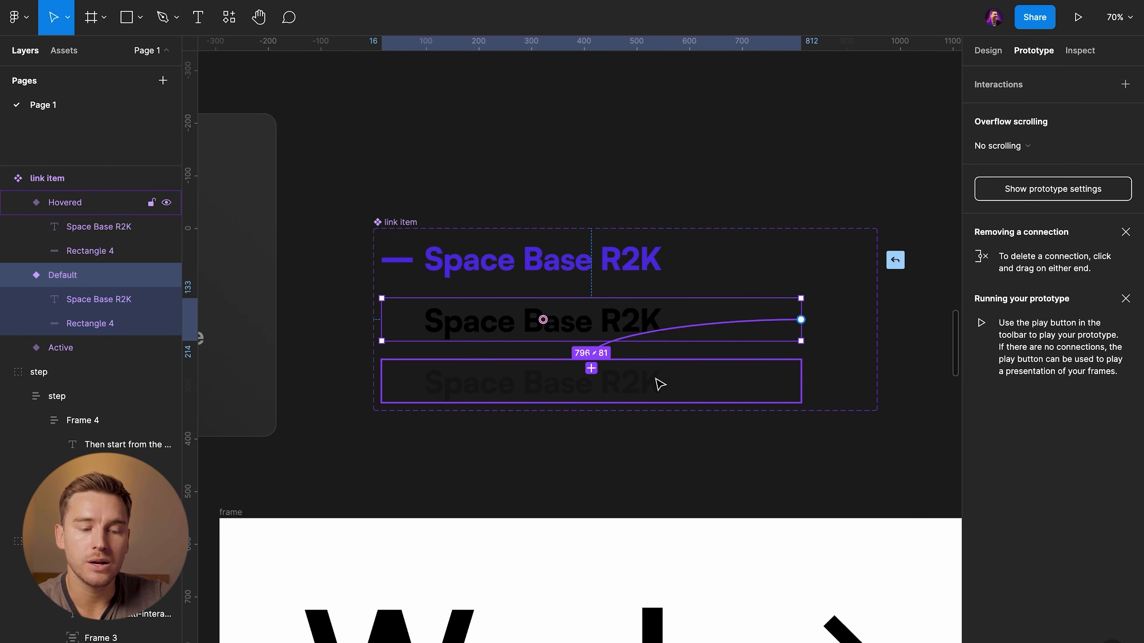
click(985, 108)
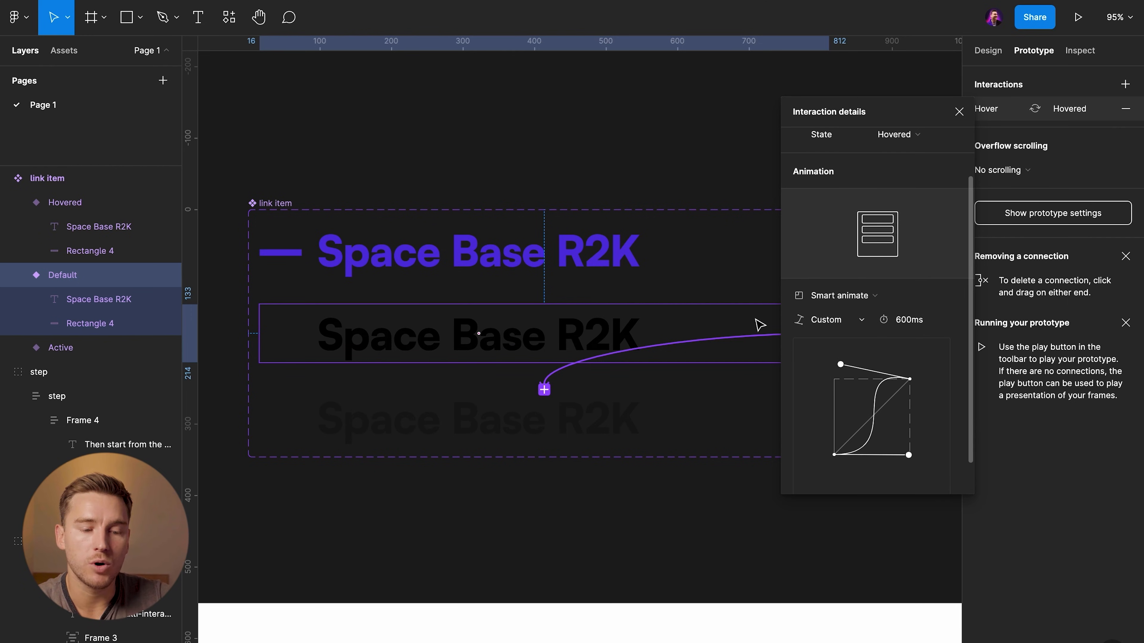
click(908, 320)
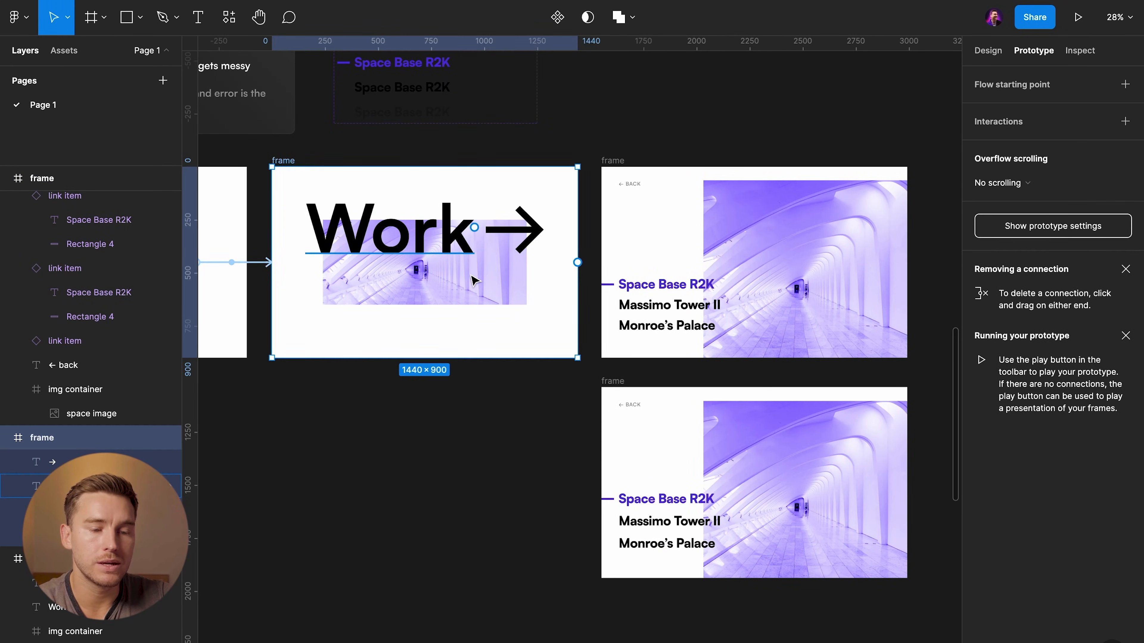
Step: Link the hovered Work image On click to the project frame with 600 ms smart animate, then play
click(422, 263)
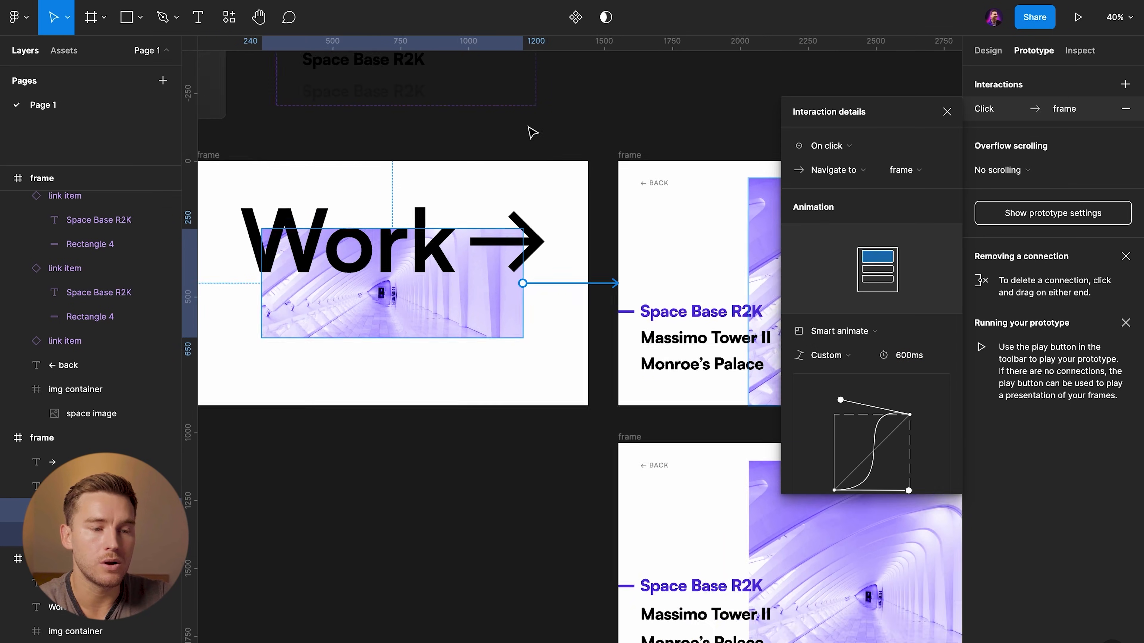
scroll(down, 3)
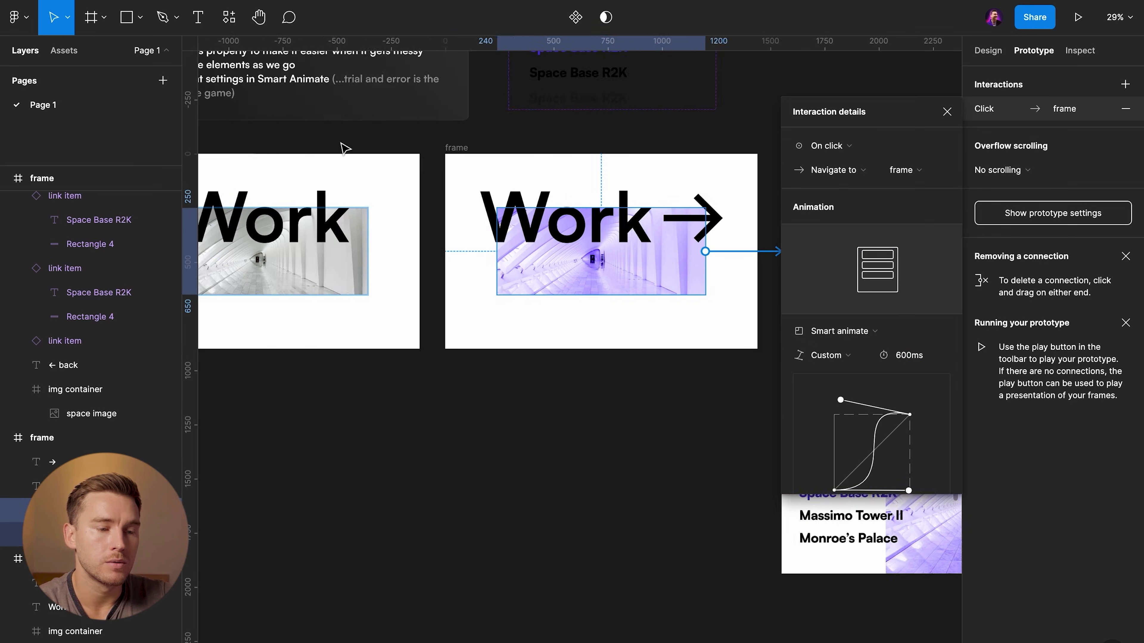
click(1079, 17)
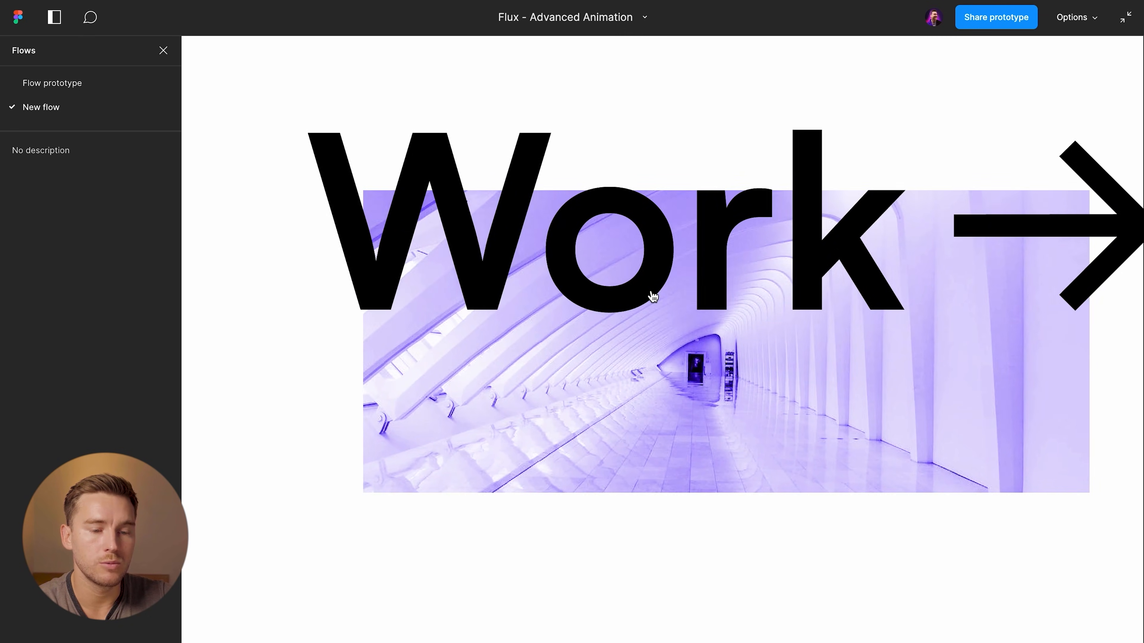
Step: Click the Work card in the running prototype to test its click-through animation
click(651, 296)
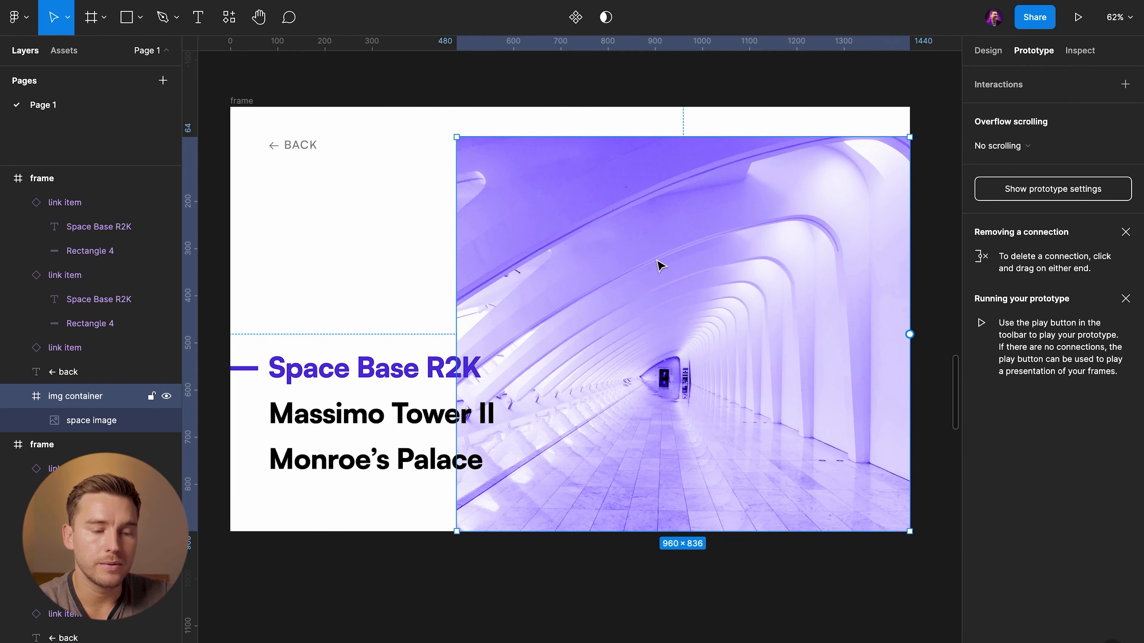
Step: Zoom out the canvas to view all project frames together
scroll(down, 3)
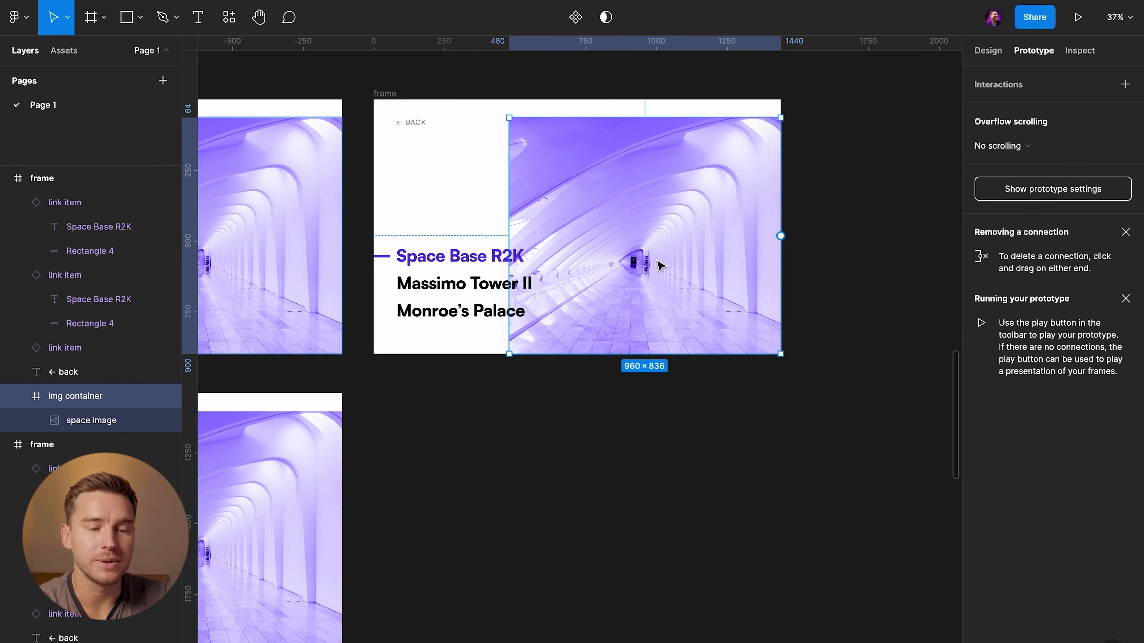
scroll(down, 3)
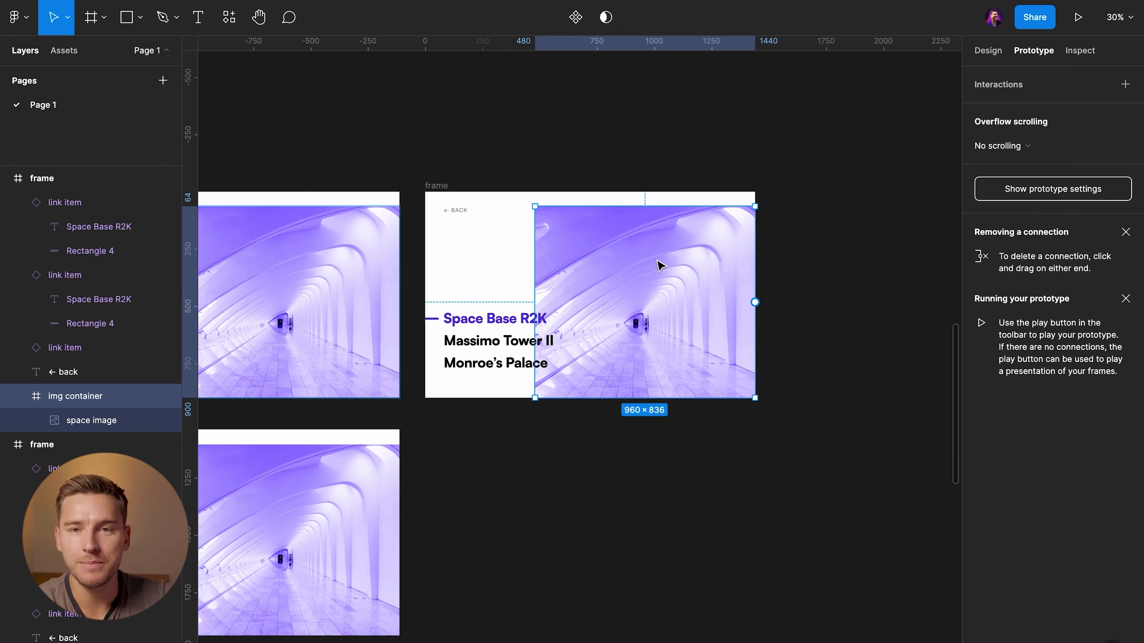
scroll(down, 3)
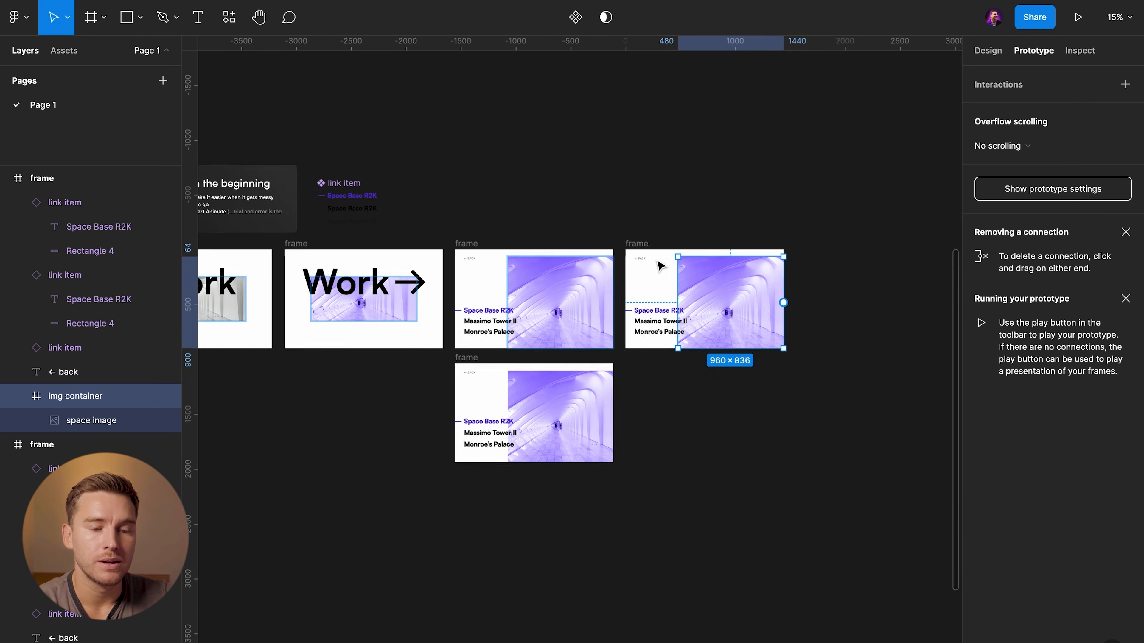
Step: Switch the running prototype to the Flow prototype flow and hide the Flows list
click(1078, 16)
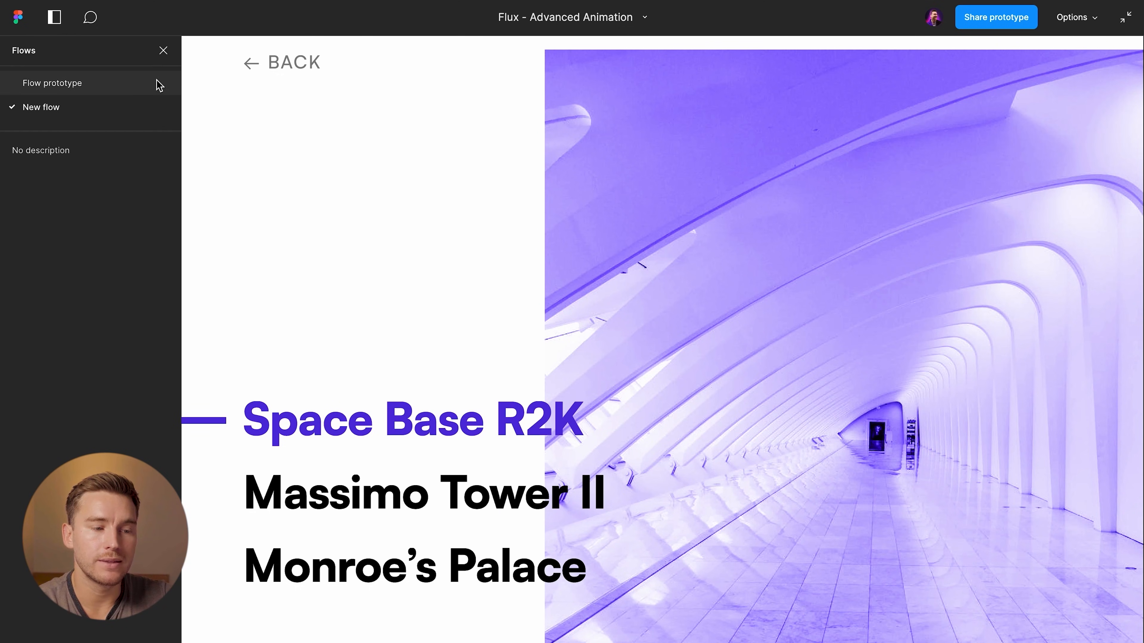
click(52, 82)
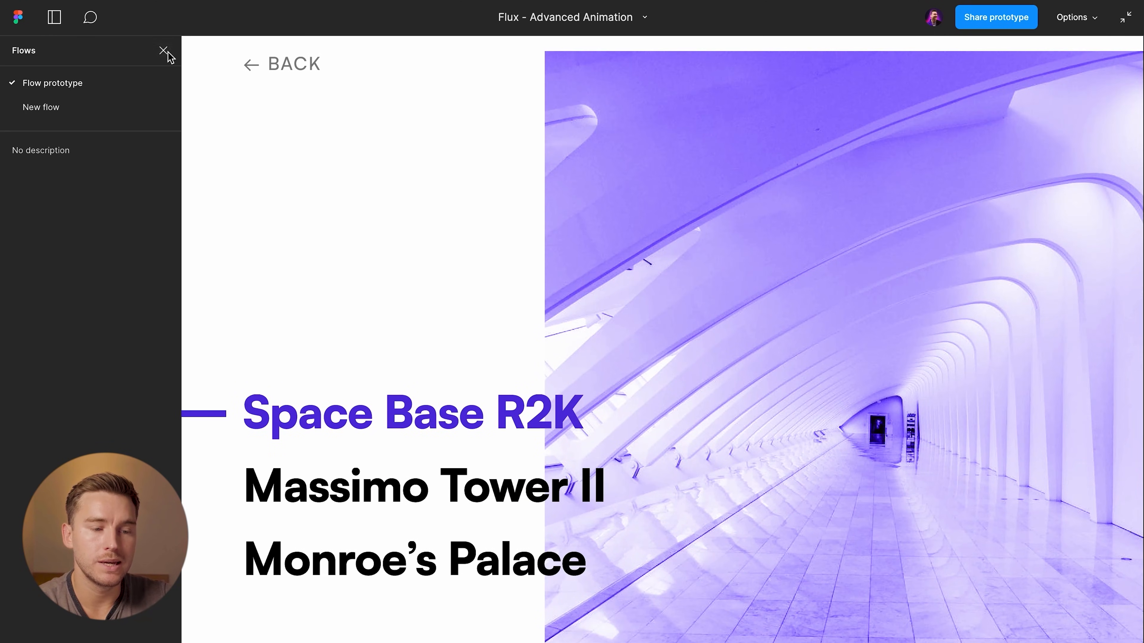
click(164, 50)
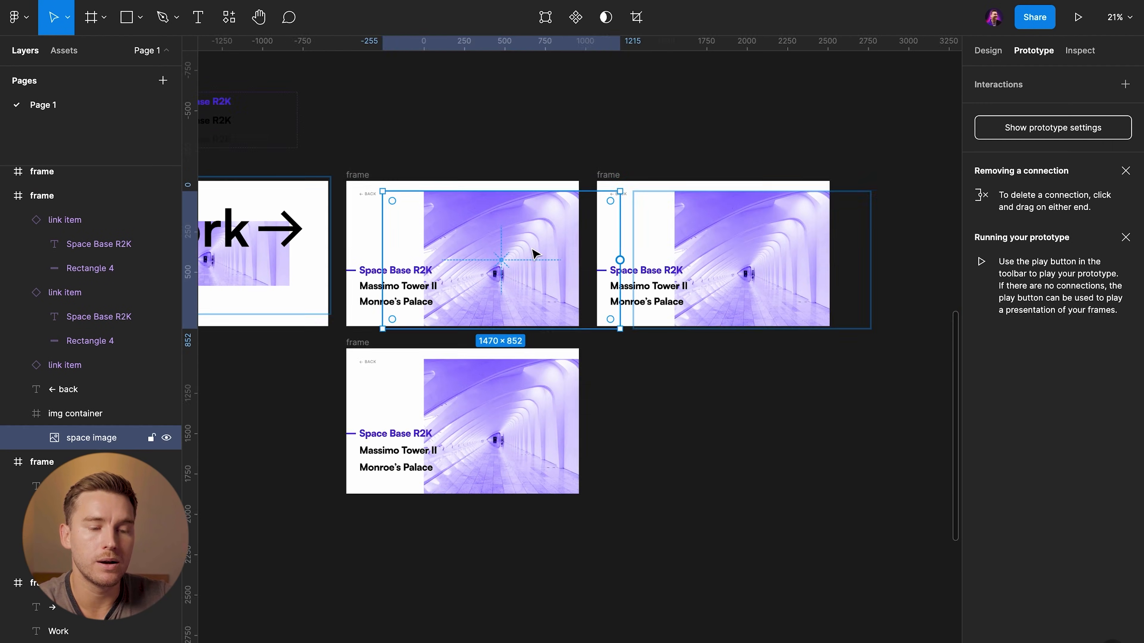
mouse_move(480, 231)
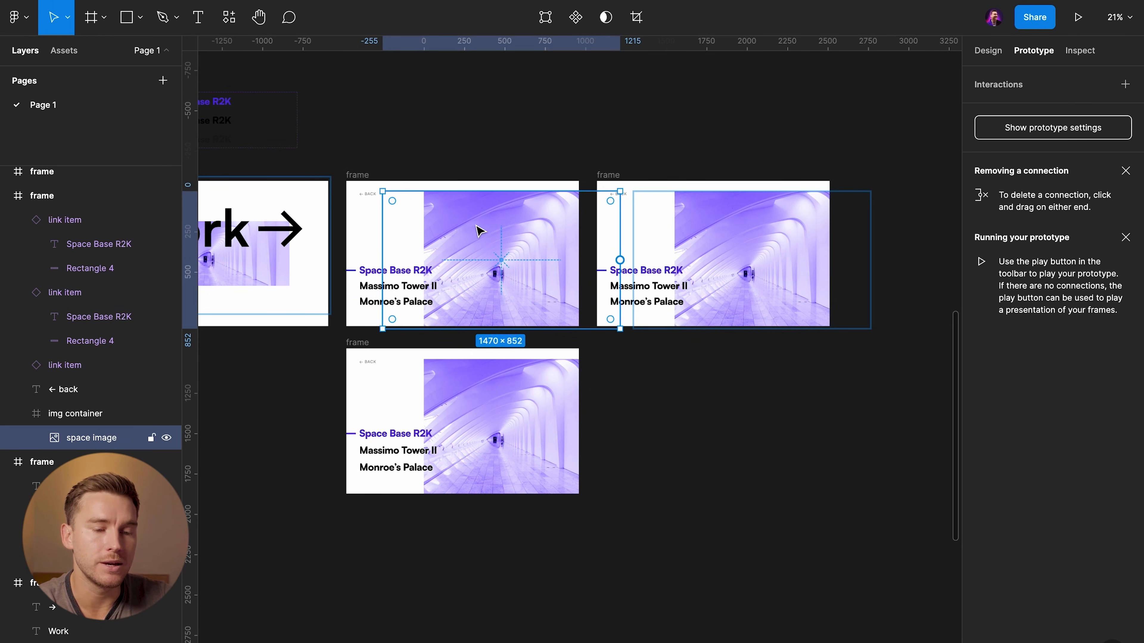
Step: Wrap the three project images in Frame 5 as a vertical auto layout with 0 spacing
scroll(down, 3)
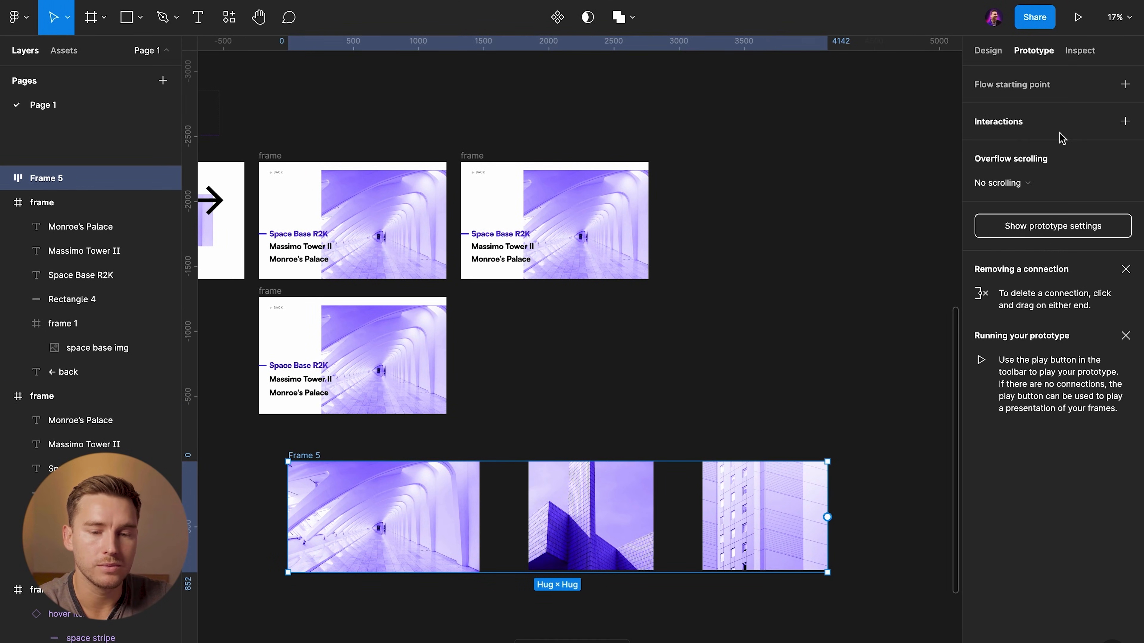
click(988, 51)
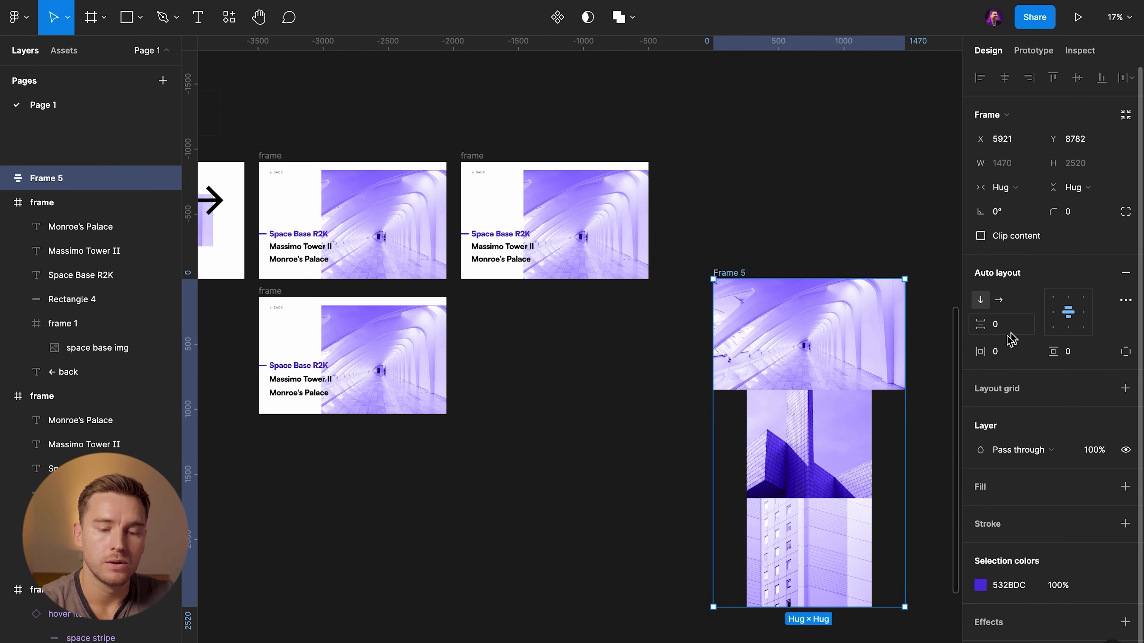
mouse_move(706, 279)
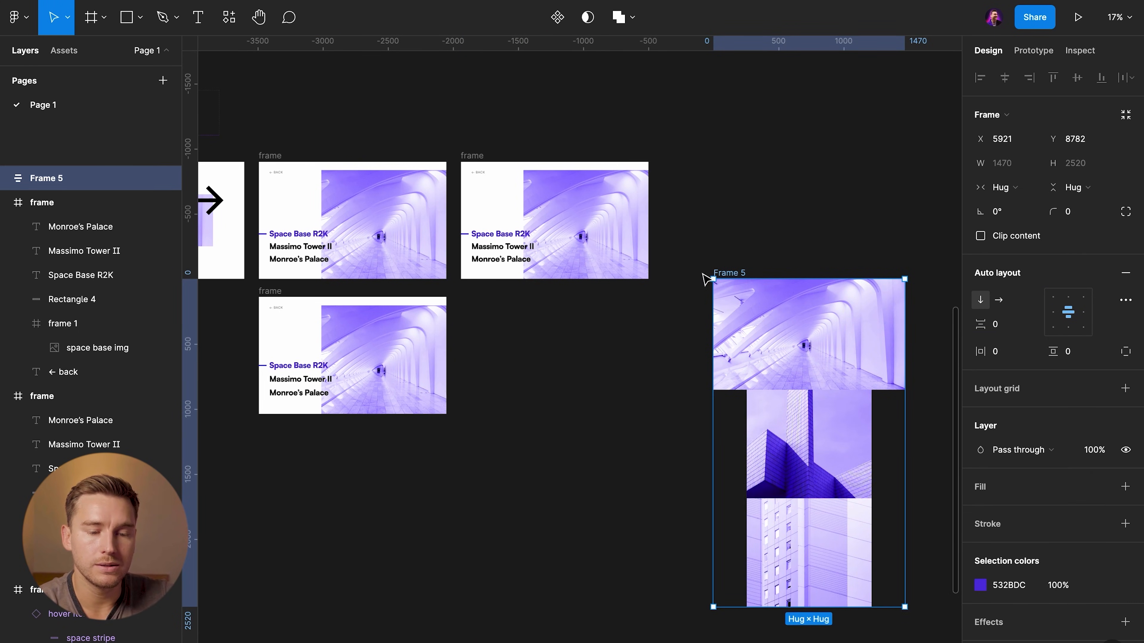
mouse_move(764, 246)
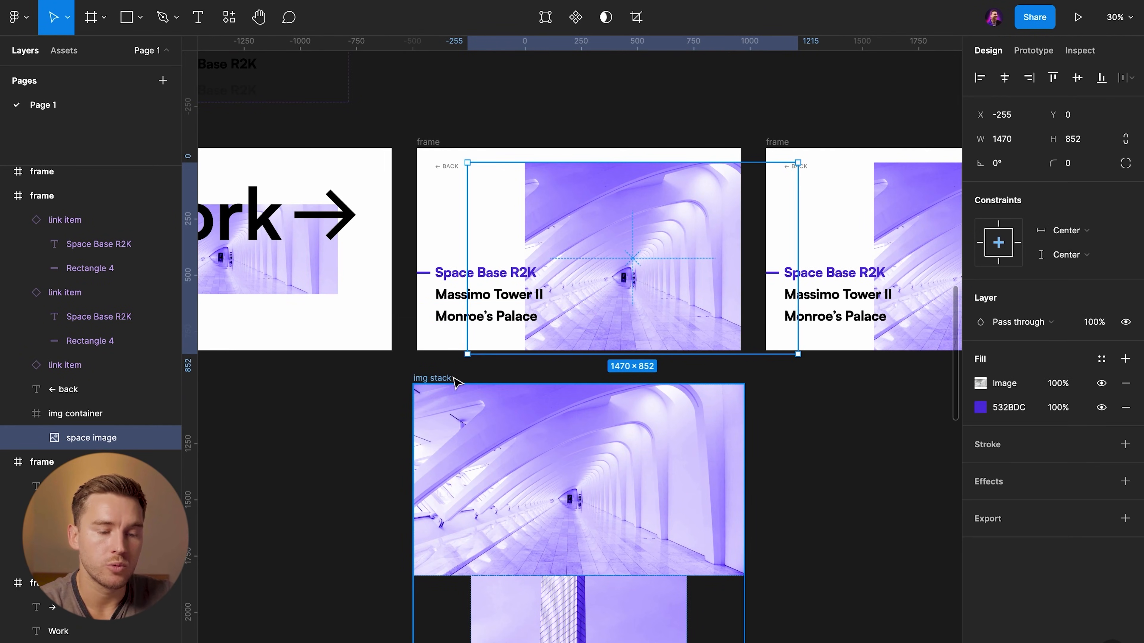
Step: Nest img stack in the first frame's img container and align it to the top at Y 0
click(52, 178)
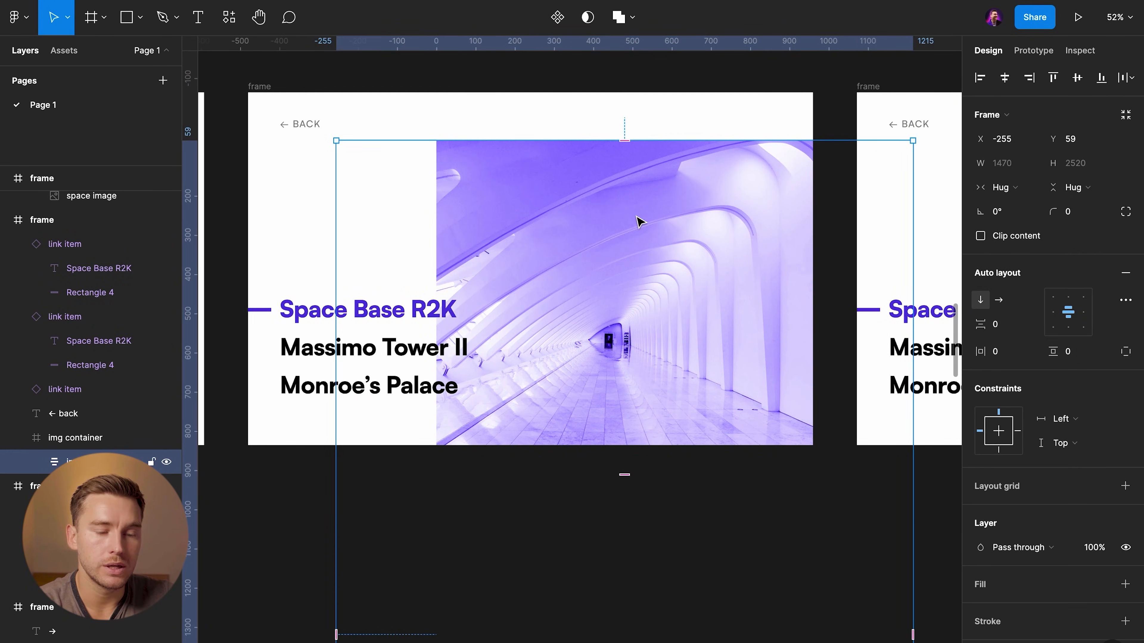
mouse_move(1053, 77)
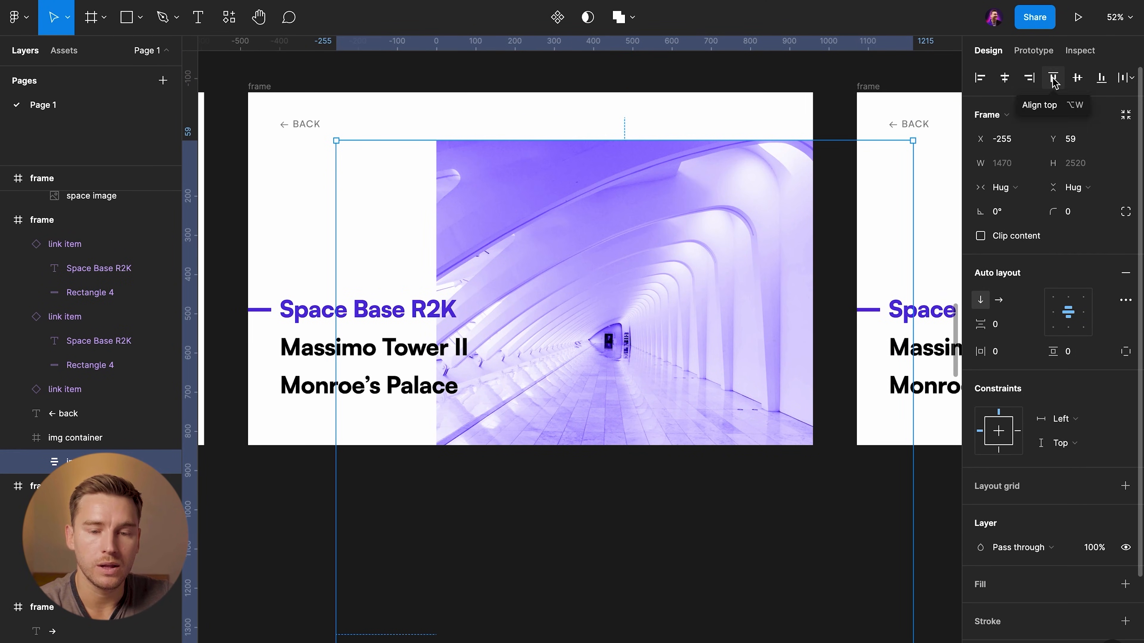
click(1054, 78)
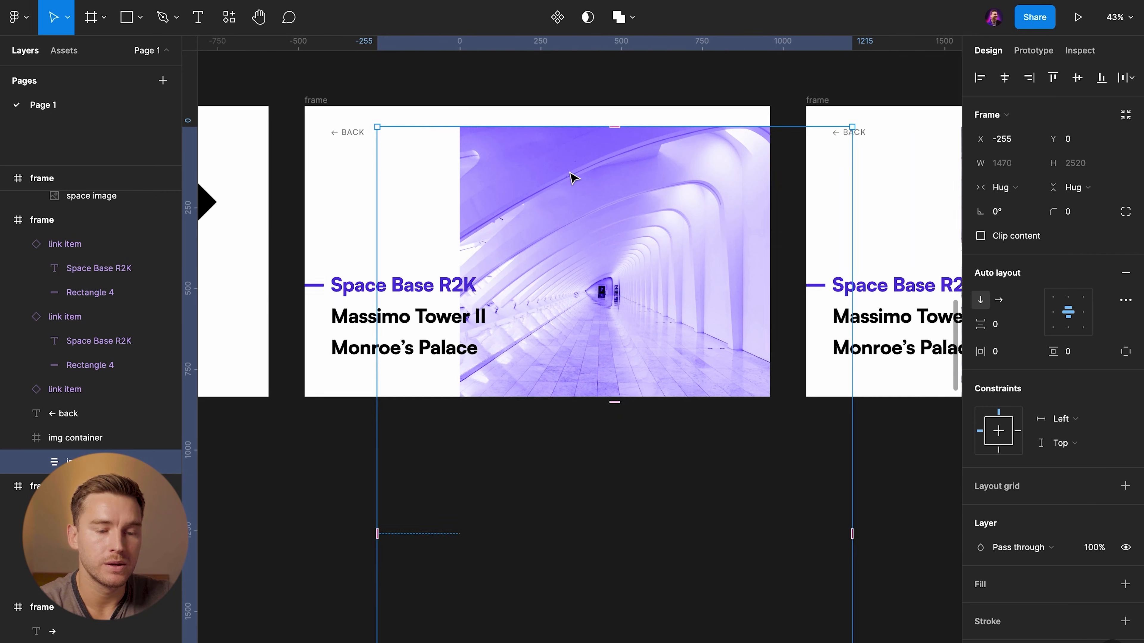
scroll(down, 3)
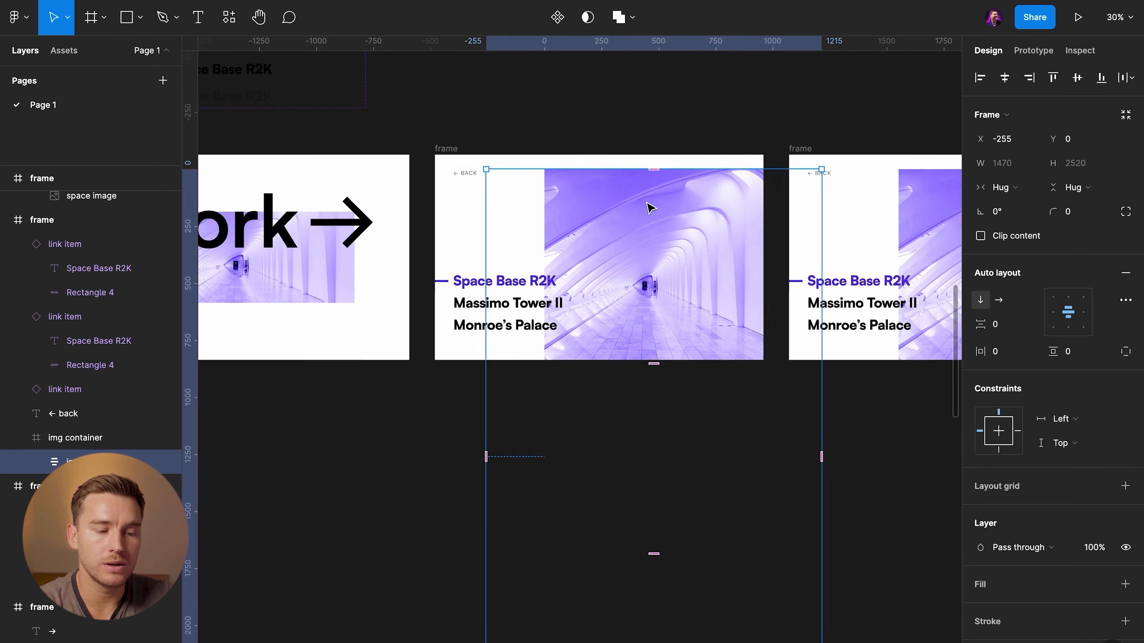
scroll(up, 3)
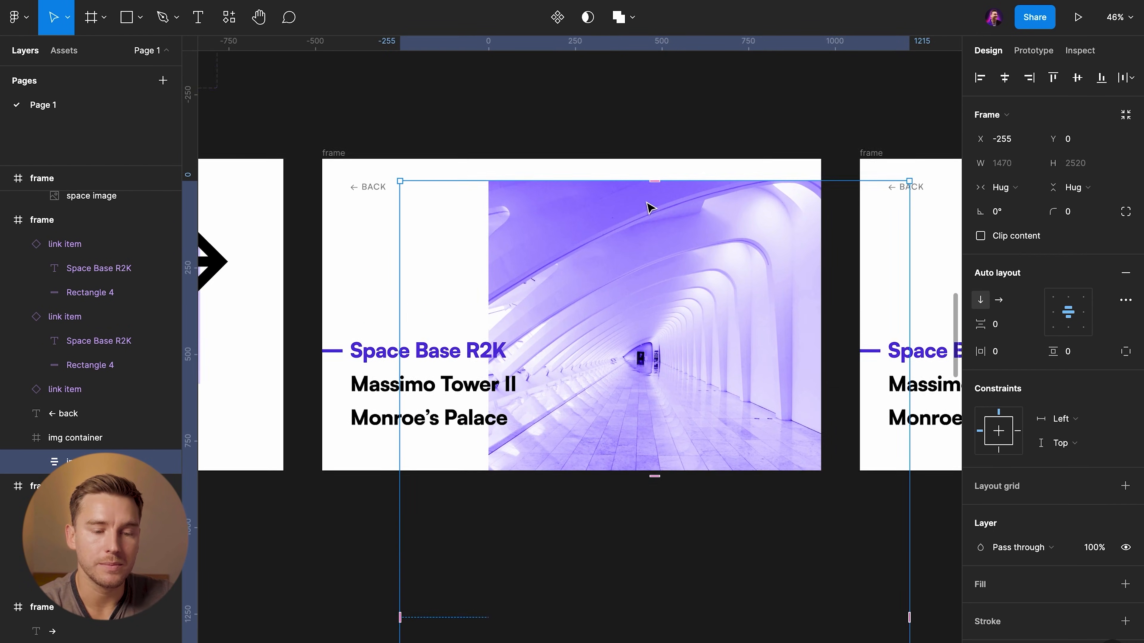
scroll(down, 3)
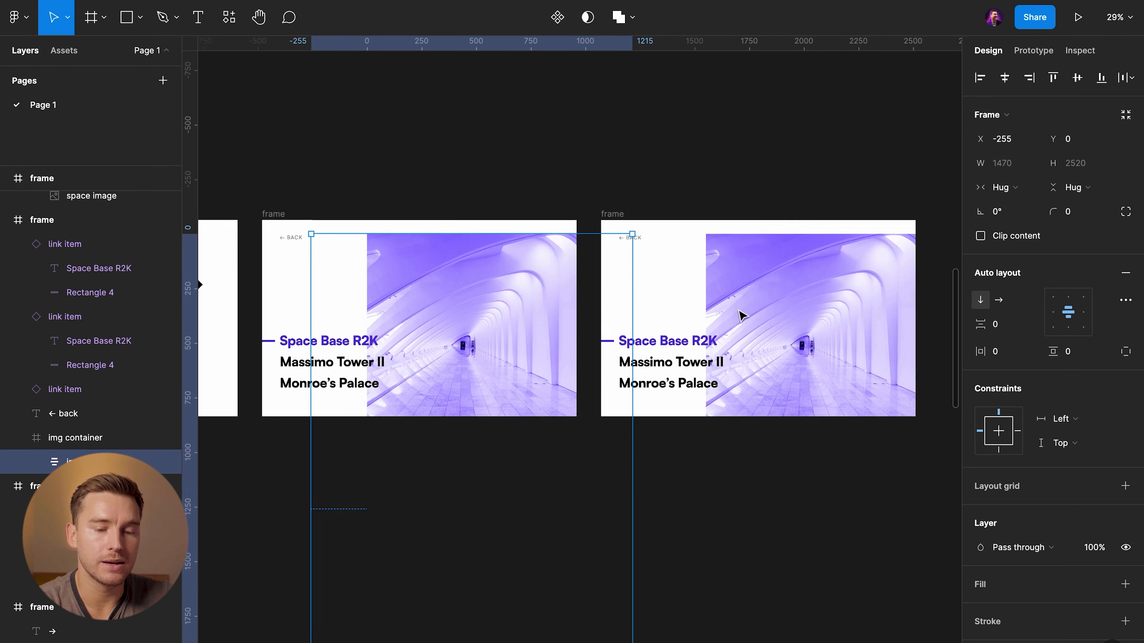
Step: Offset the second frame's img stack and set its Massimo Tower II link item to Active
click(91, 226)
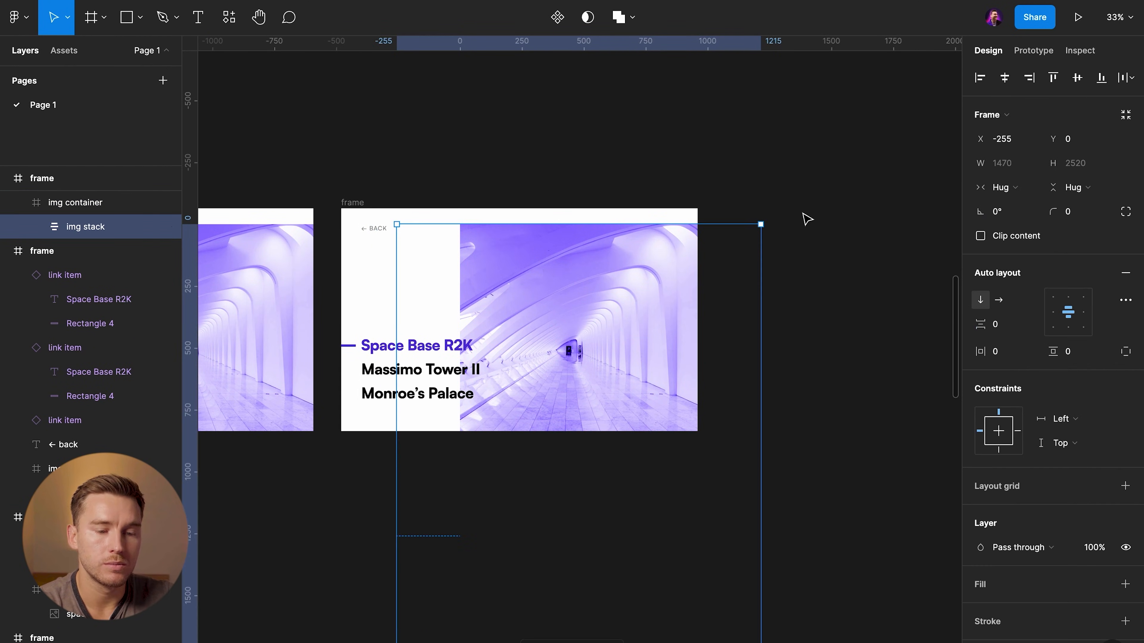
scroll(down, 3)
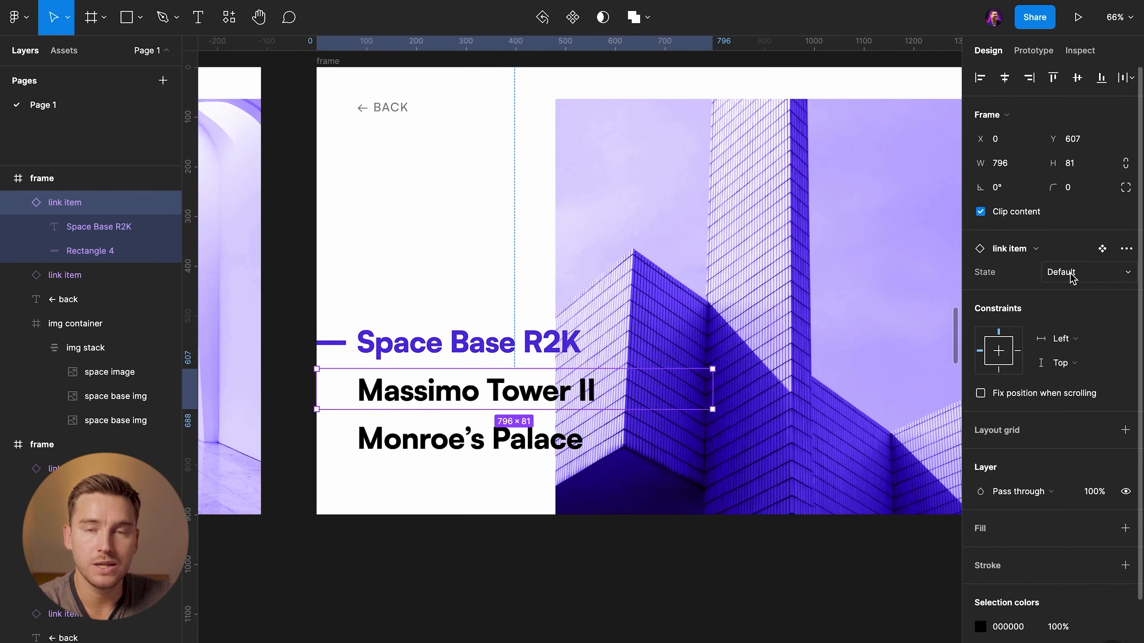
click(1086, 272)
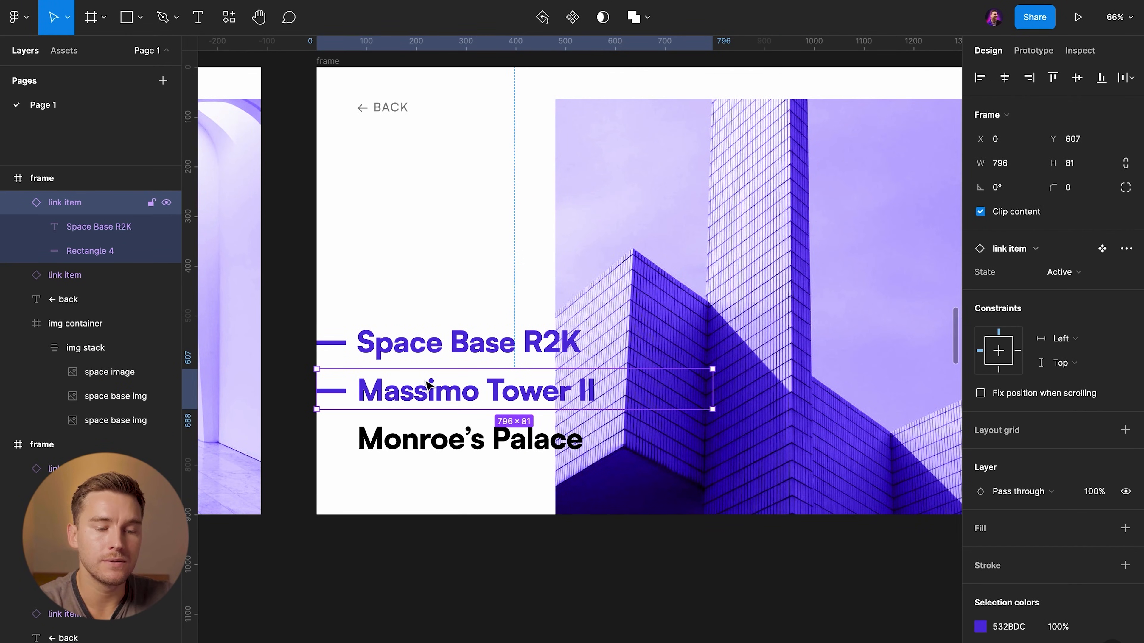
click(1061, 272)
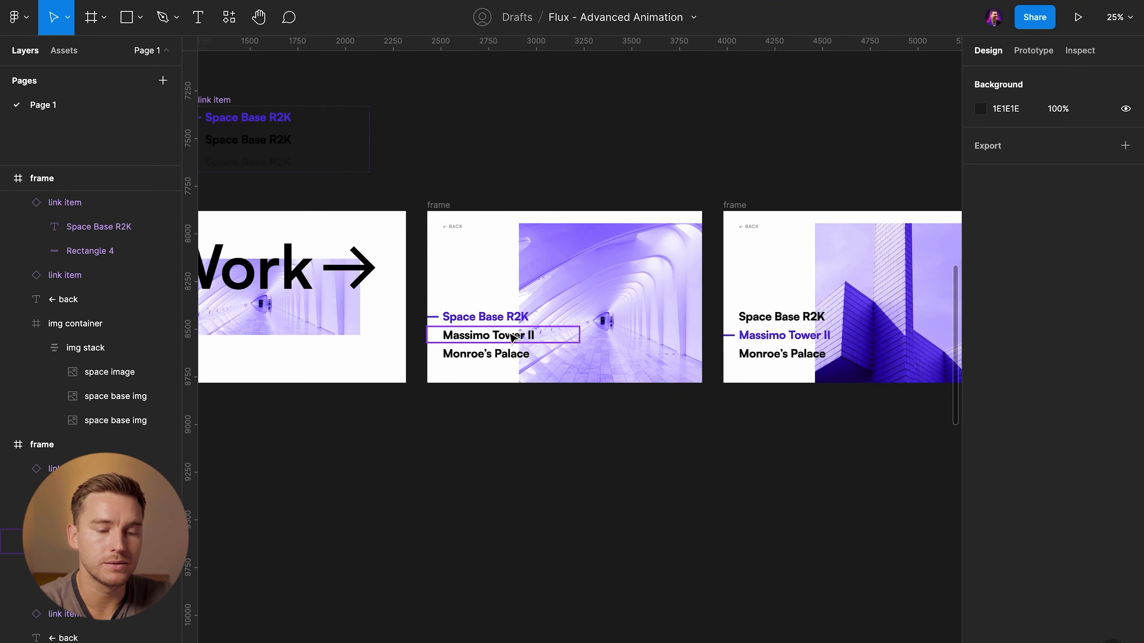
Step: Make the first frame's Massimo Tower II navigate there with 600 ms smart animate and test it
click(1032, 50)
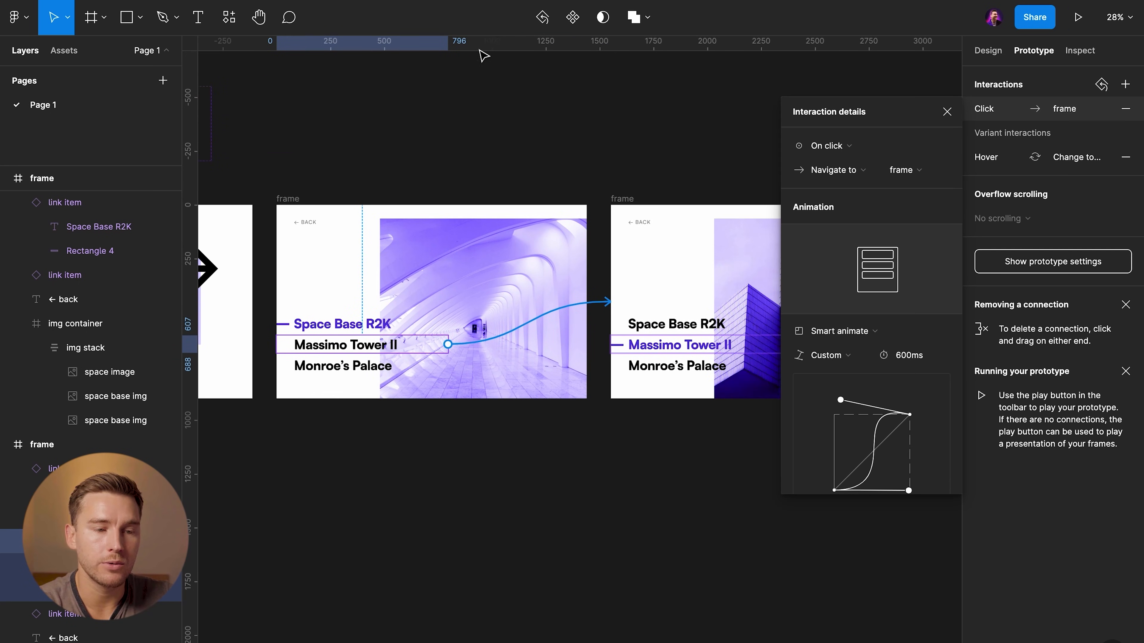
click(1079, 16)
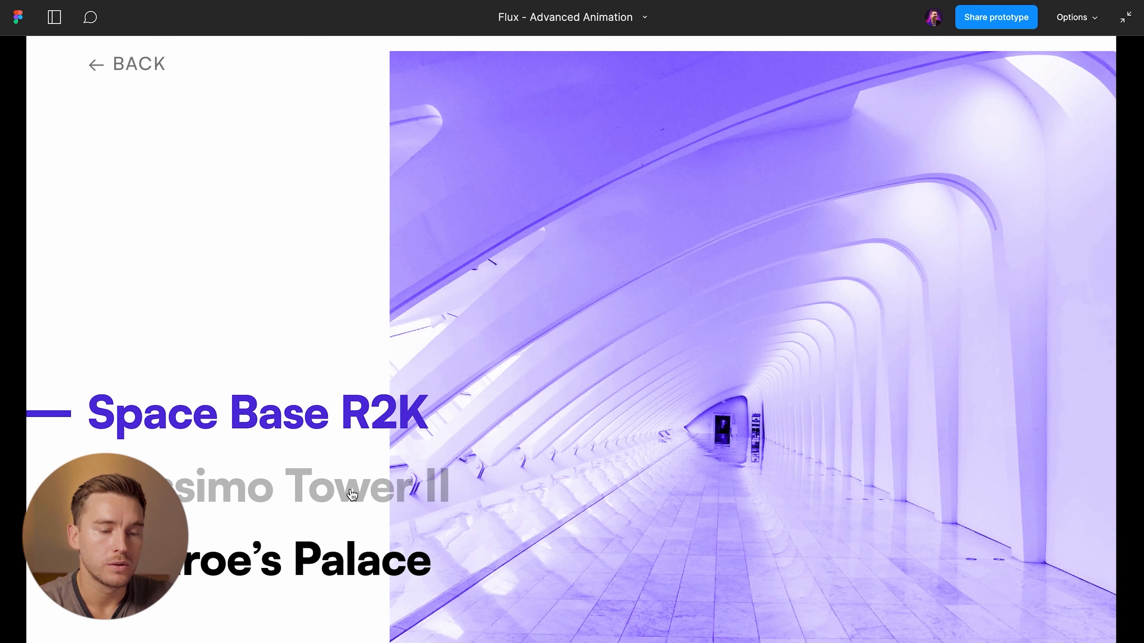
click(329, 486)
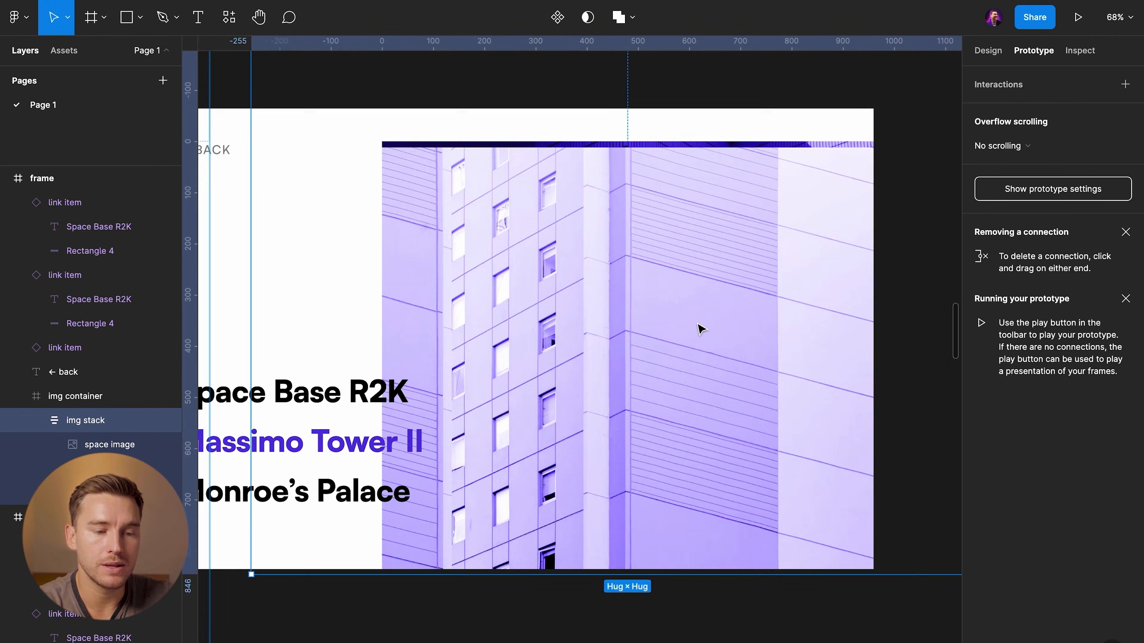
Step: Shift the third frame's img stack to the windowed tower image and set Monroe's Palace to Active
scroll(down, 3)
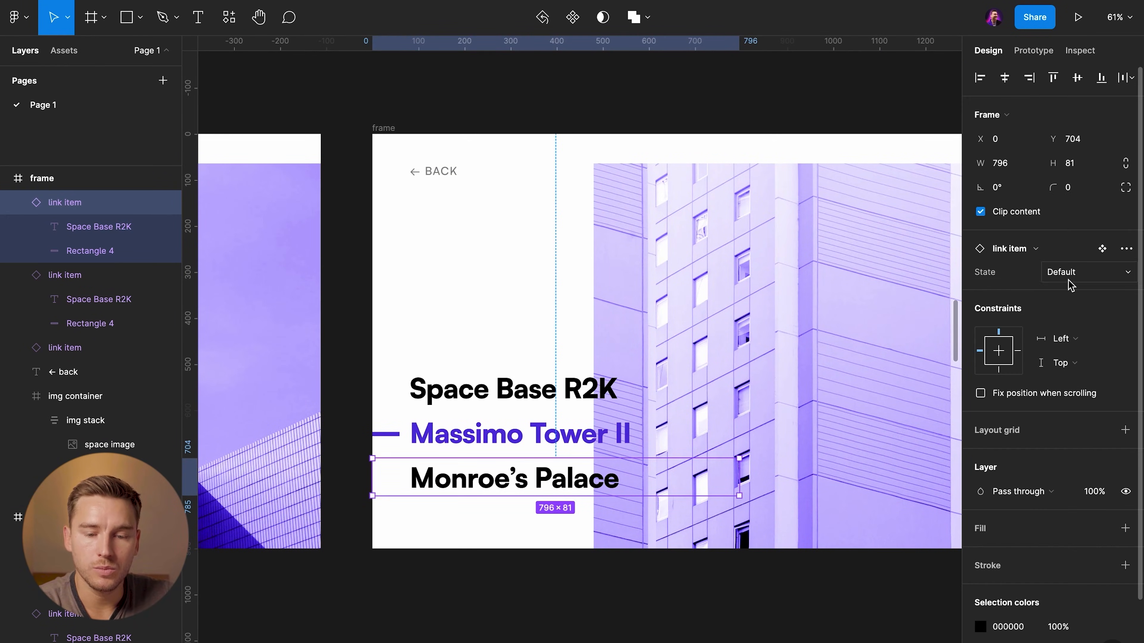
click(1087, 271)
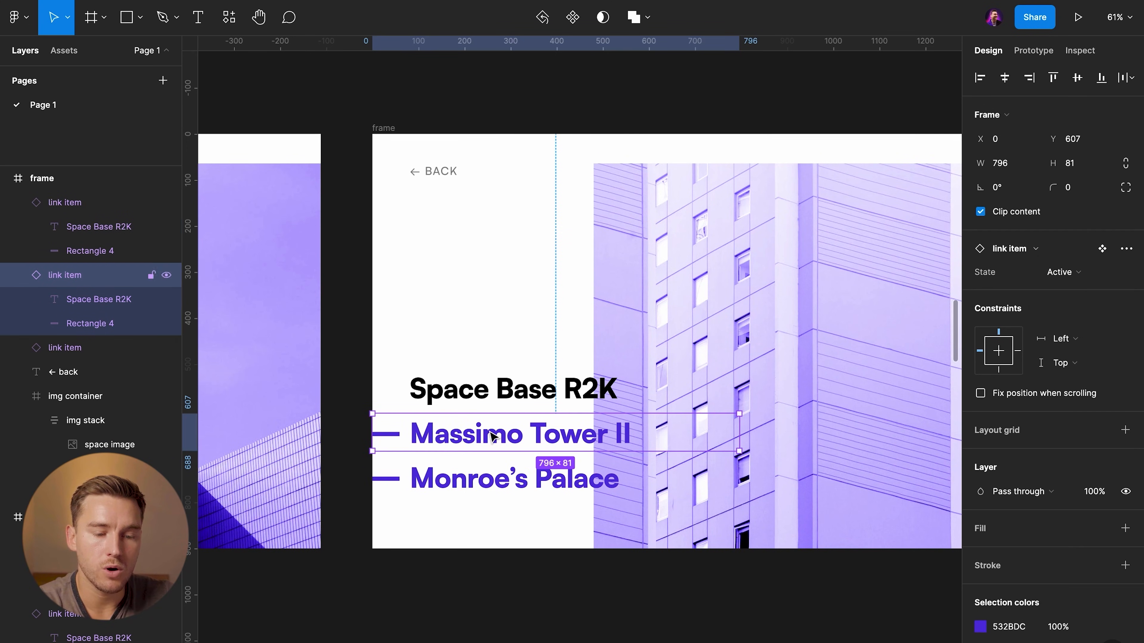
click(1063, 272)
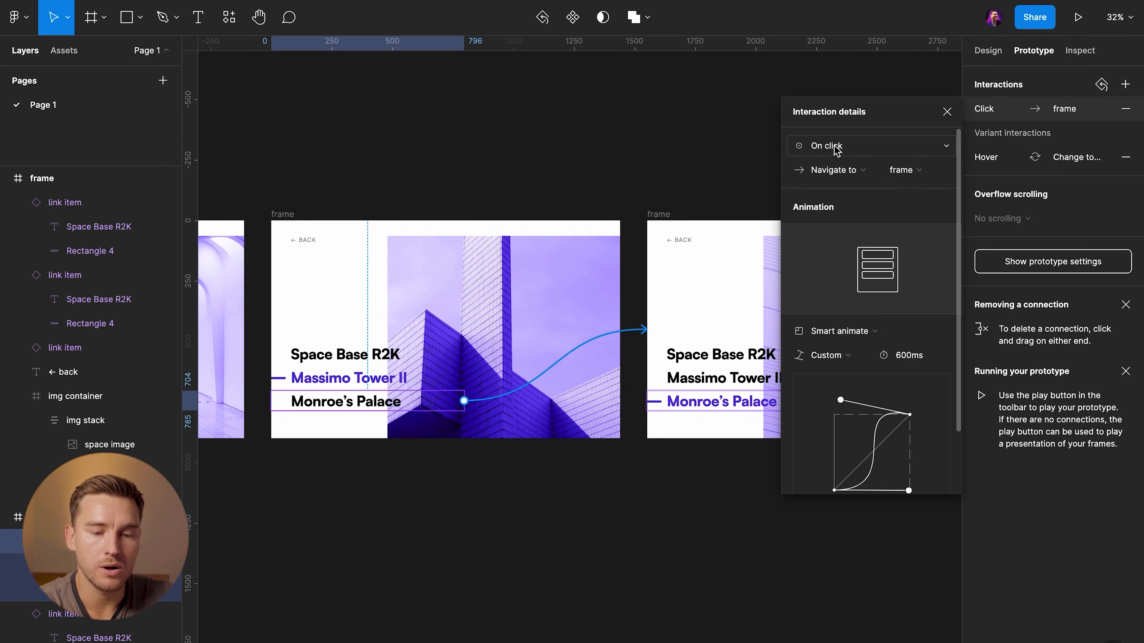
mouse_move(456, 26)
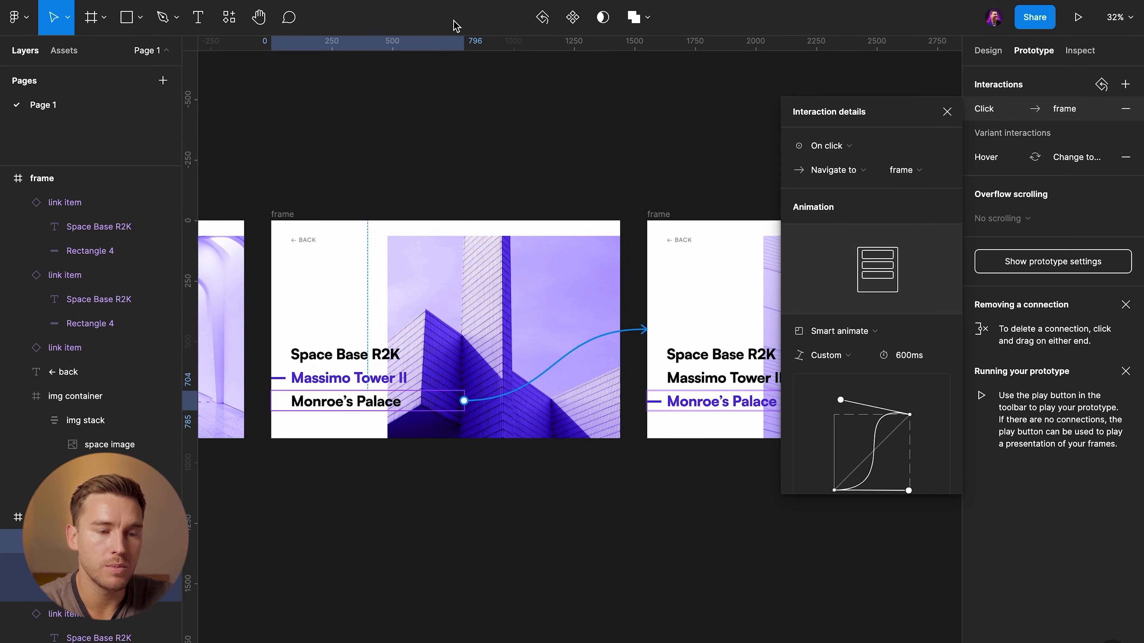
Step: Give the Monroe's Palace link an On click navigation with Smart animate, custom curve, 600 ms
click(1078, 17)
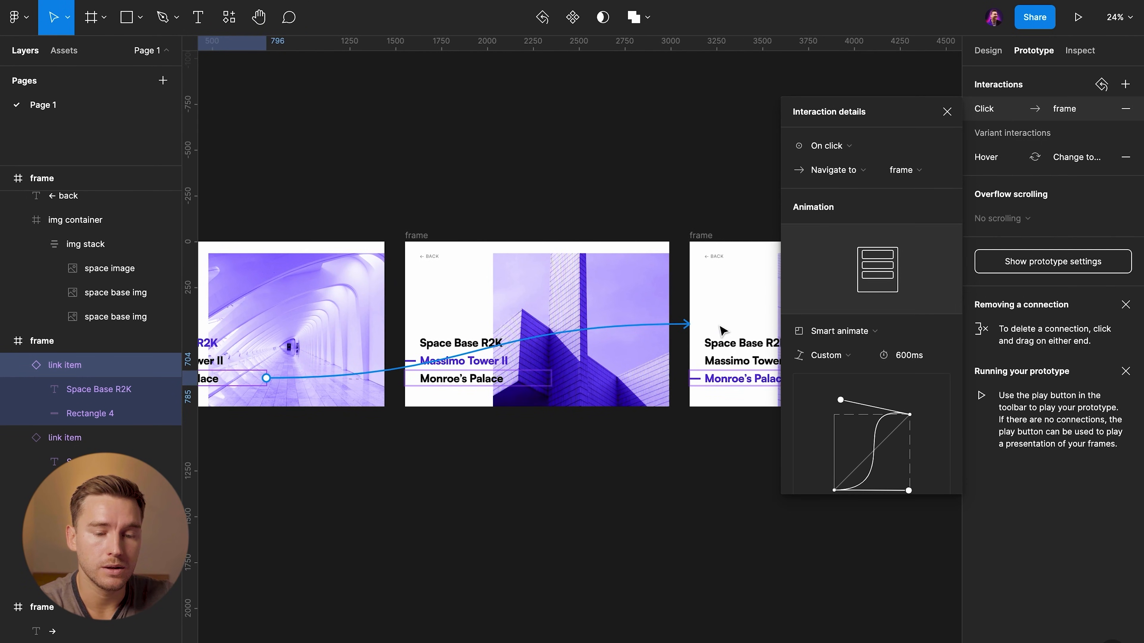
Step: Connect the remaining project title links to their matching frames with Smart Animate and play the prototype
click(946, 112)
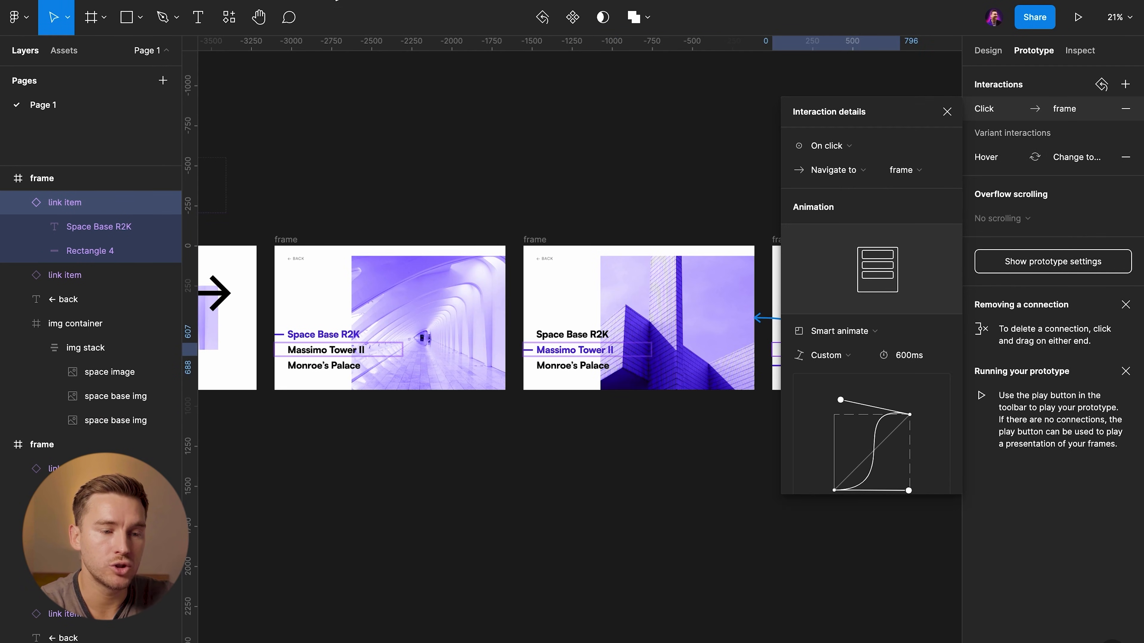
click(1078, 16)
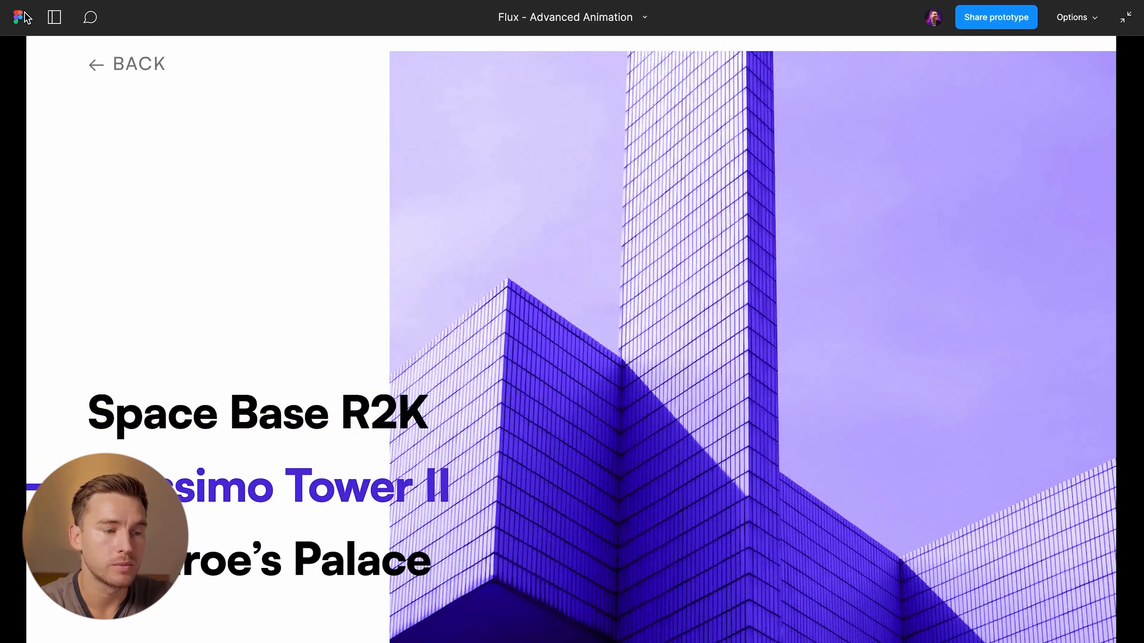
Step: Choose the project flow from the Flows sidebar to test the Massimo Tower II to Space Base R2K transition
click(54, 17)
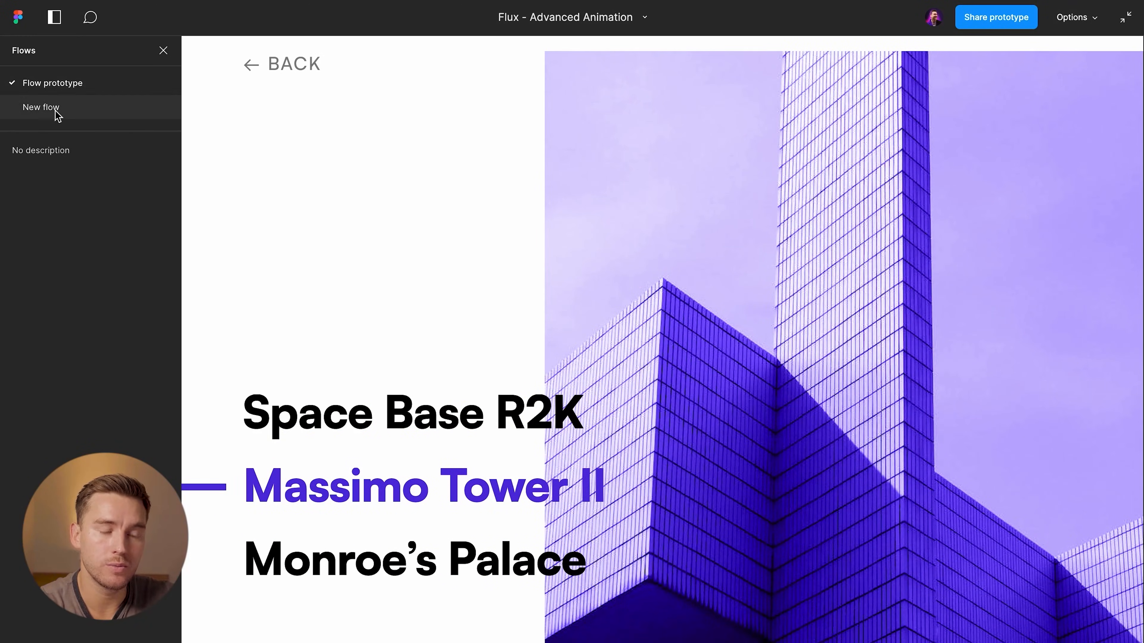
click(42, 107)
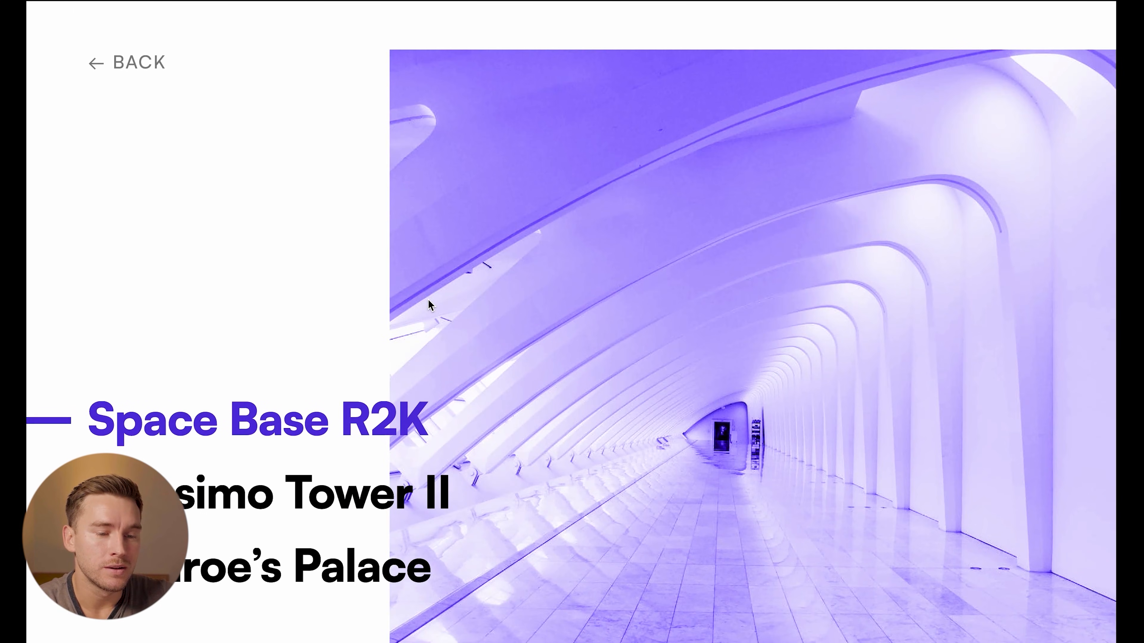
mouse_move(507, 173)
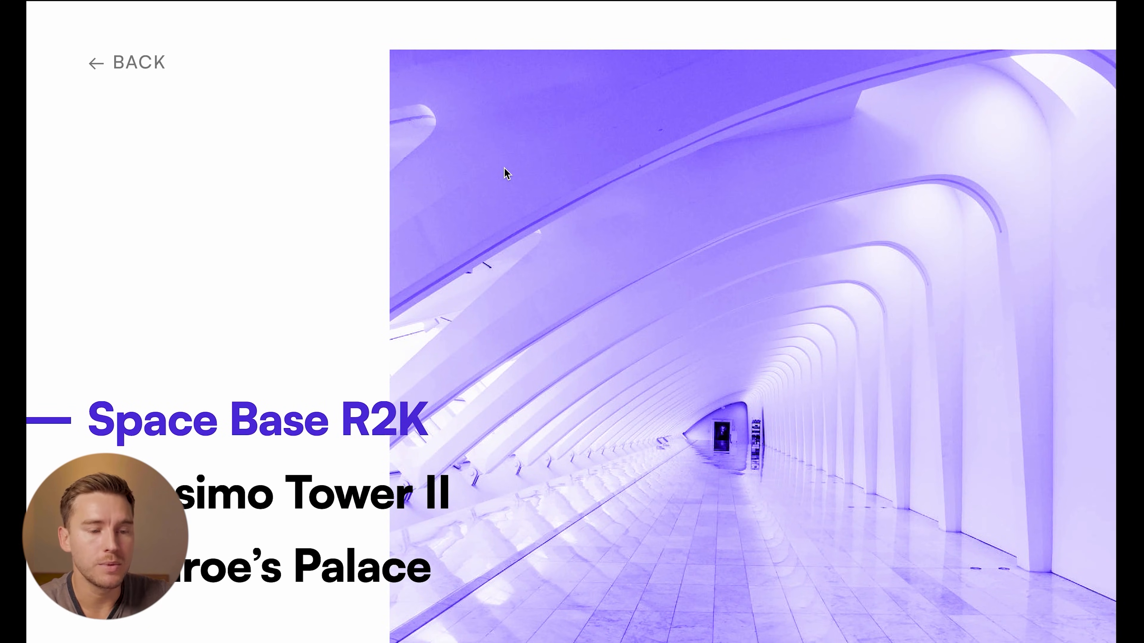
mouse_move(376, 169)
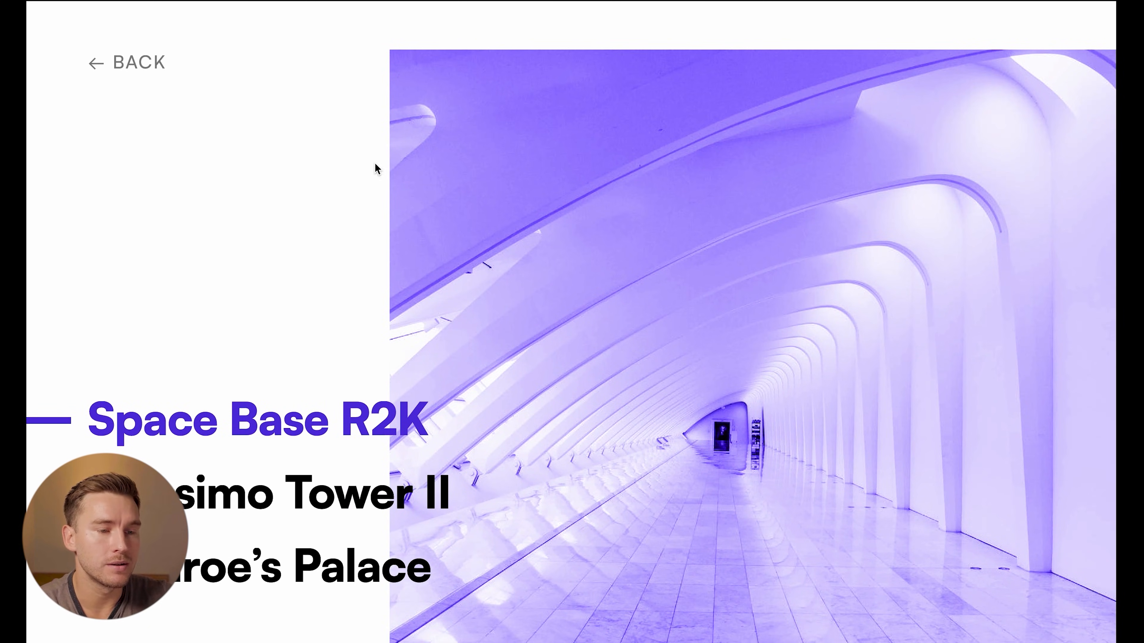
mouse_move(277, 438)
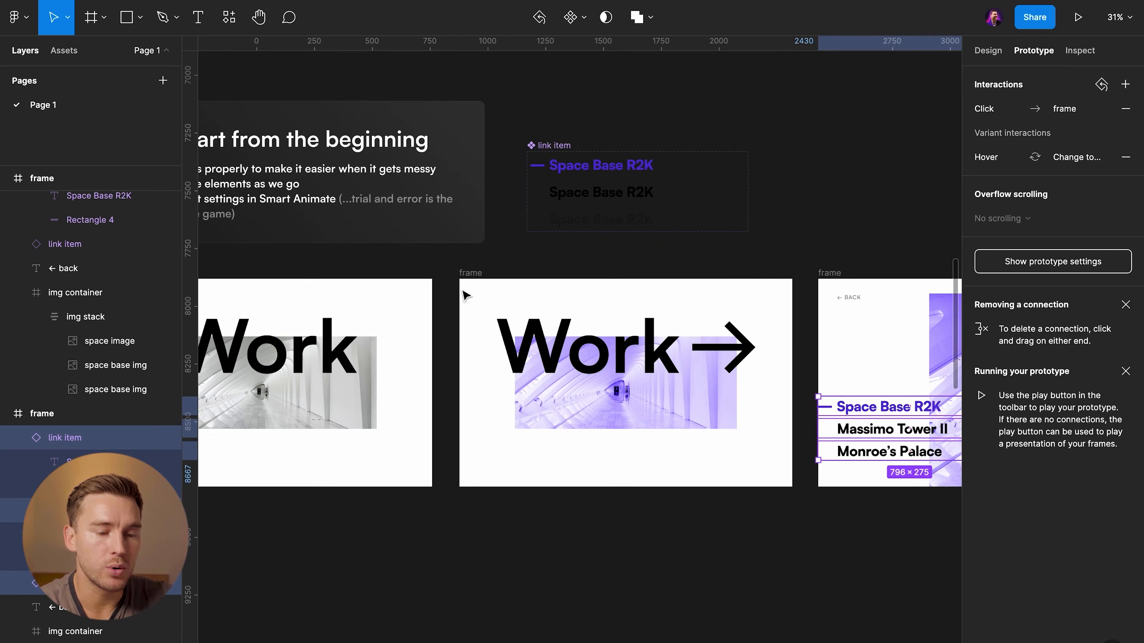
click(549, 429)
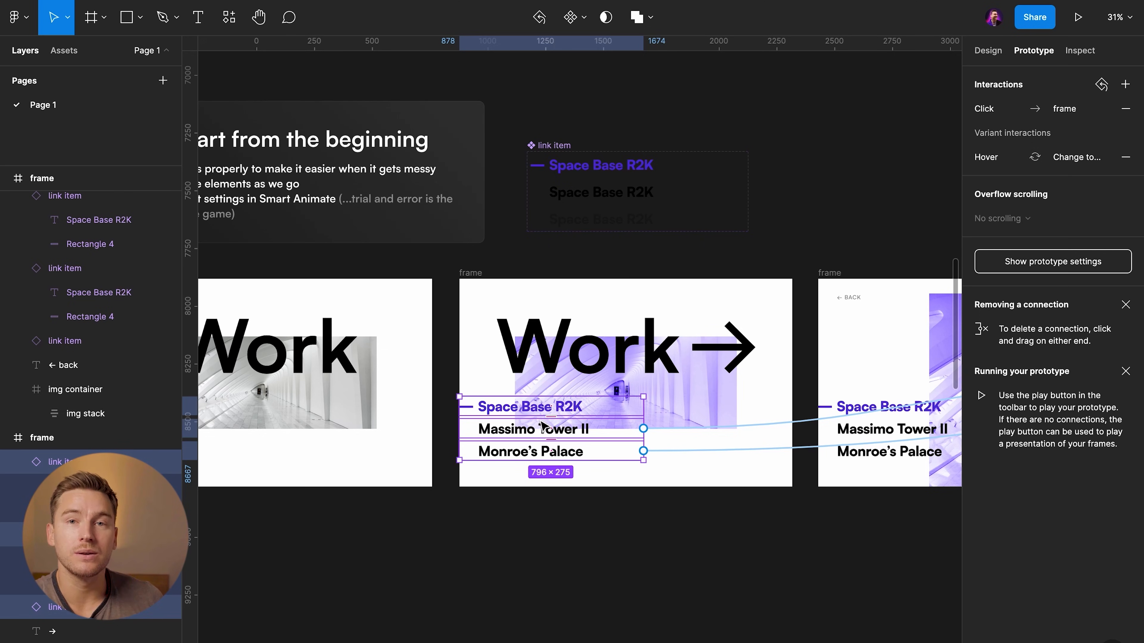
mouse_move(520, 434)
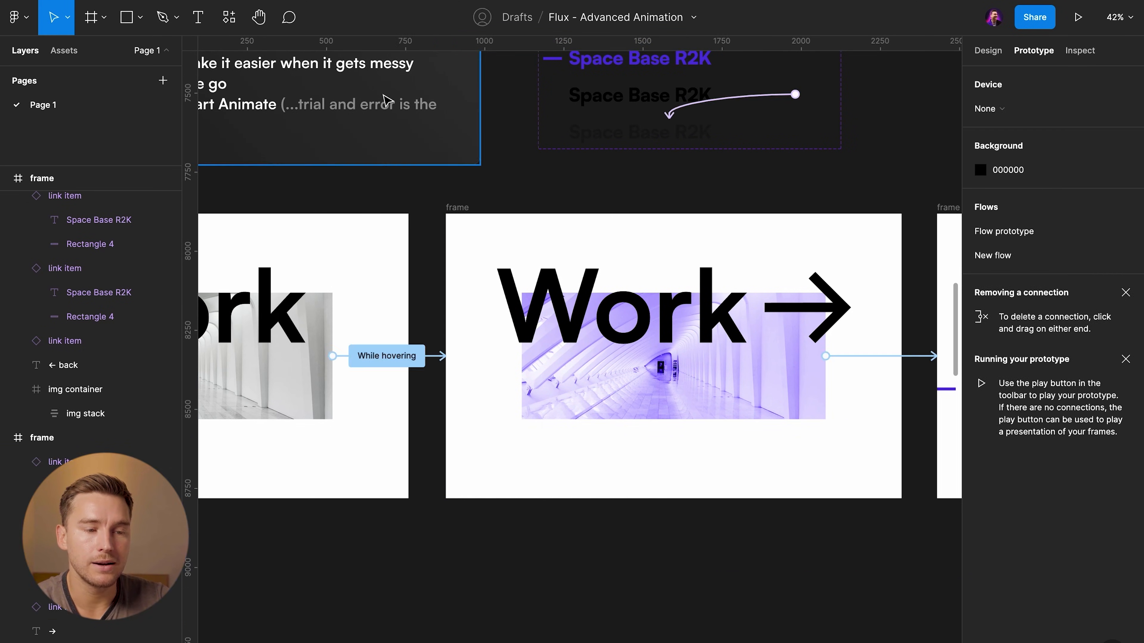
click(1078, 17)
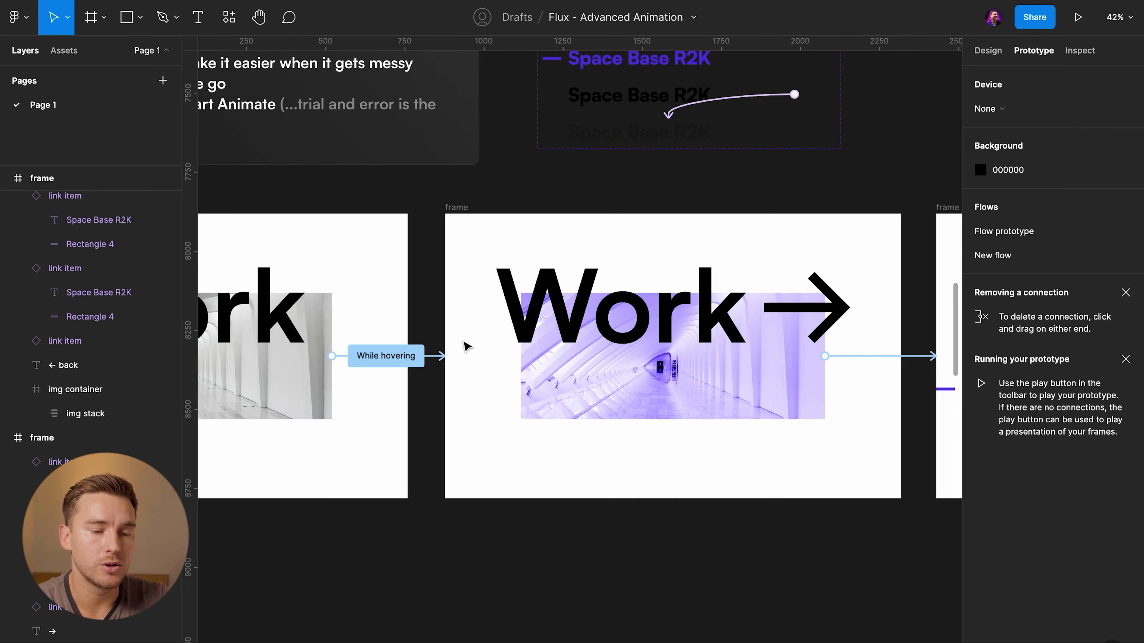
scroll(down, 3)
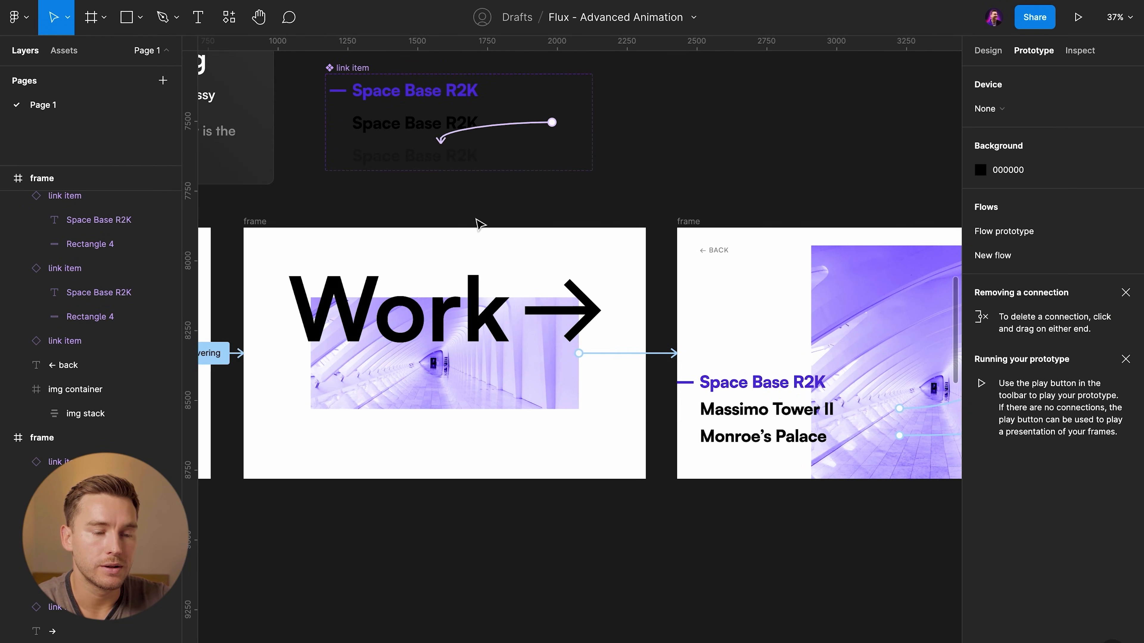
Step: Give the Work image's click transition Smart Animate, custom curve 0.99, 0, 0.05, 0.99, 800 ms
click(579, 353)
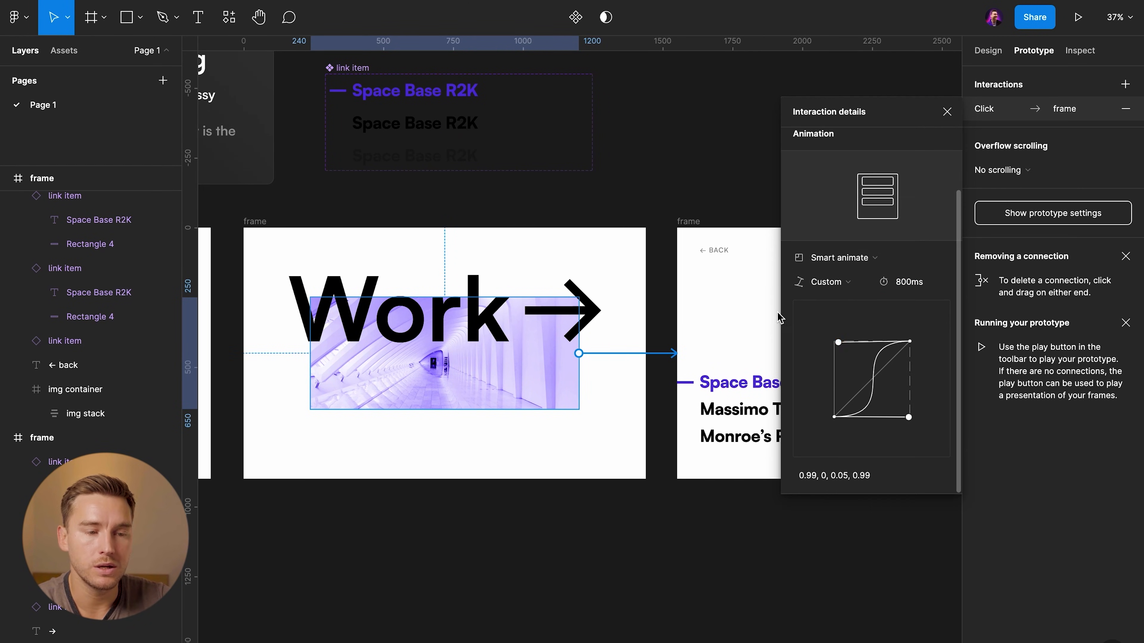
click(1078, 17)
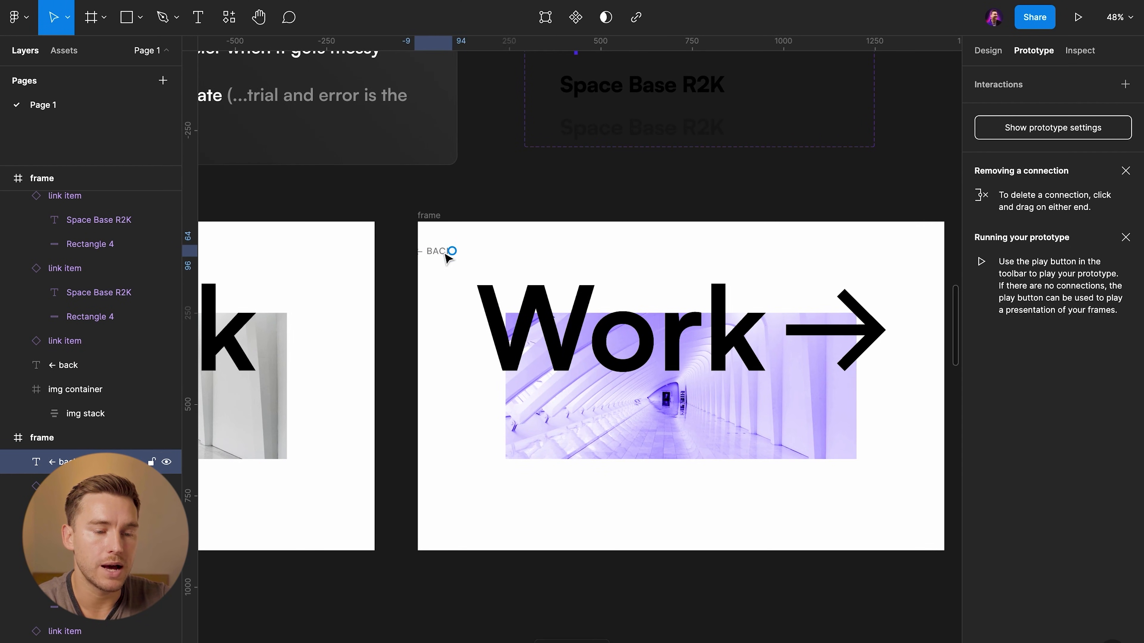
Step: Drag the Work frame's 103×32 '← back' text layer just outside its left edge
click(438, 252)
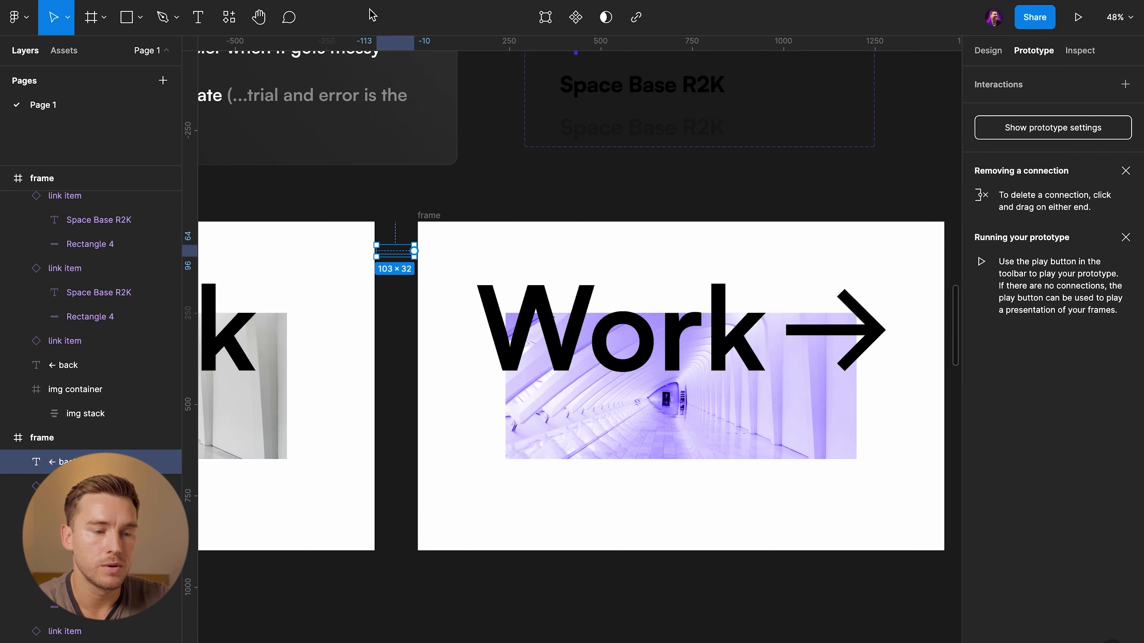
click(1078, 17)
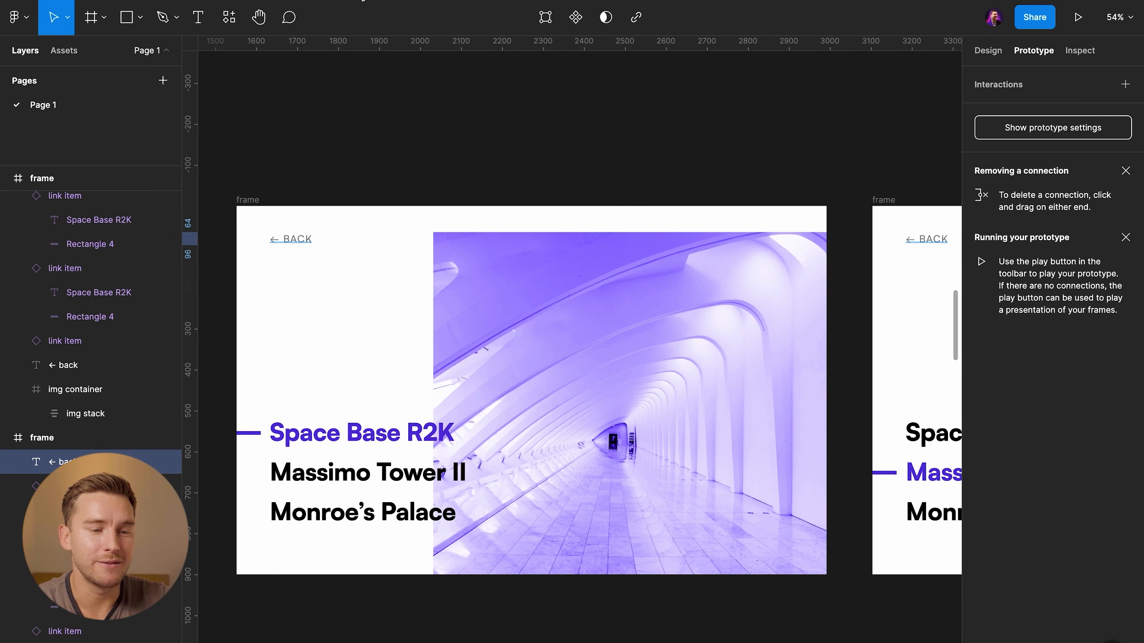
click(1078, 17)
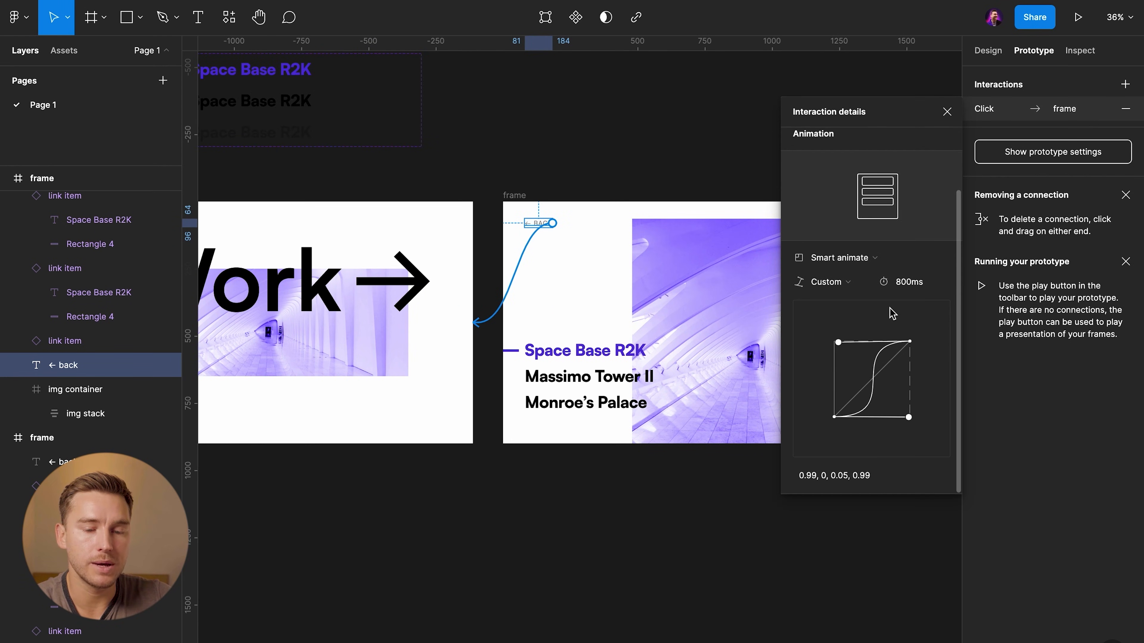
Step: Play the prototype from Space Base R2K and test the '← BACK' link's 800 ms Smart Animate
scroll(down, 3)
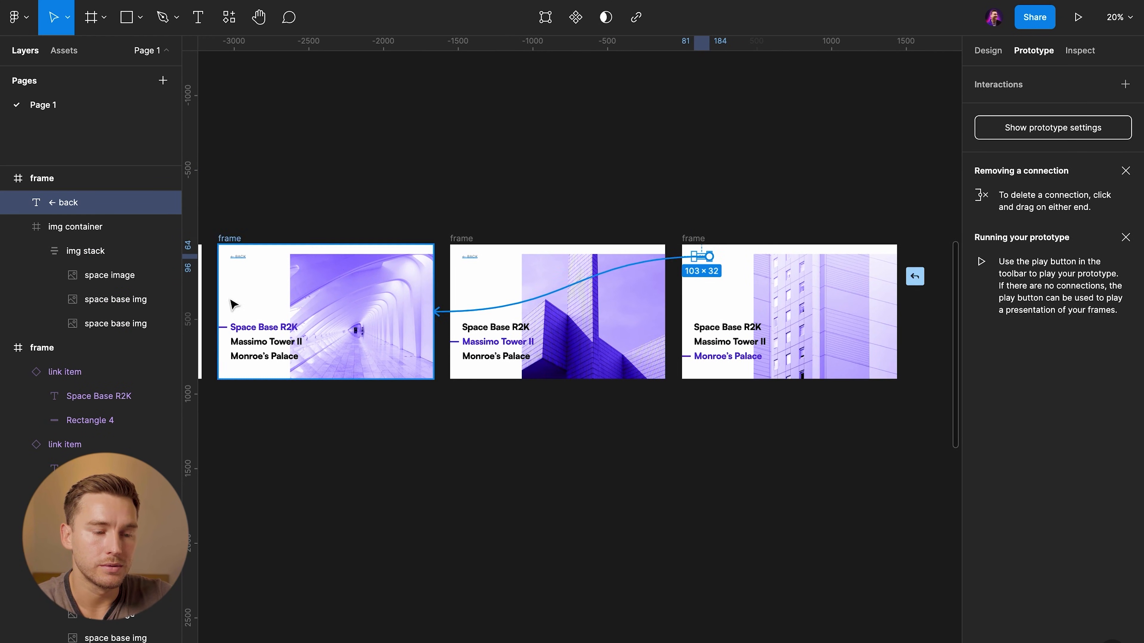
click(1077, 17)
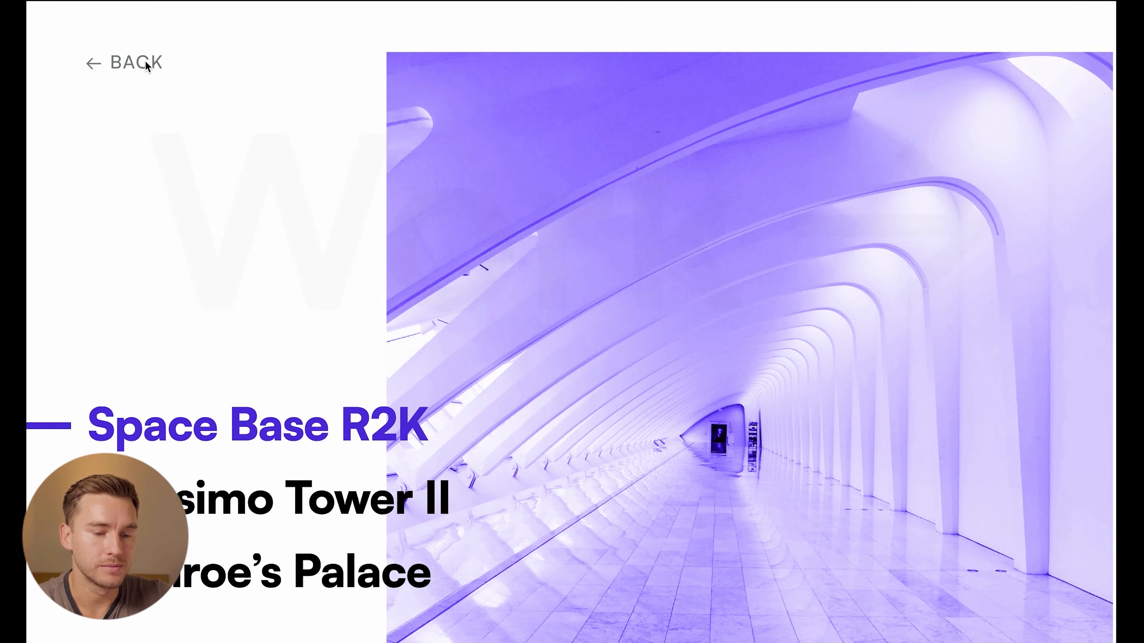
click(127, 62)
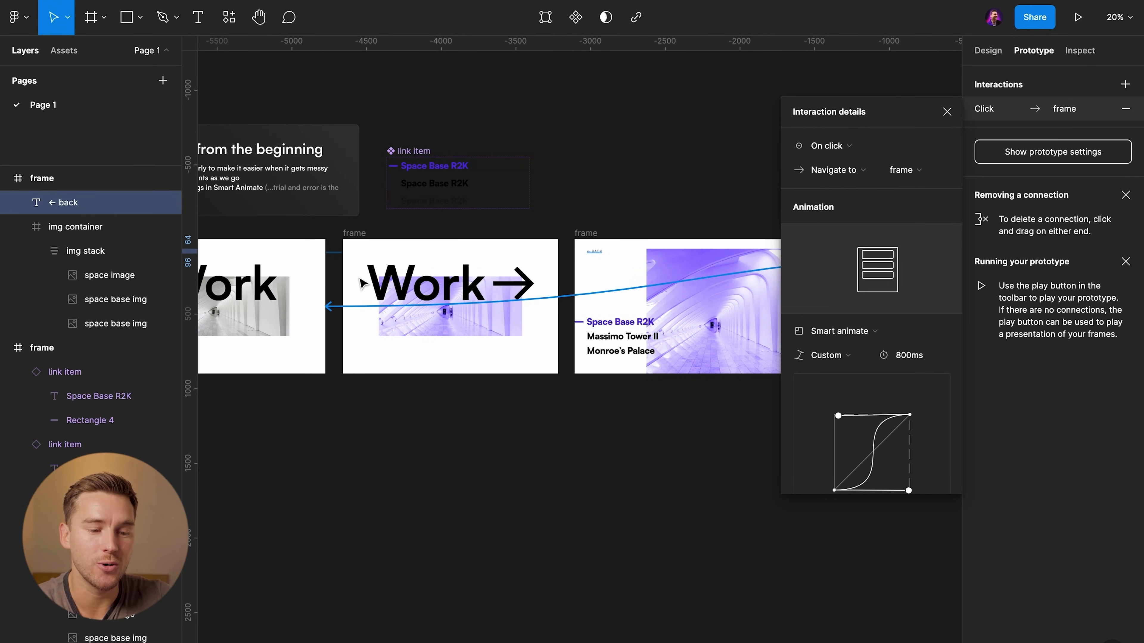
Step: Reconnect the '← BACK' link to the plain Work frame, keeping Smart Animate at 800 ms
scroll(down, 3)
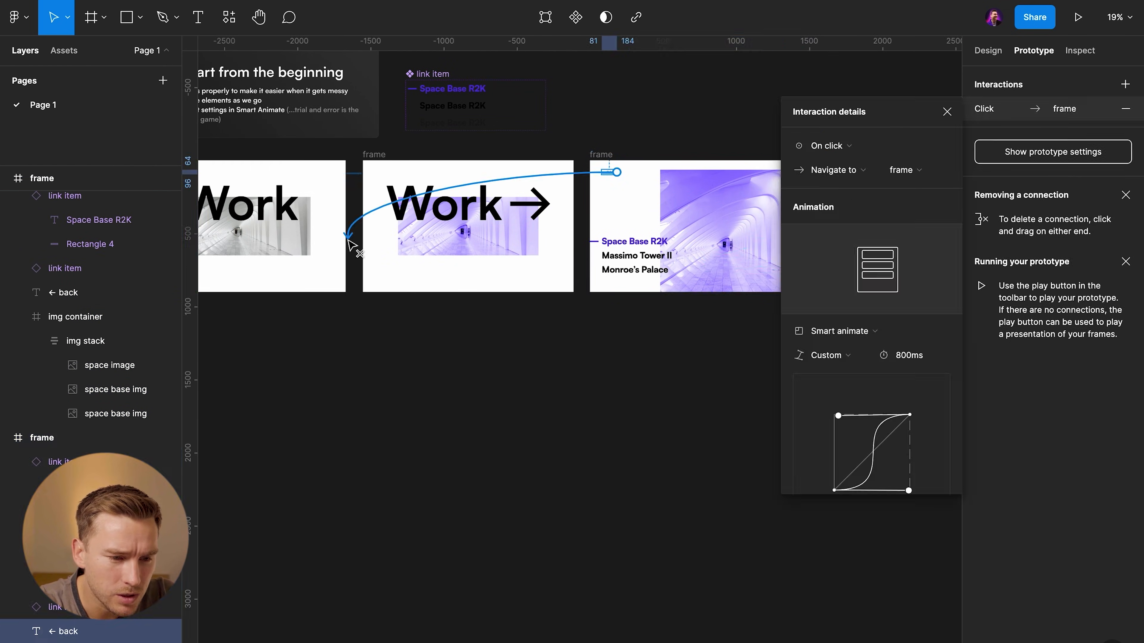
click(1078, 17)
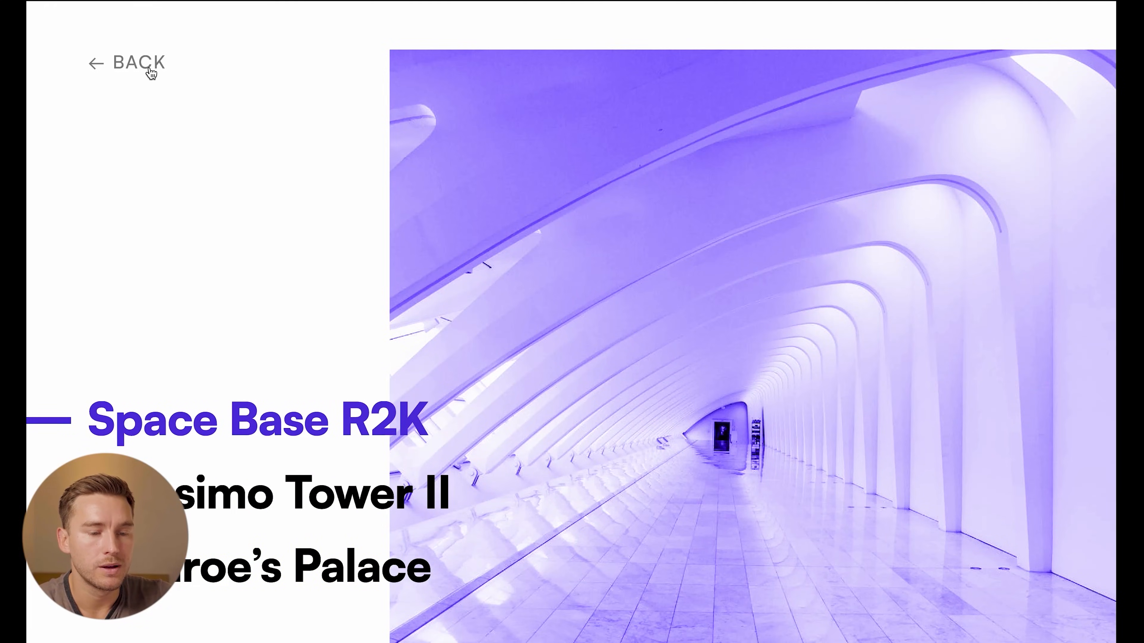
Step: Use '← BACK' in the preview to return from Space Base R2K to the grey Work screen
click(136, 63)
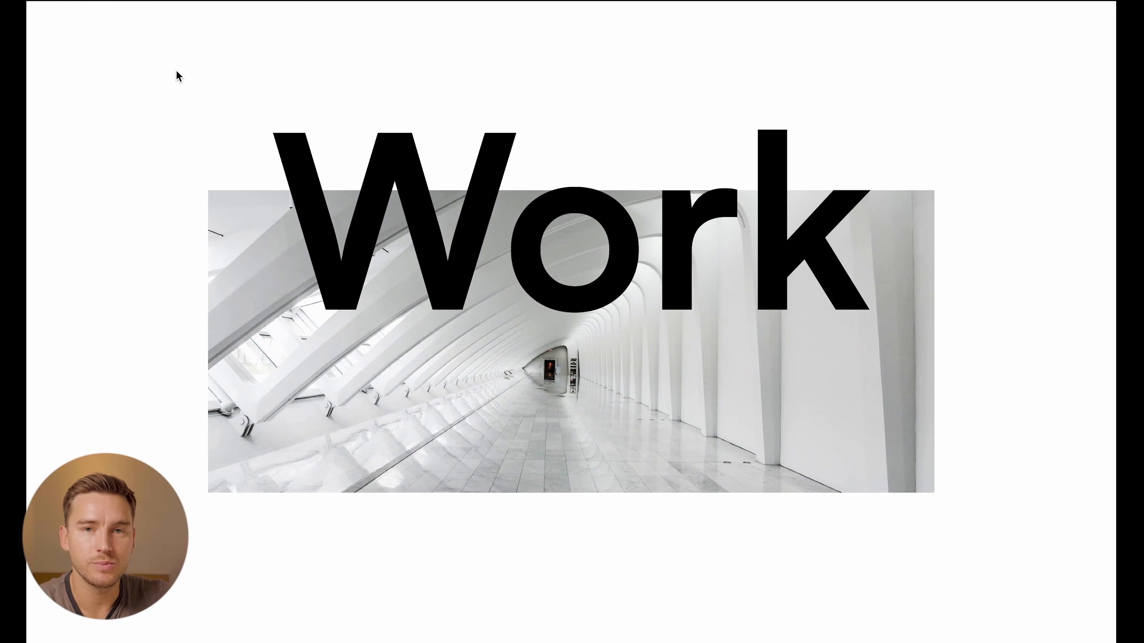